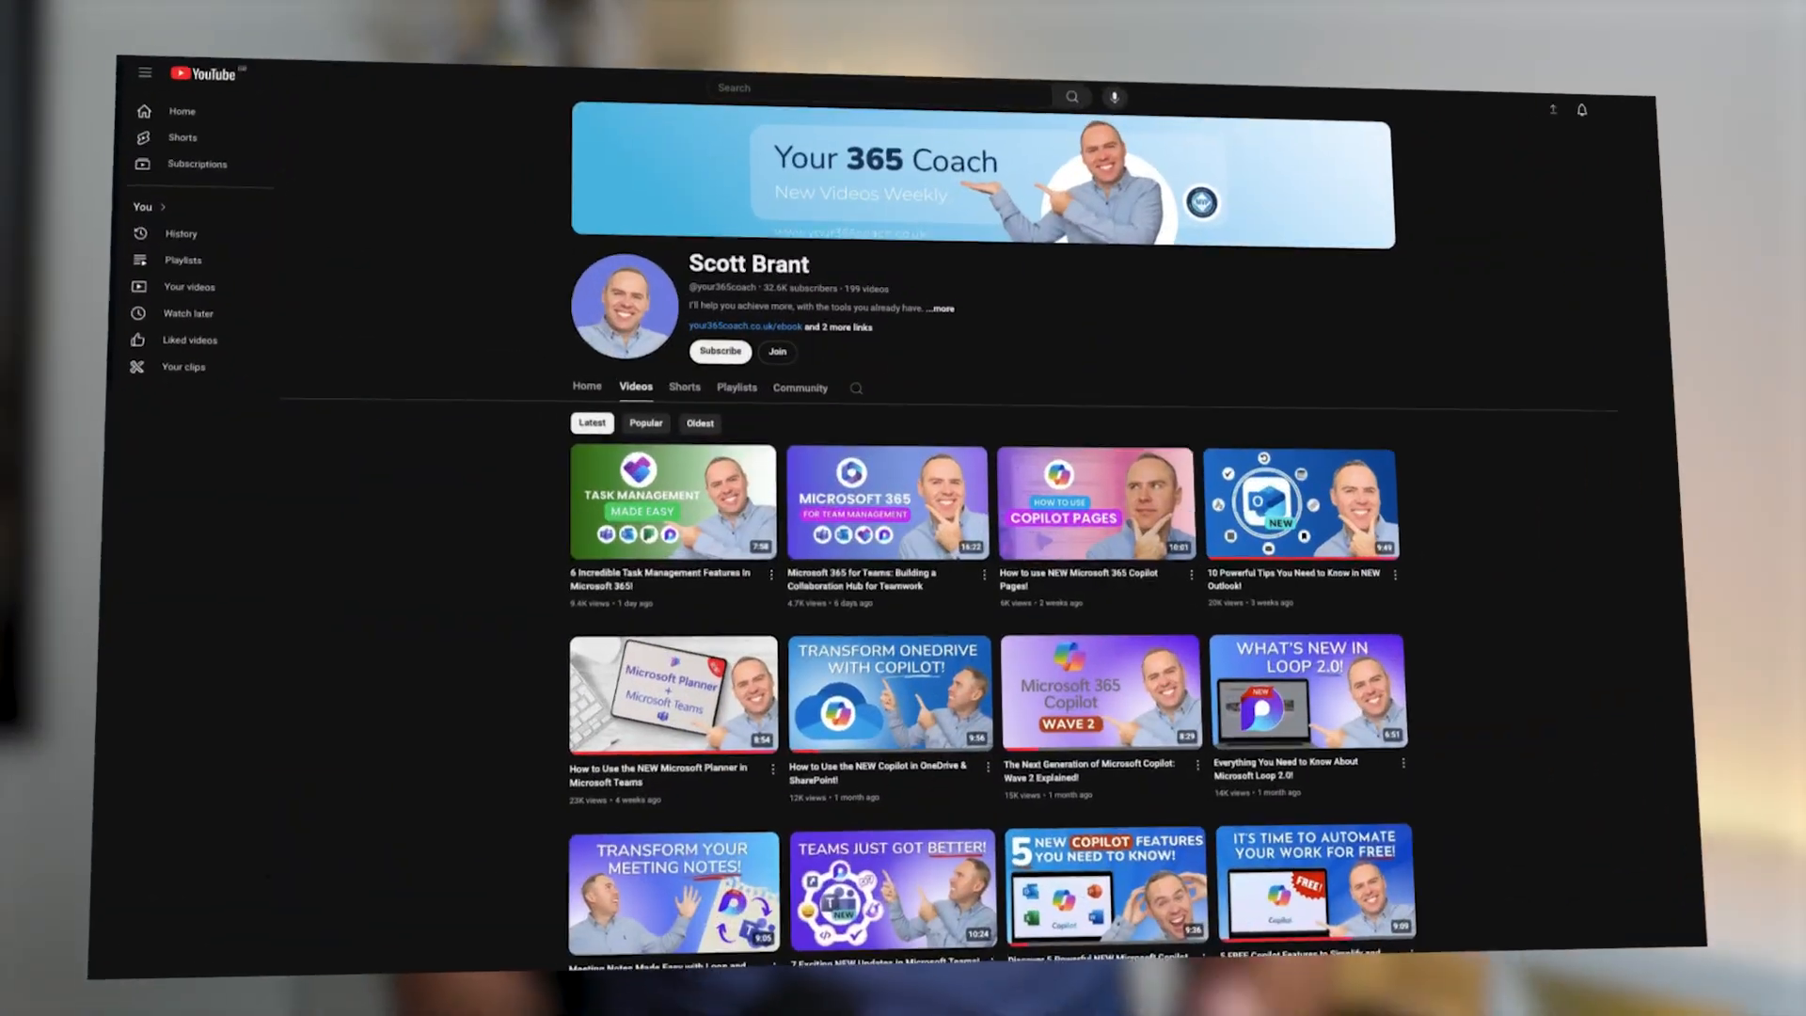
Open the Copilot pane beside the Project GreenSpace Information page in Loop.
scroll(down, 3)
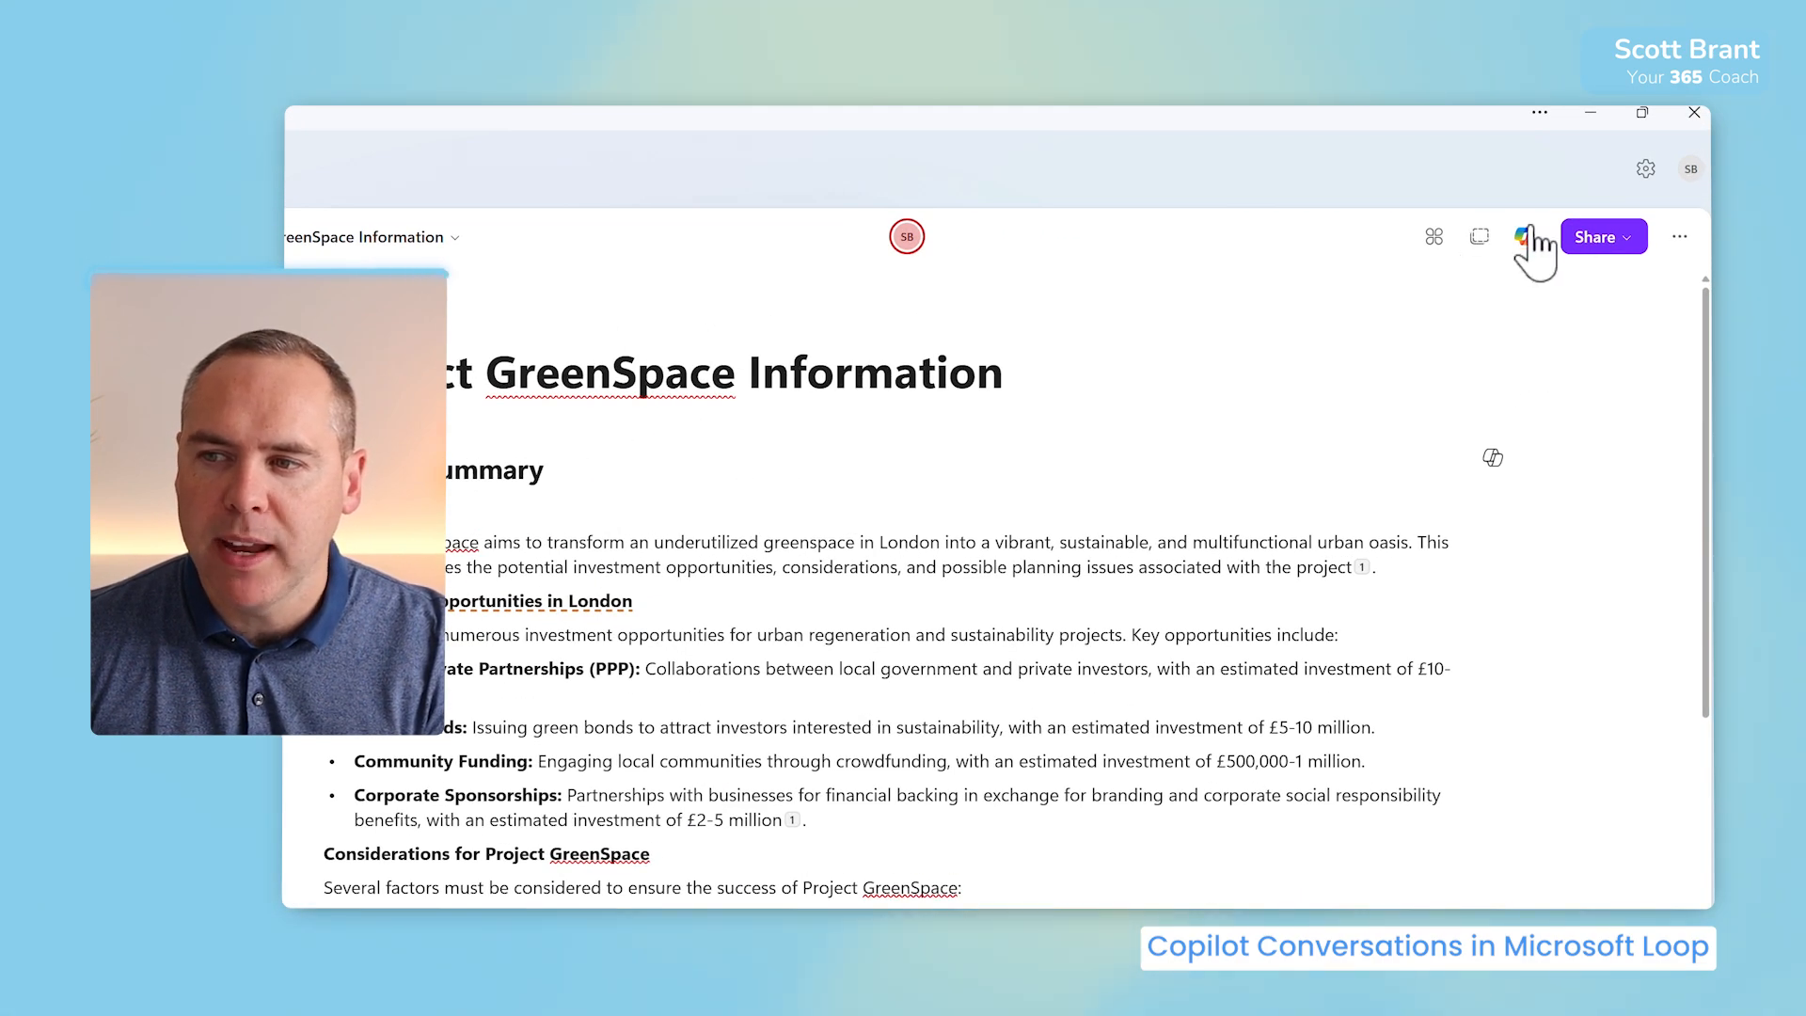
click(1535, 237)
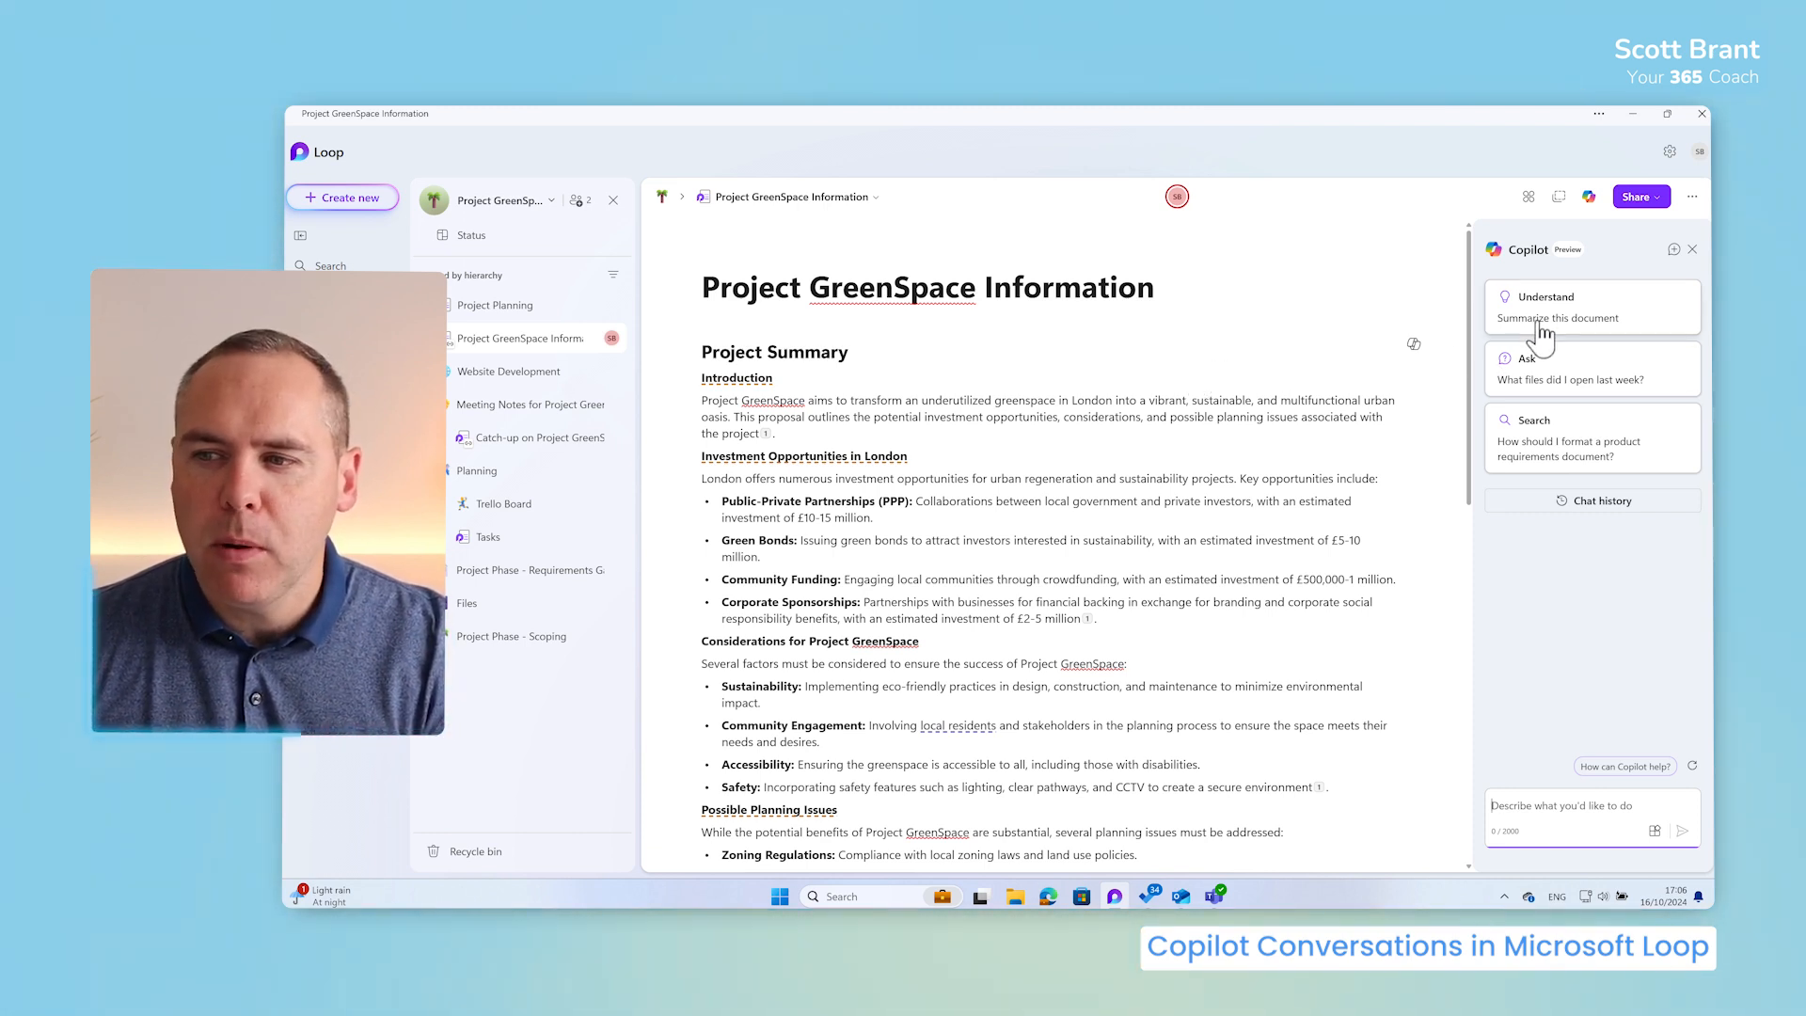
Ask Copilot 'Summarize this document', then follow up about the Project GreenSpace project management group.
text(Summarize this document)
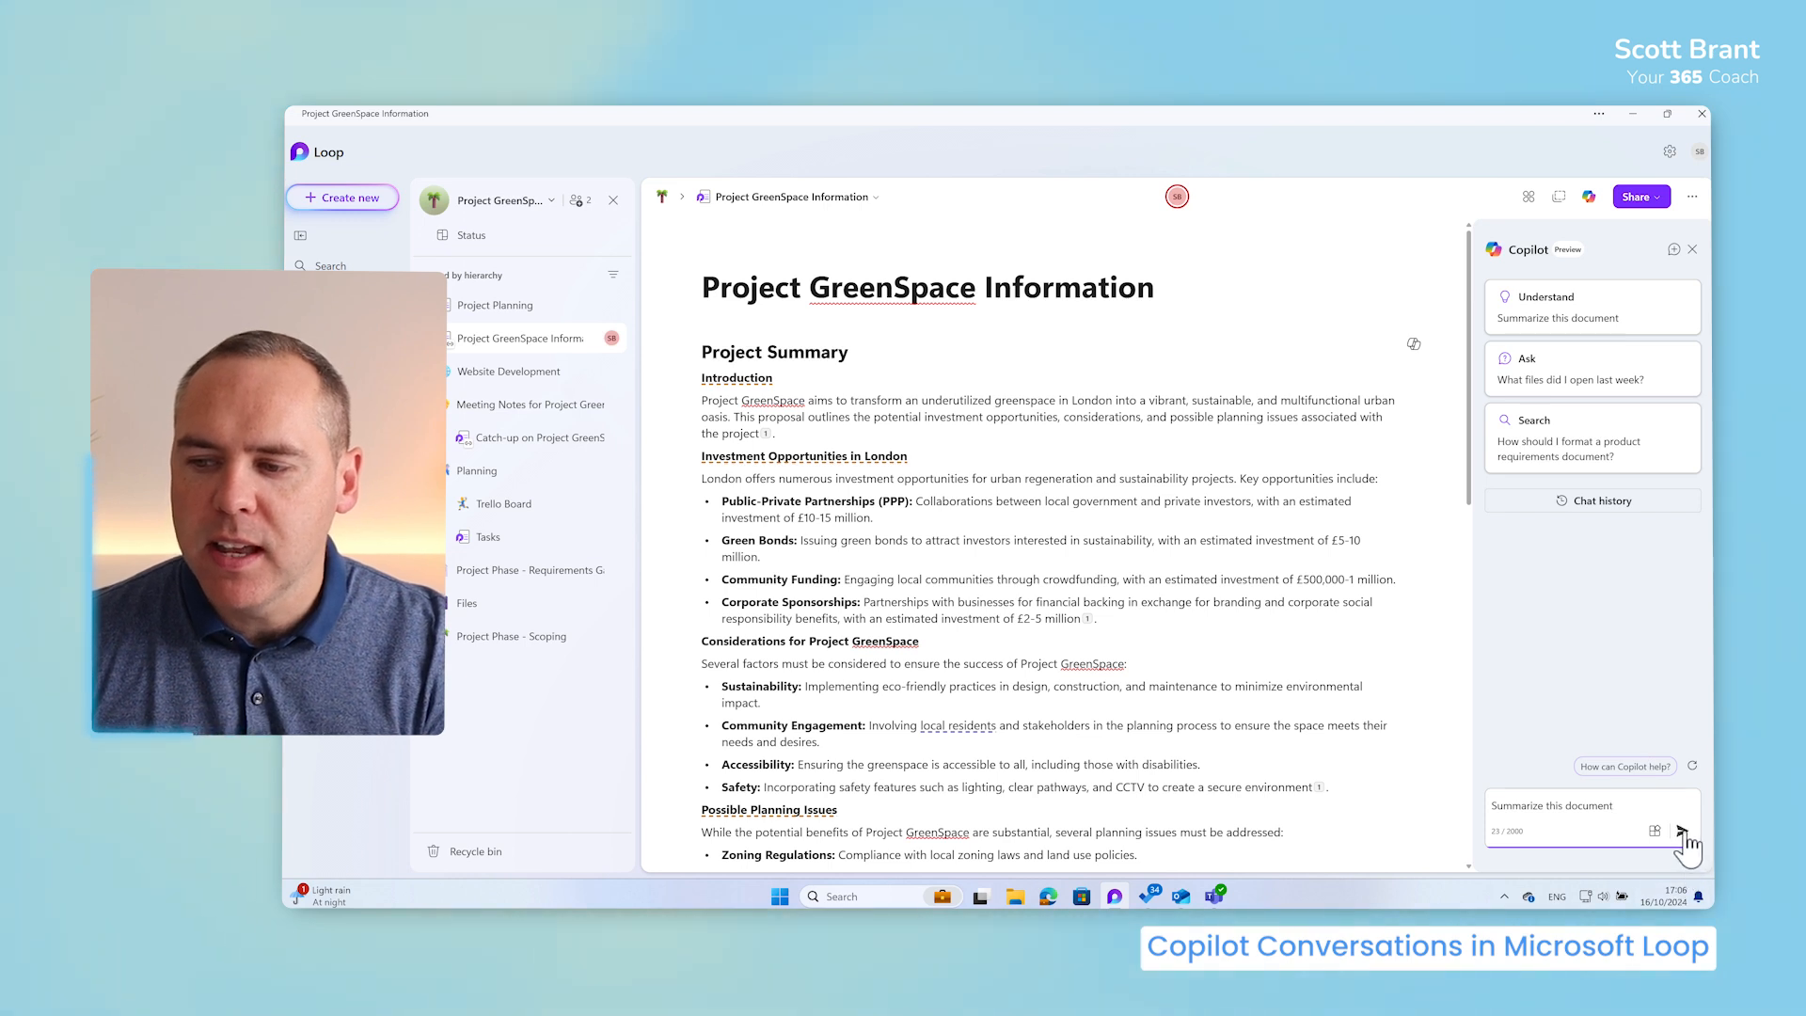
click(1682, 834)
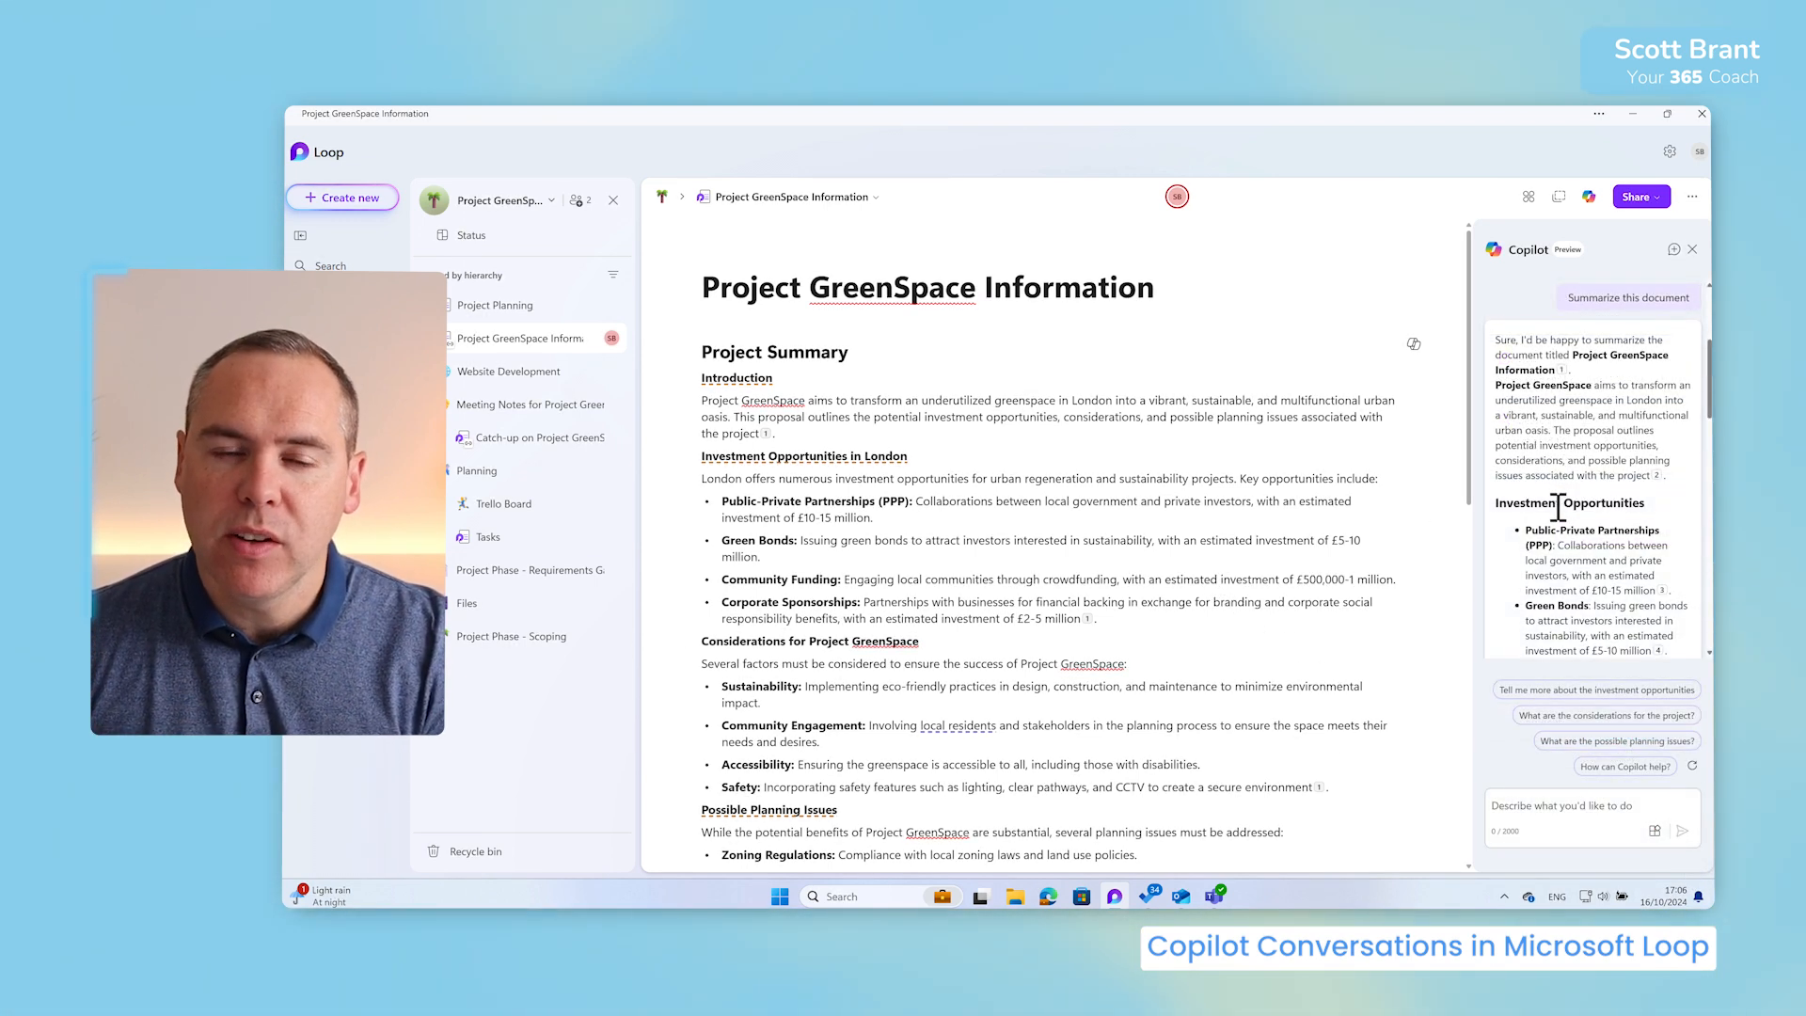
scroll(down, 3)
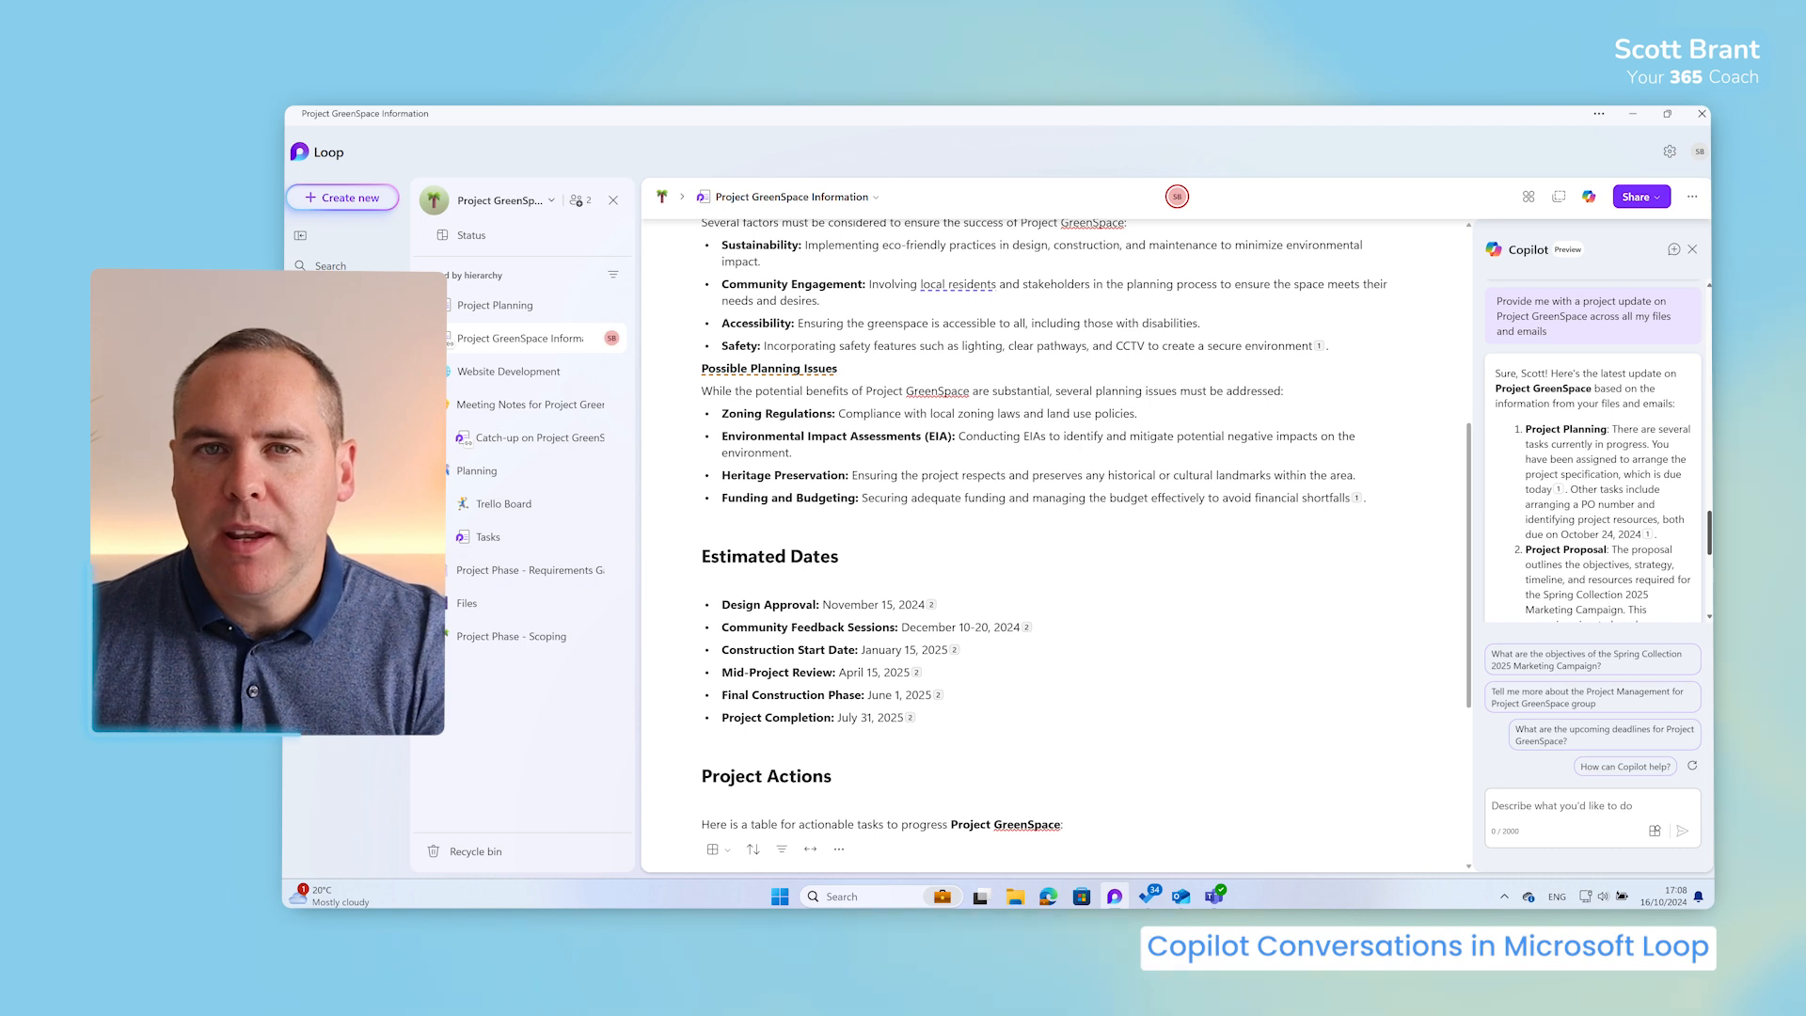
scroll(down, 3)
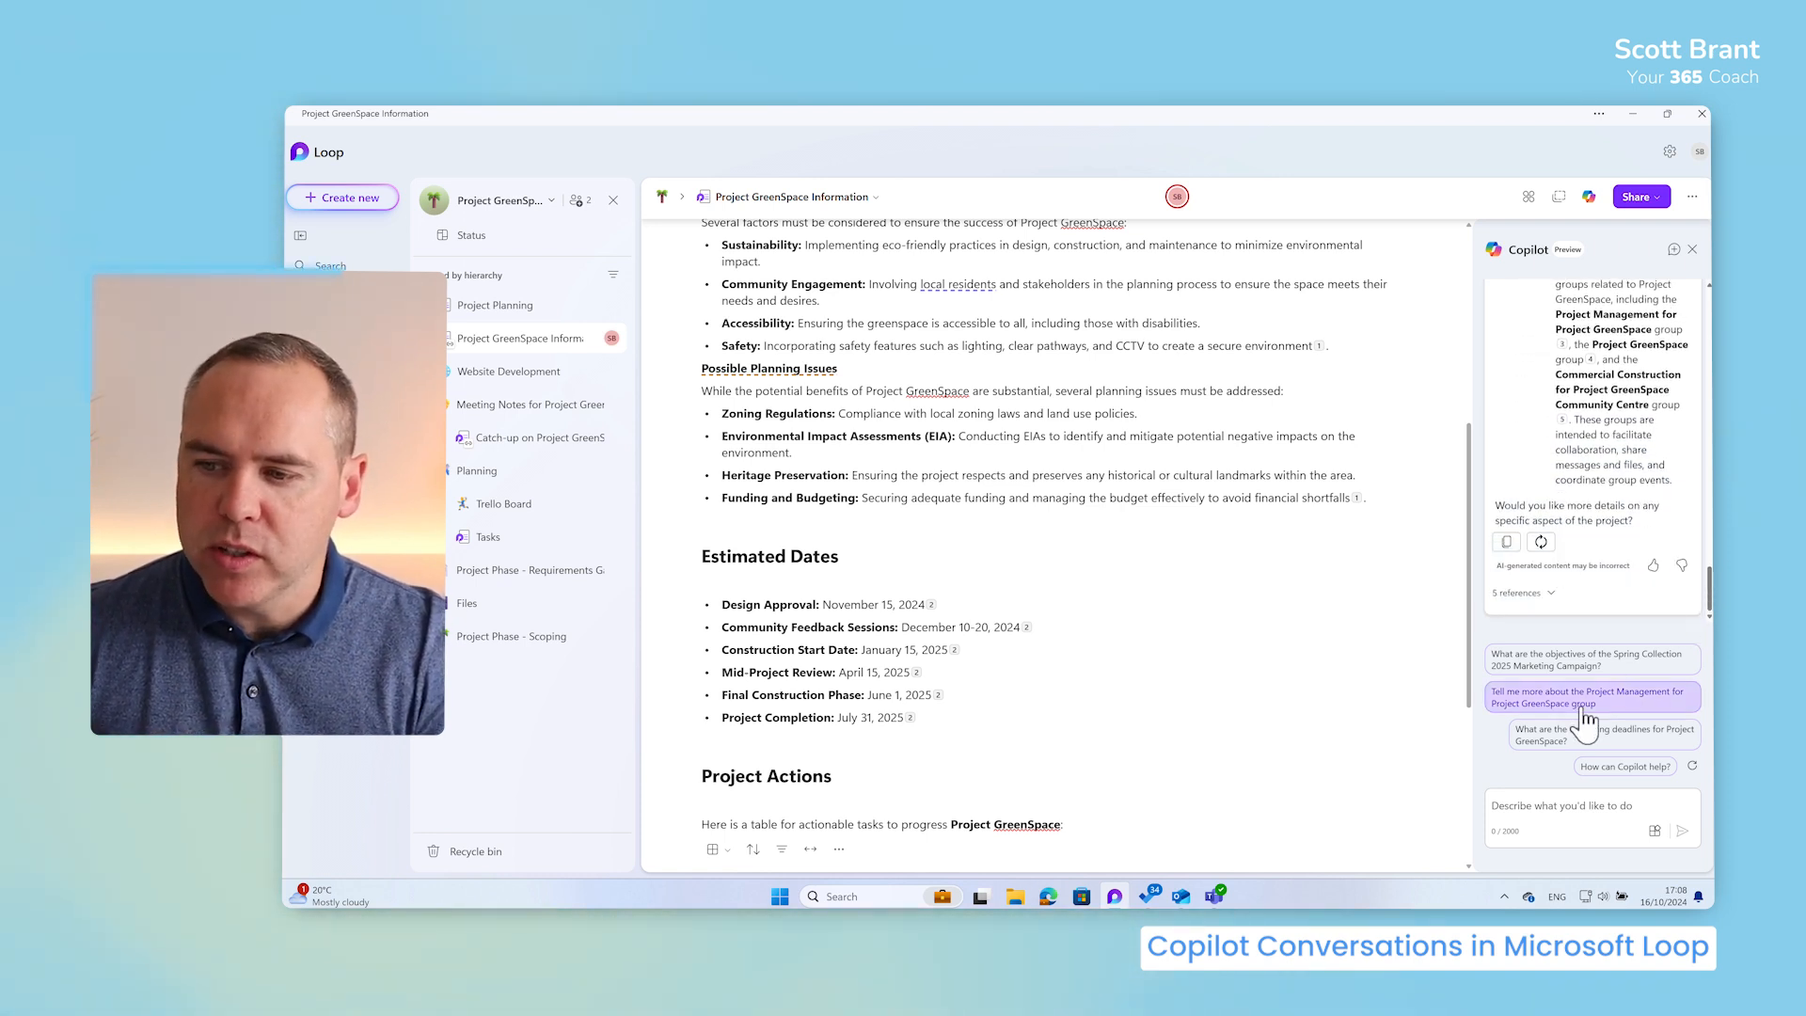
click(1587, 696)
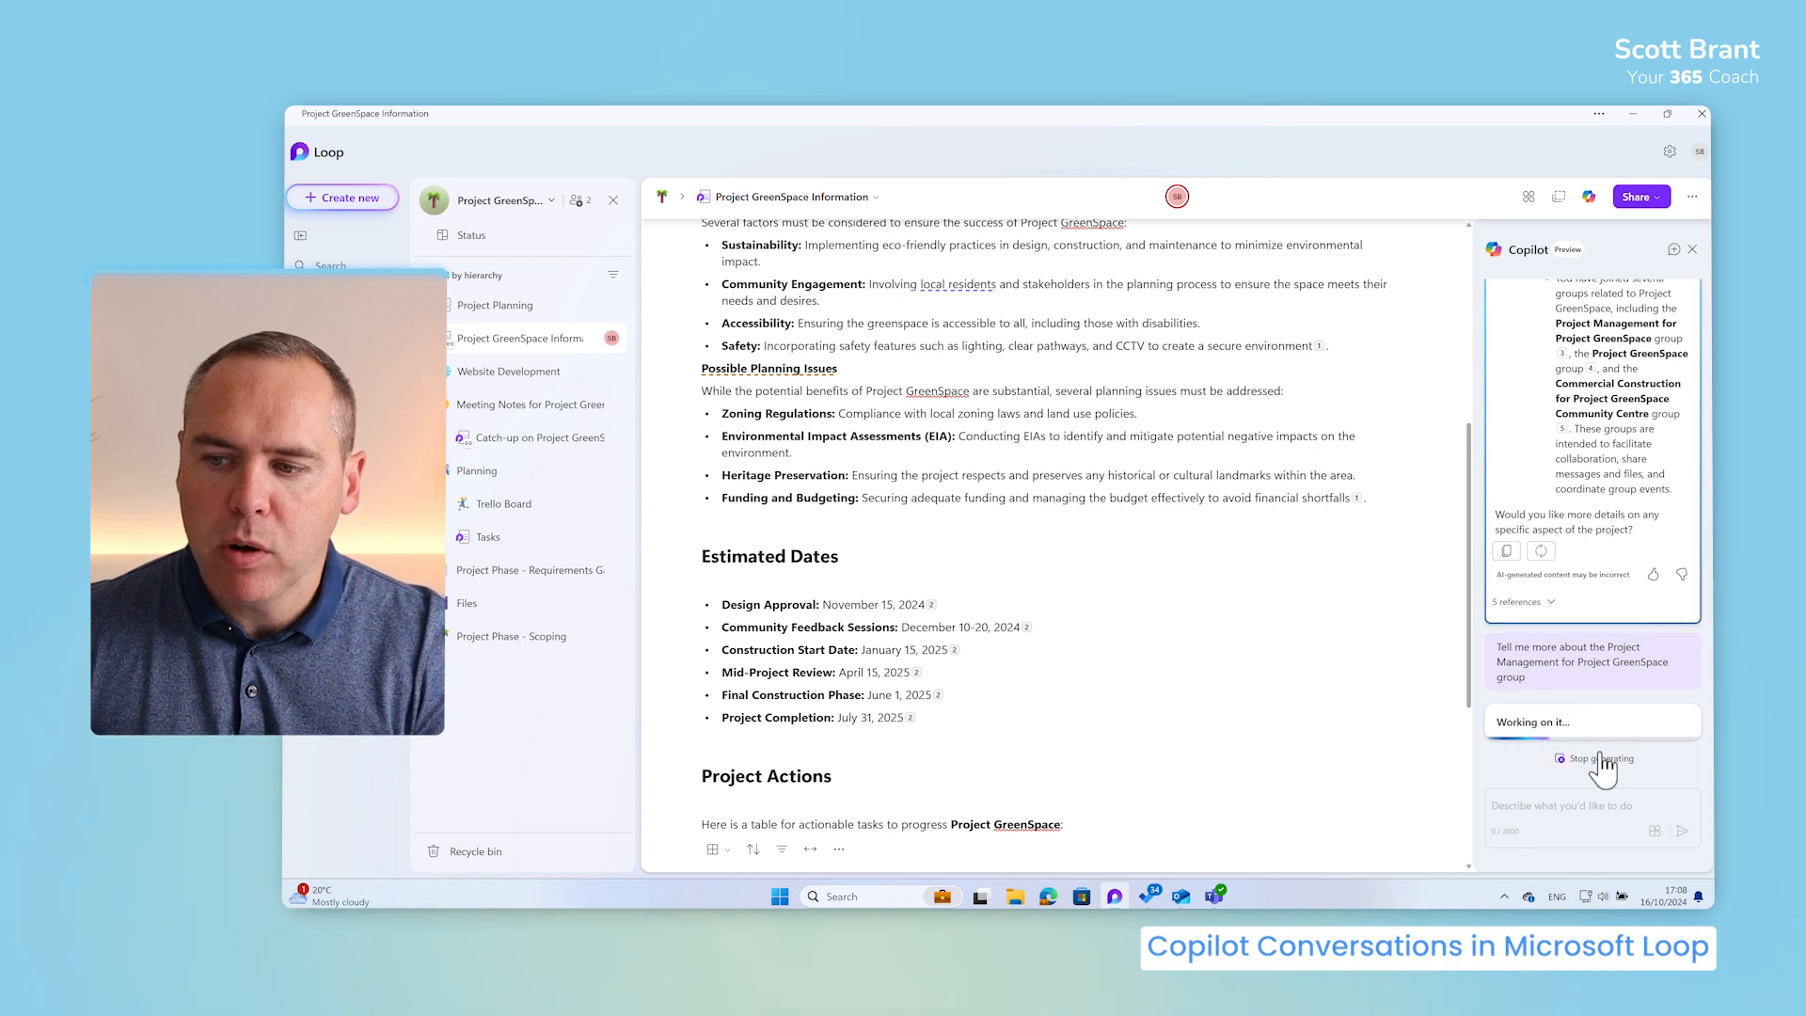
mouse_move(1492, 706)
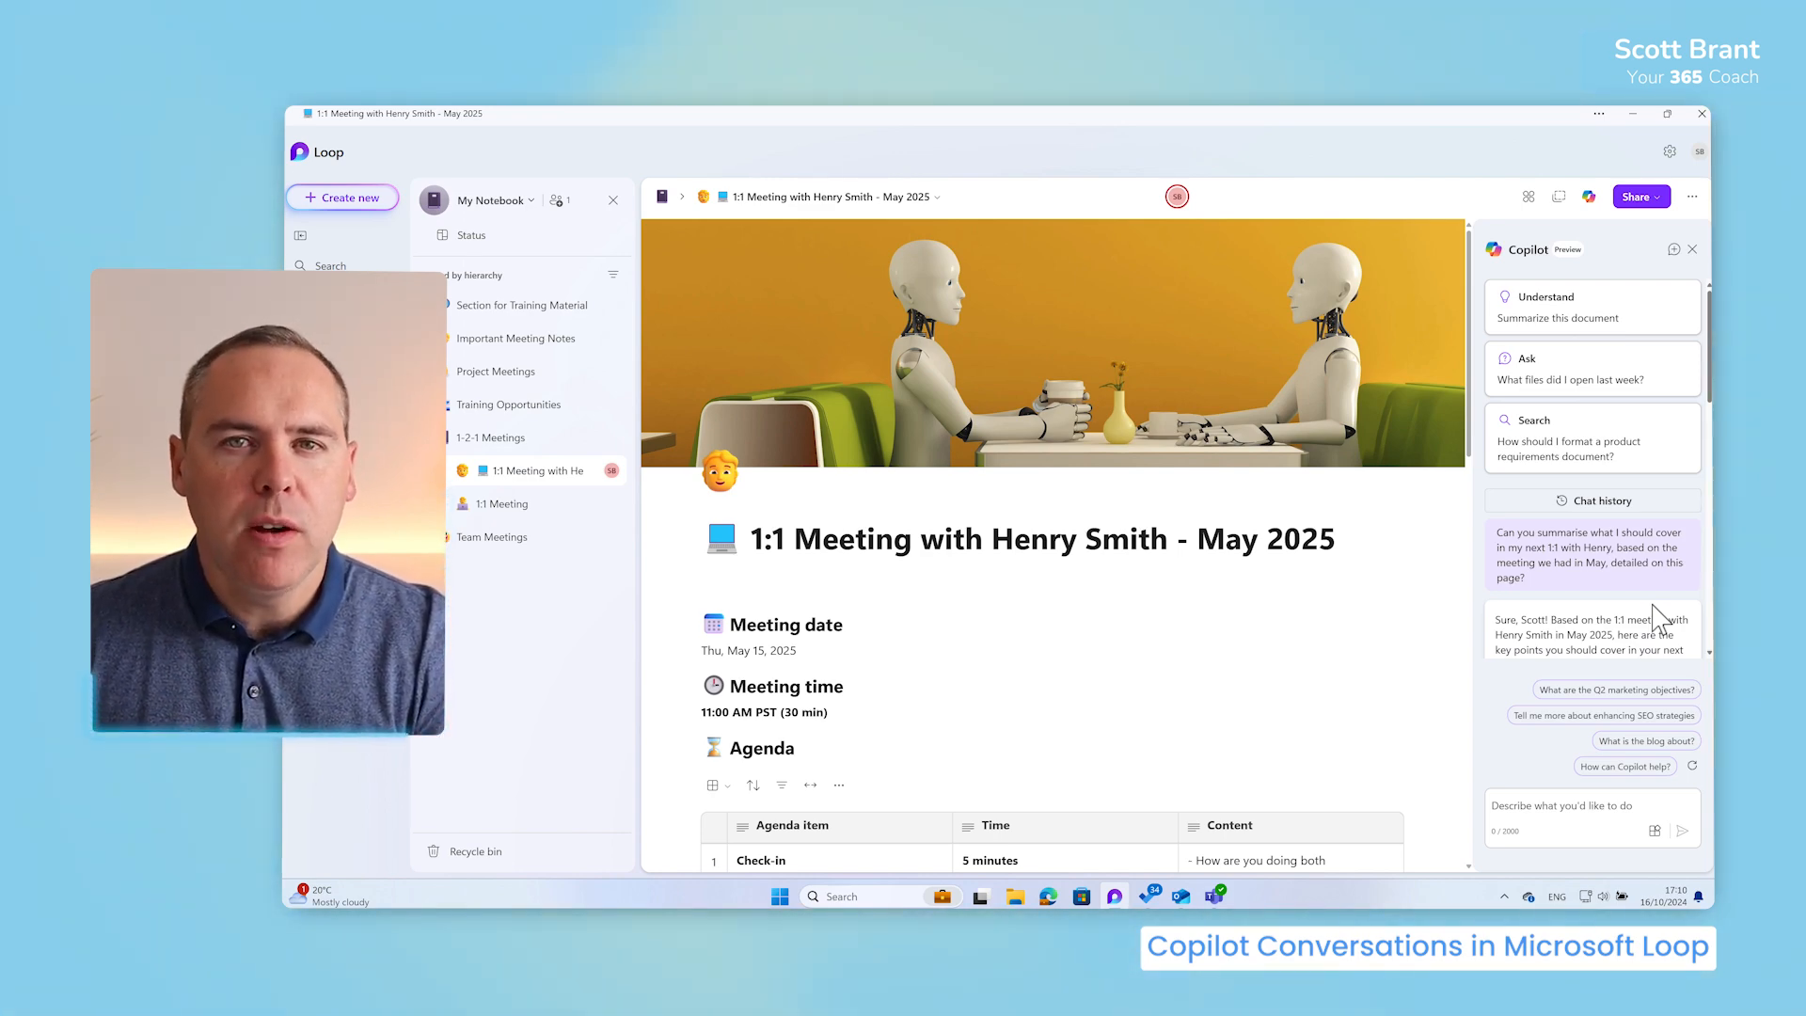
scroll(down, 3)
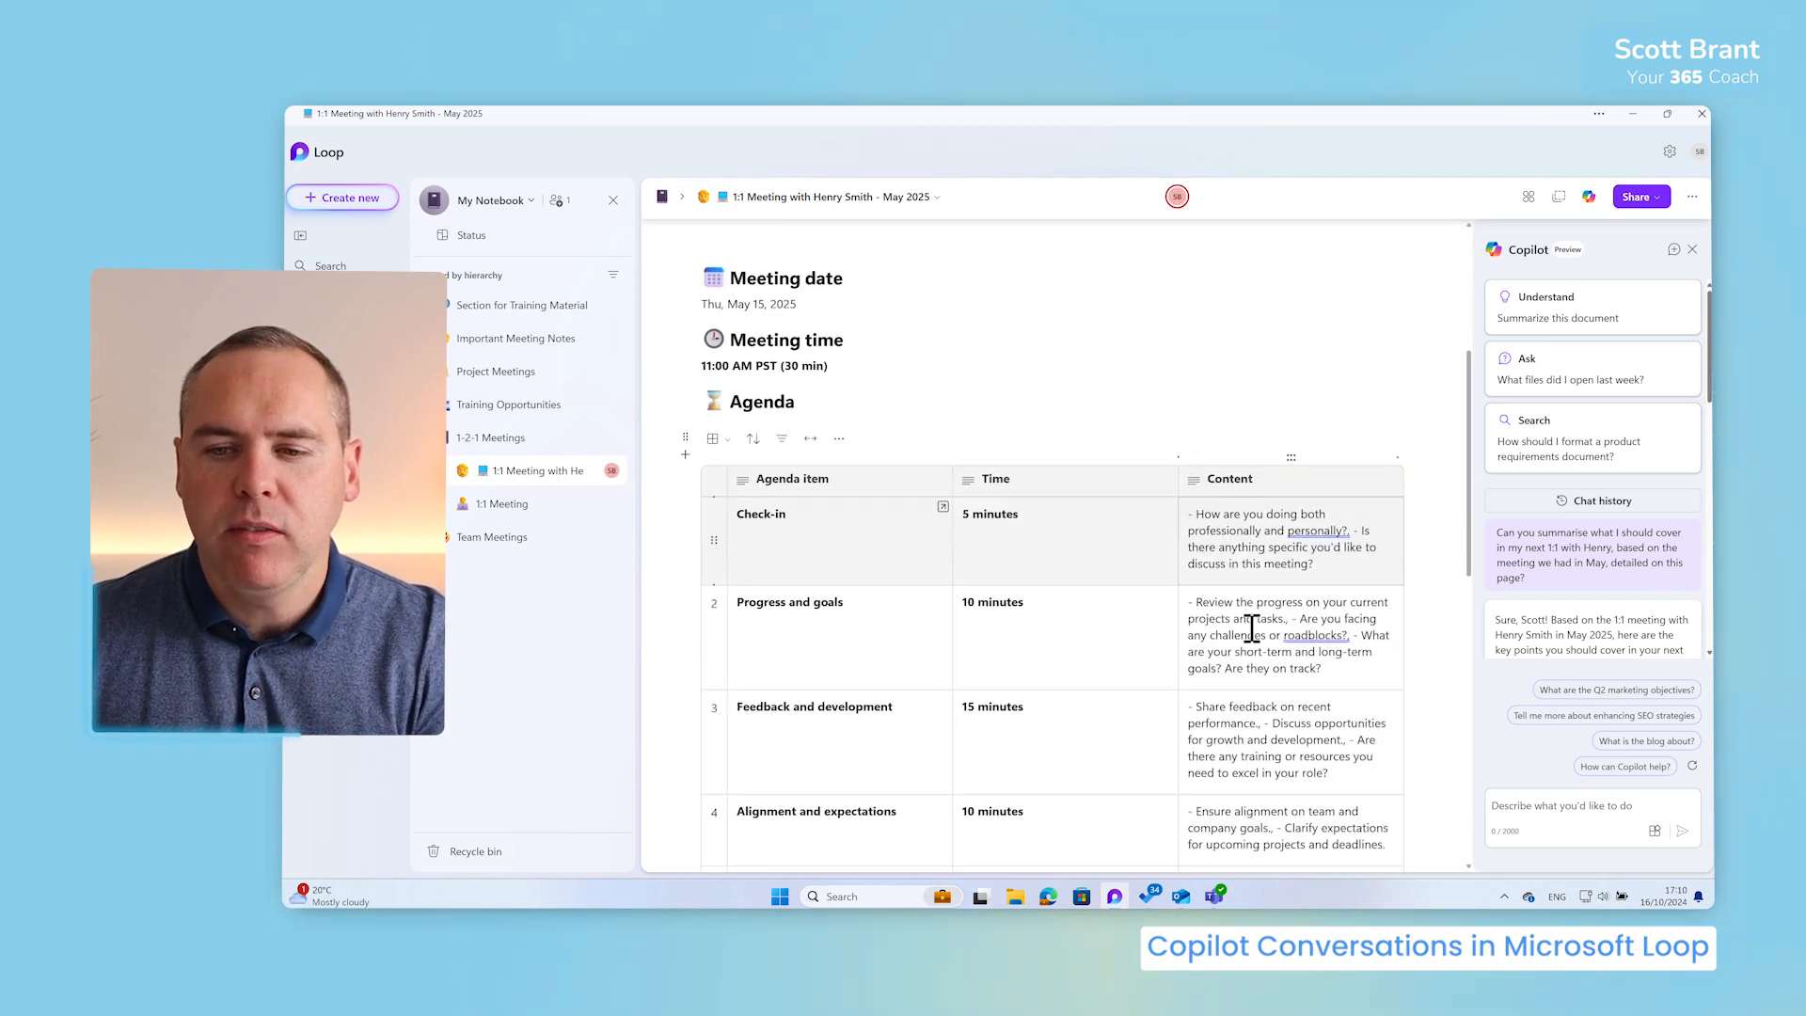
scroll(down, 3)
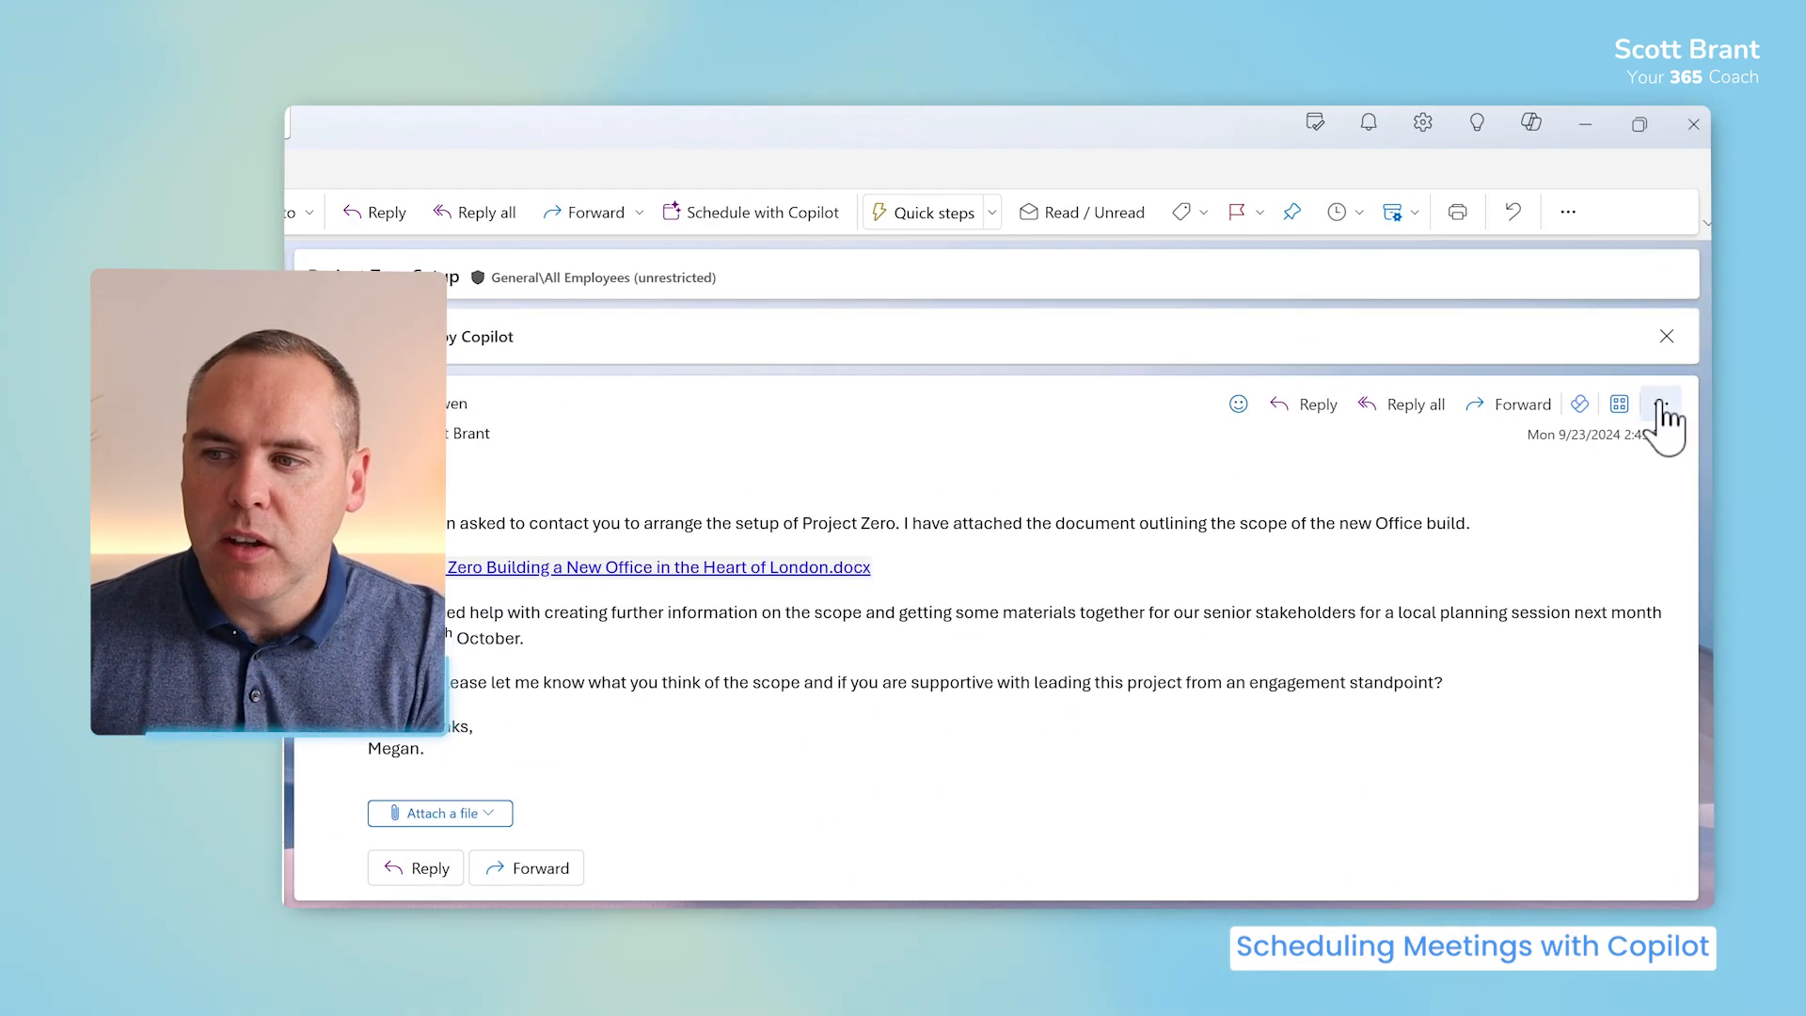
Schedule a meeting with Copilot from the Project Zero setup email's more actions.
click(1661, 404)
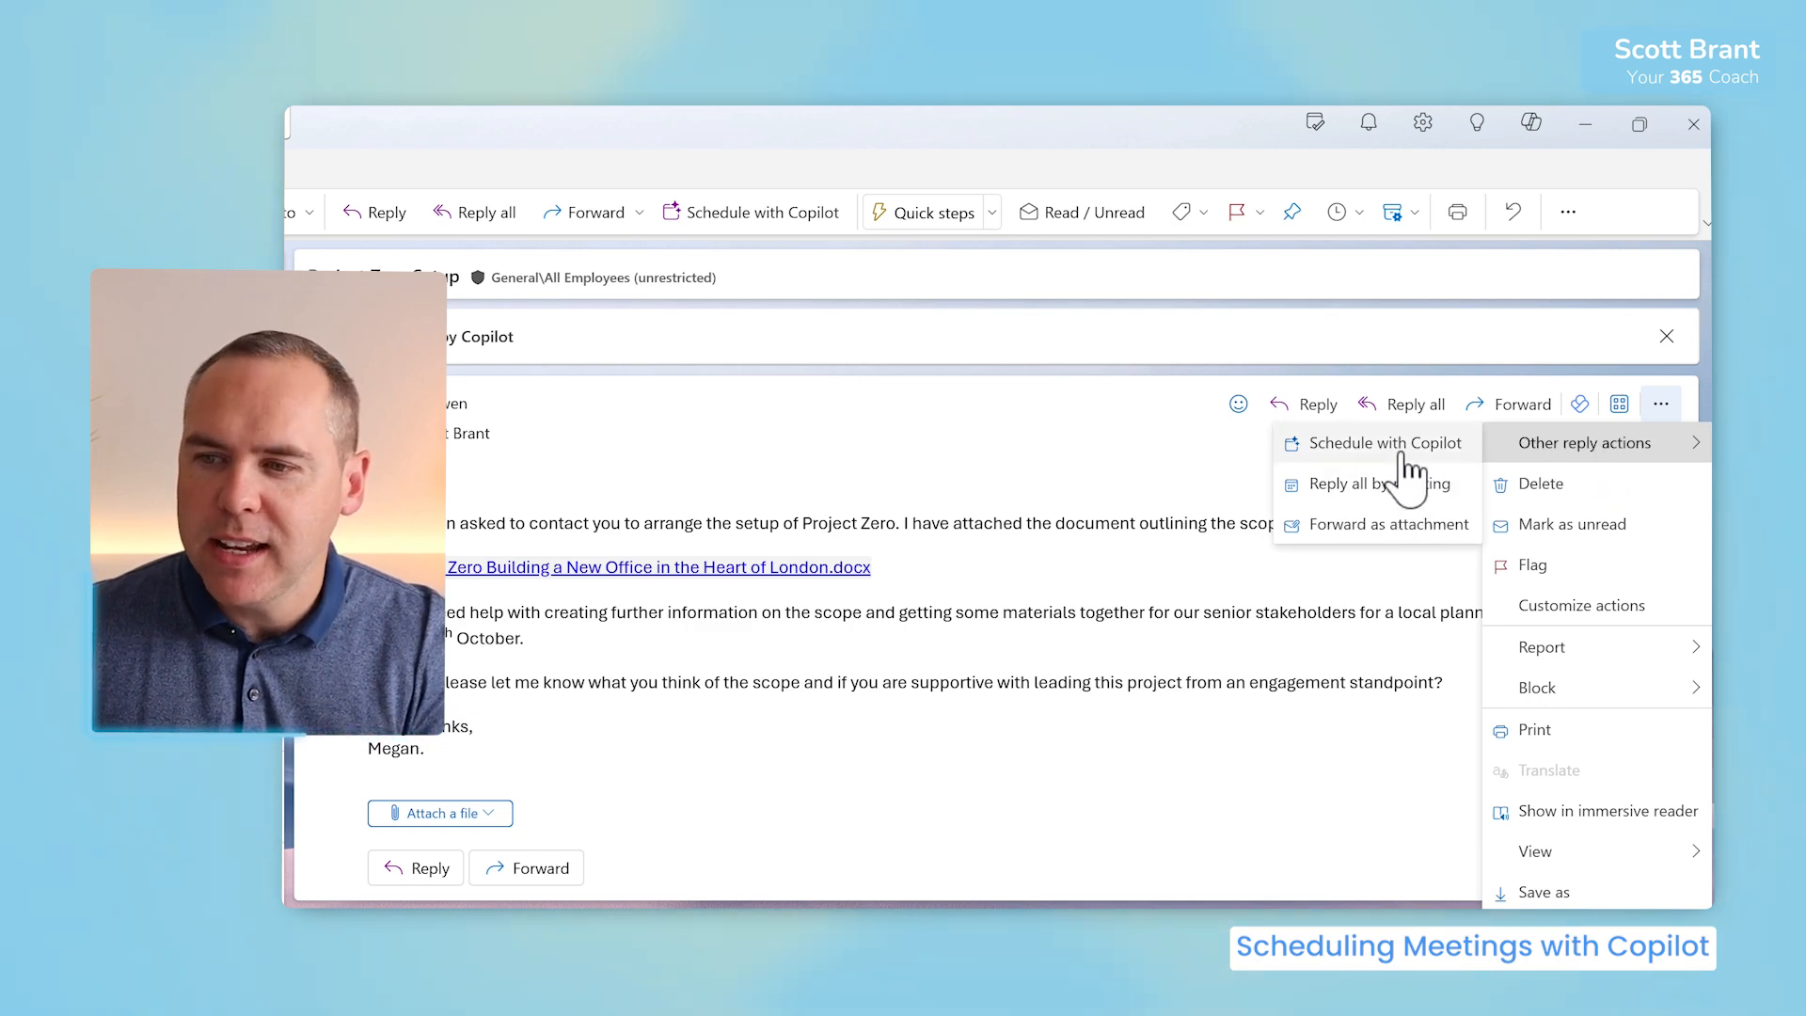
click(1386, 442)
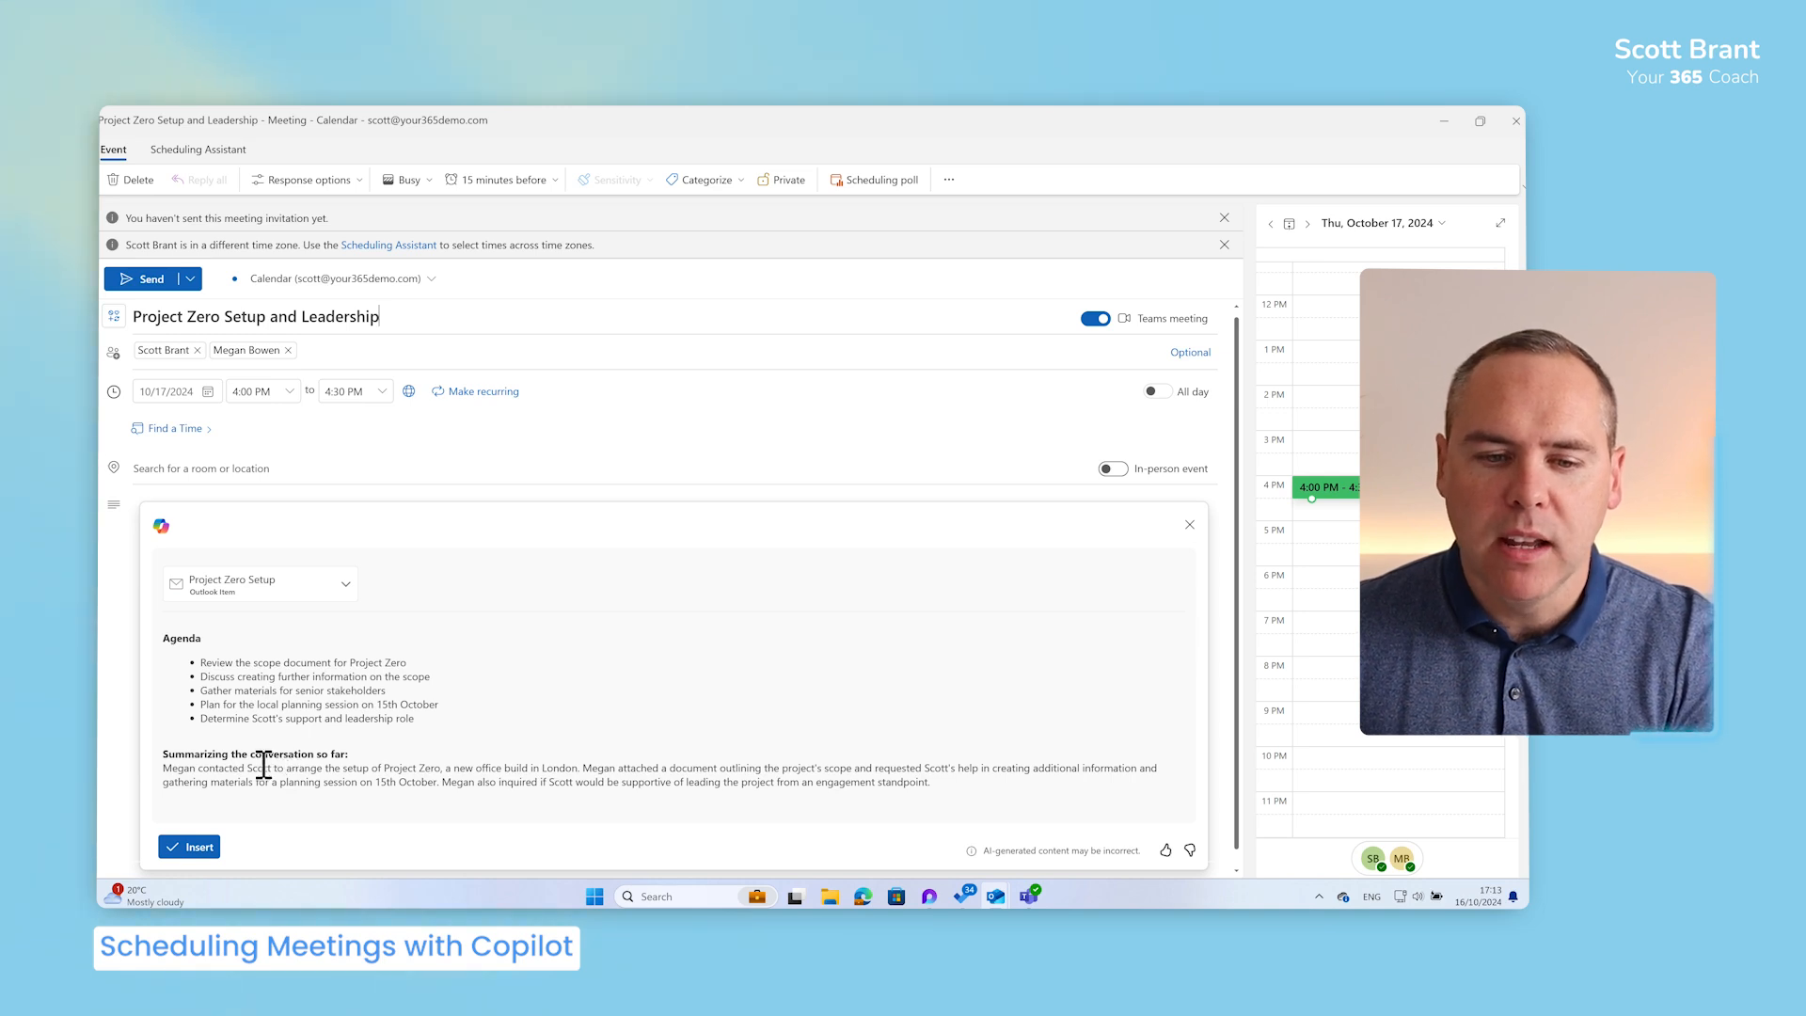
Insert Copilot's agenda and conversation summary into the Project Zero Setup and Leadership invite.
click(188, 844)
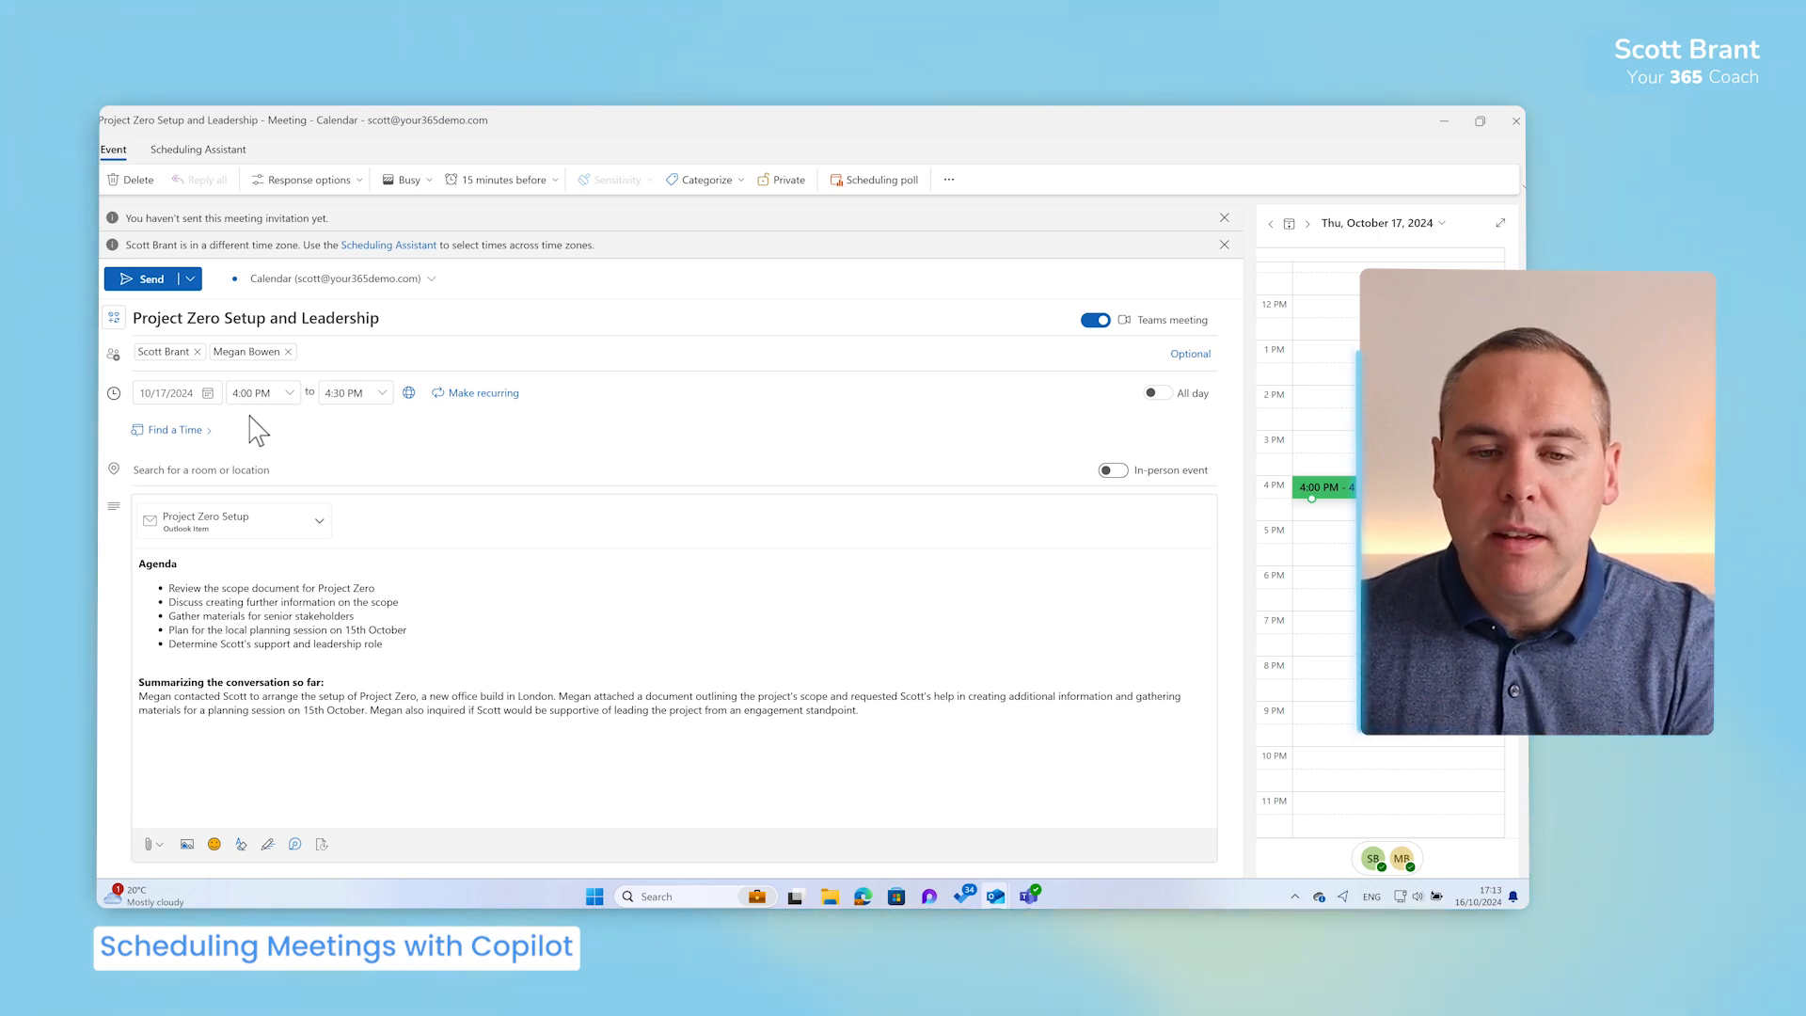
click(169, 429)
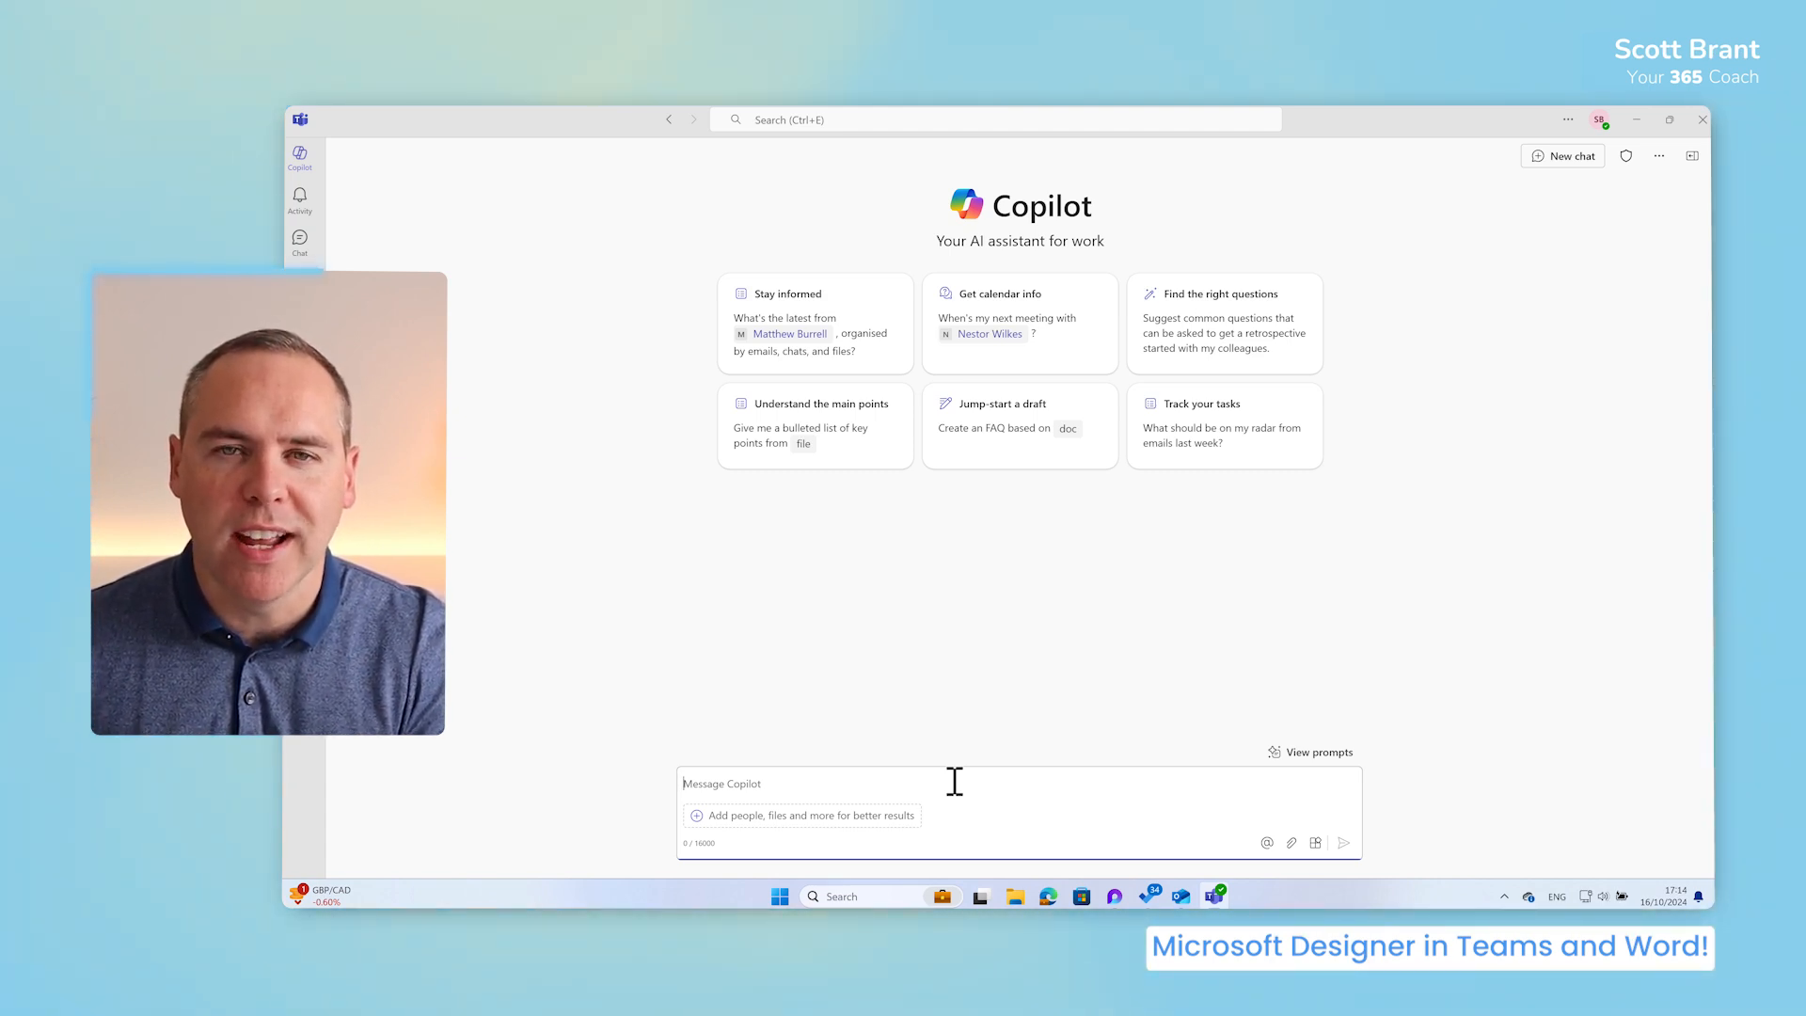
Ask Copilot in Teams chat to draft a Project GreenSpace image of a green London park with the skyline.
text(Draft me an image for Project GreenSpace: It needs to be a green park in London, with the city skyline. It will be used for a professional report, so please make it look amazing!)
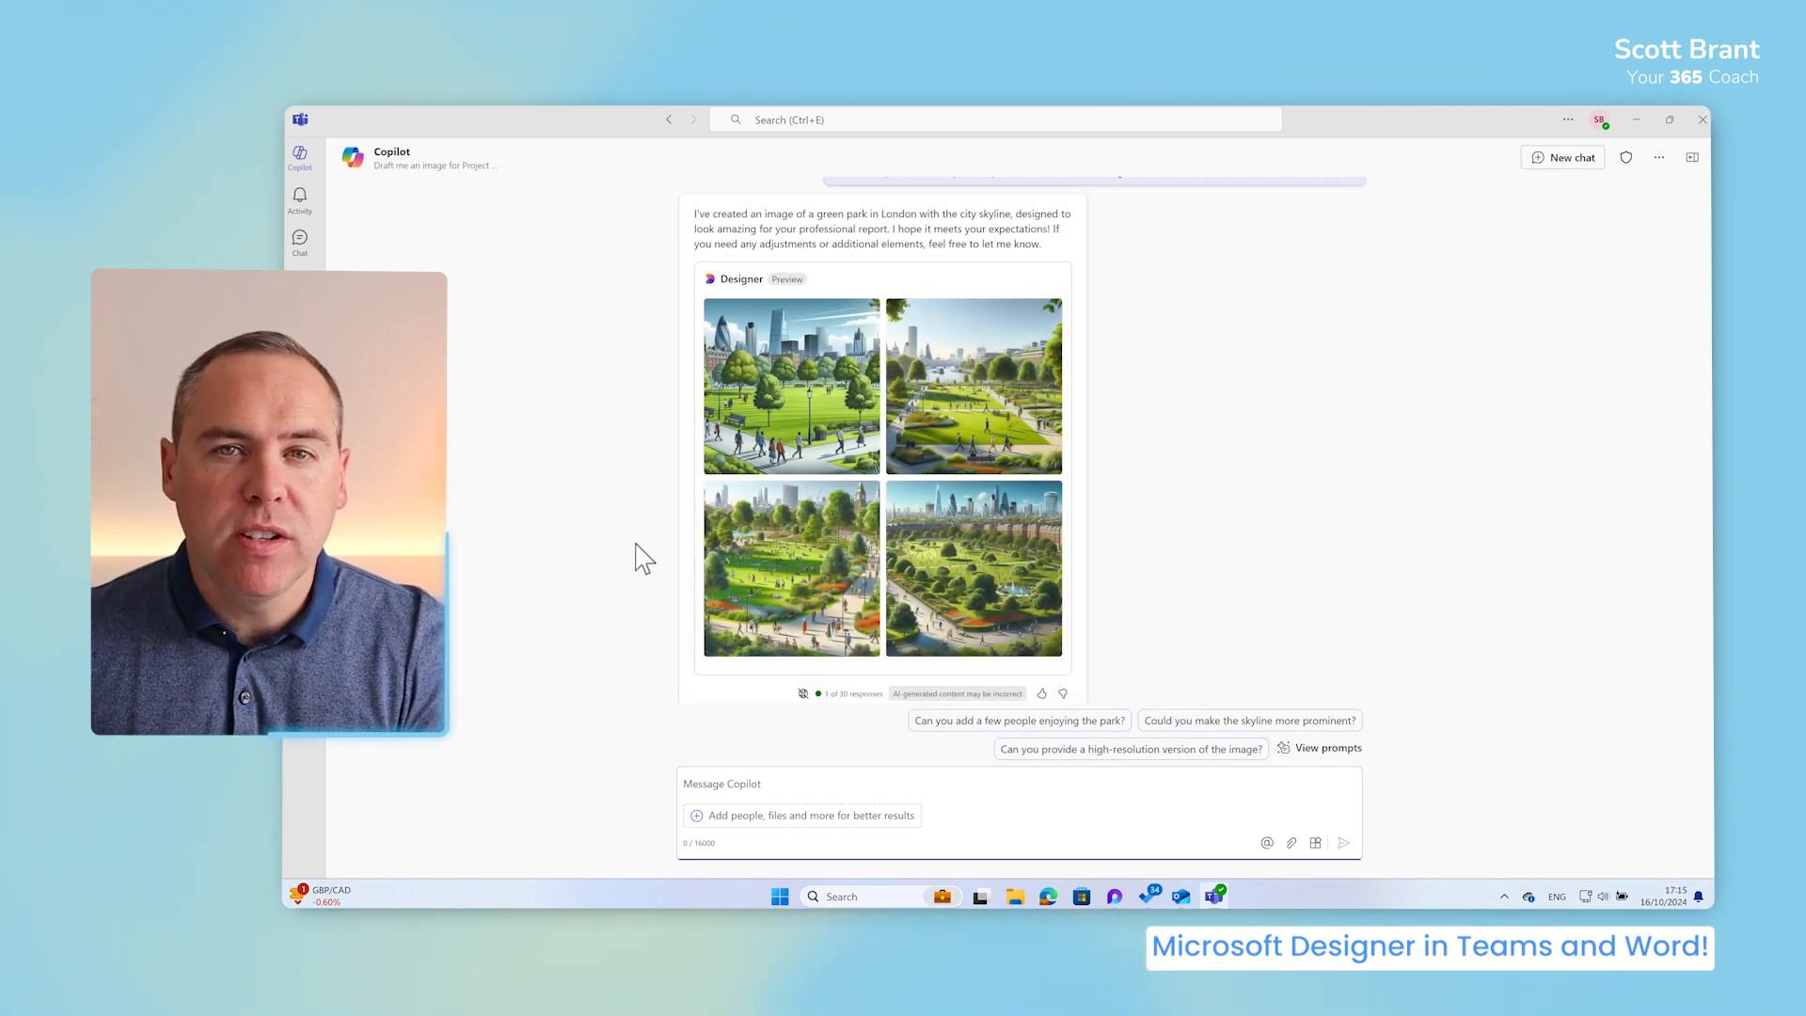
mouse_move(842, 369)
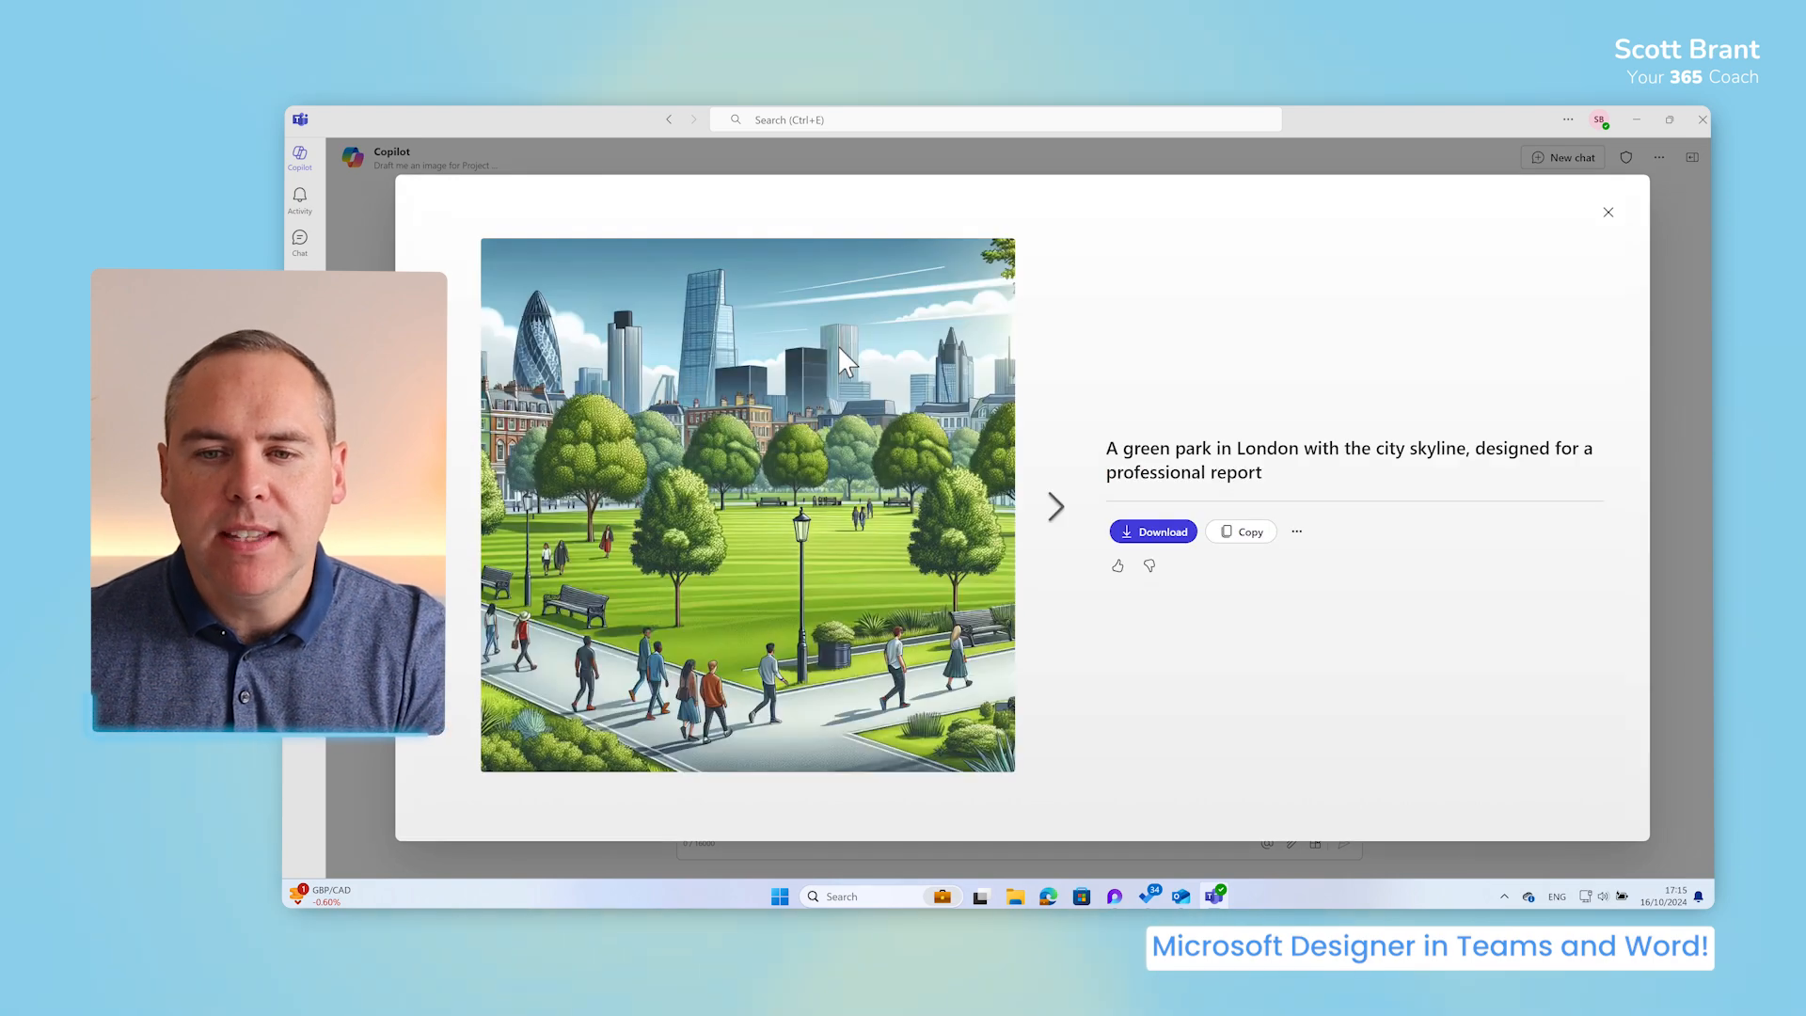
mouse_move(939, 489)
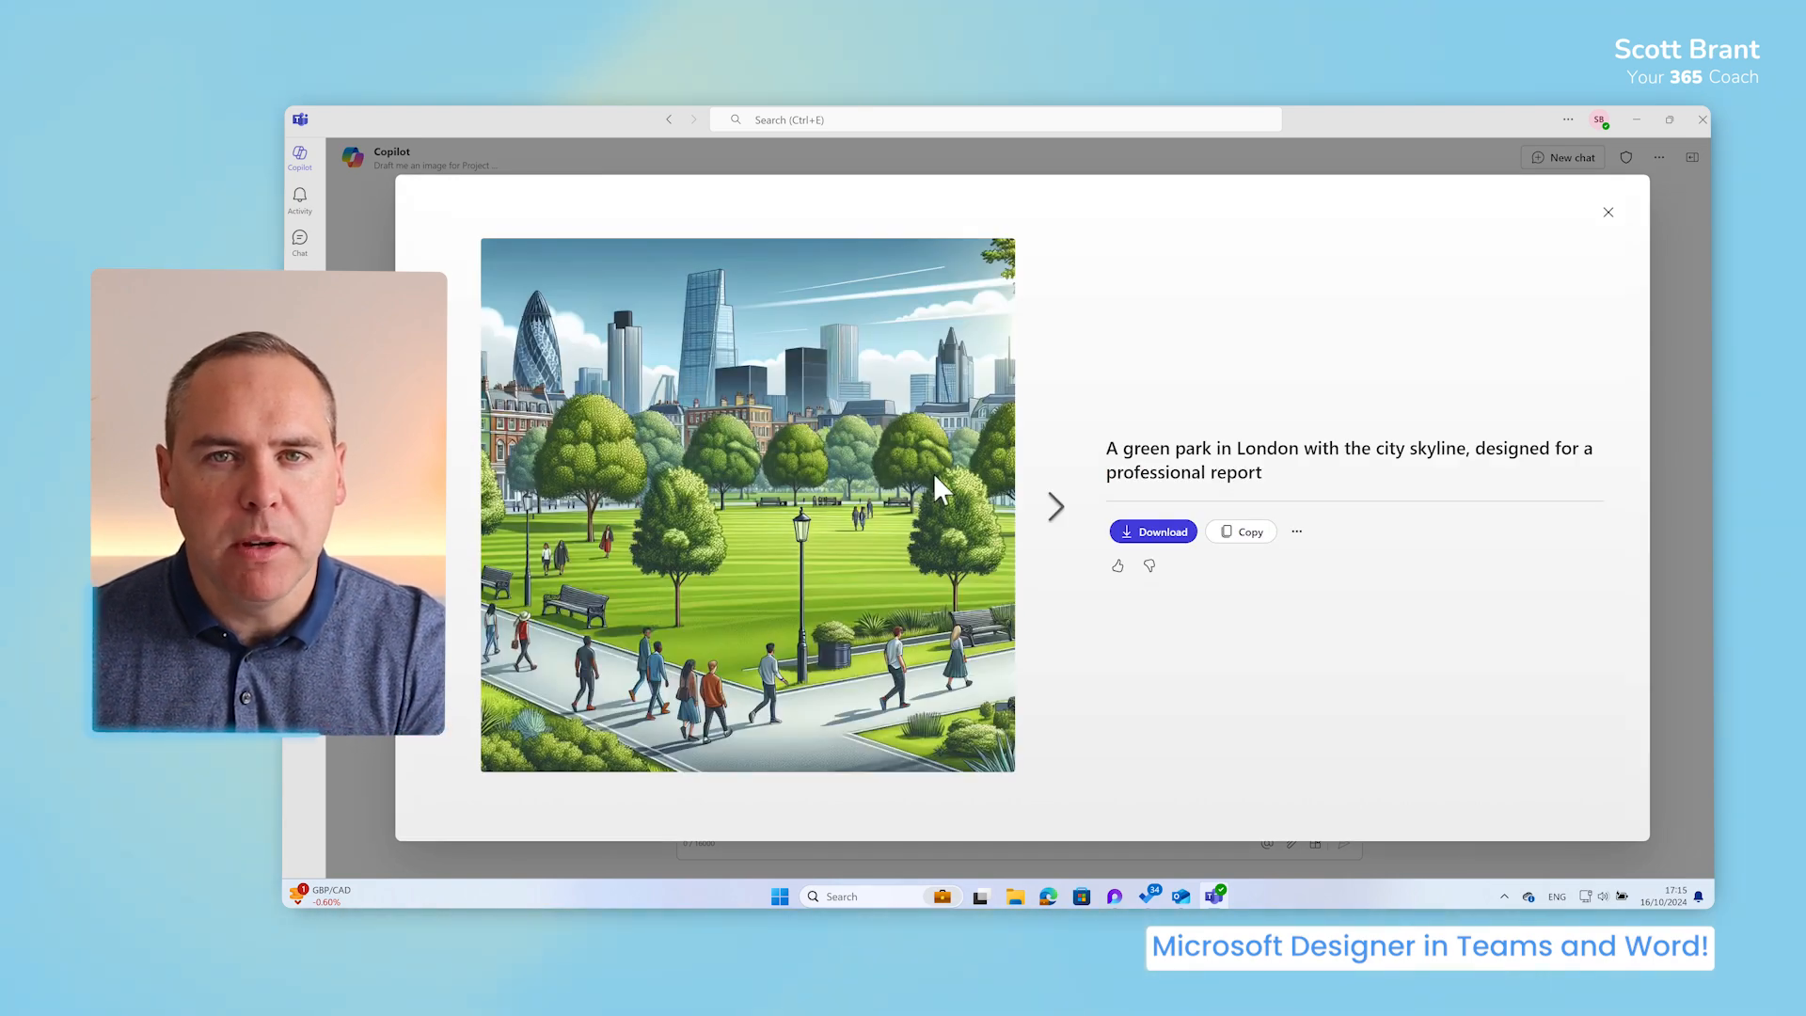
mouse_move(1242, 530)
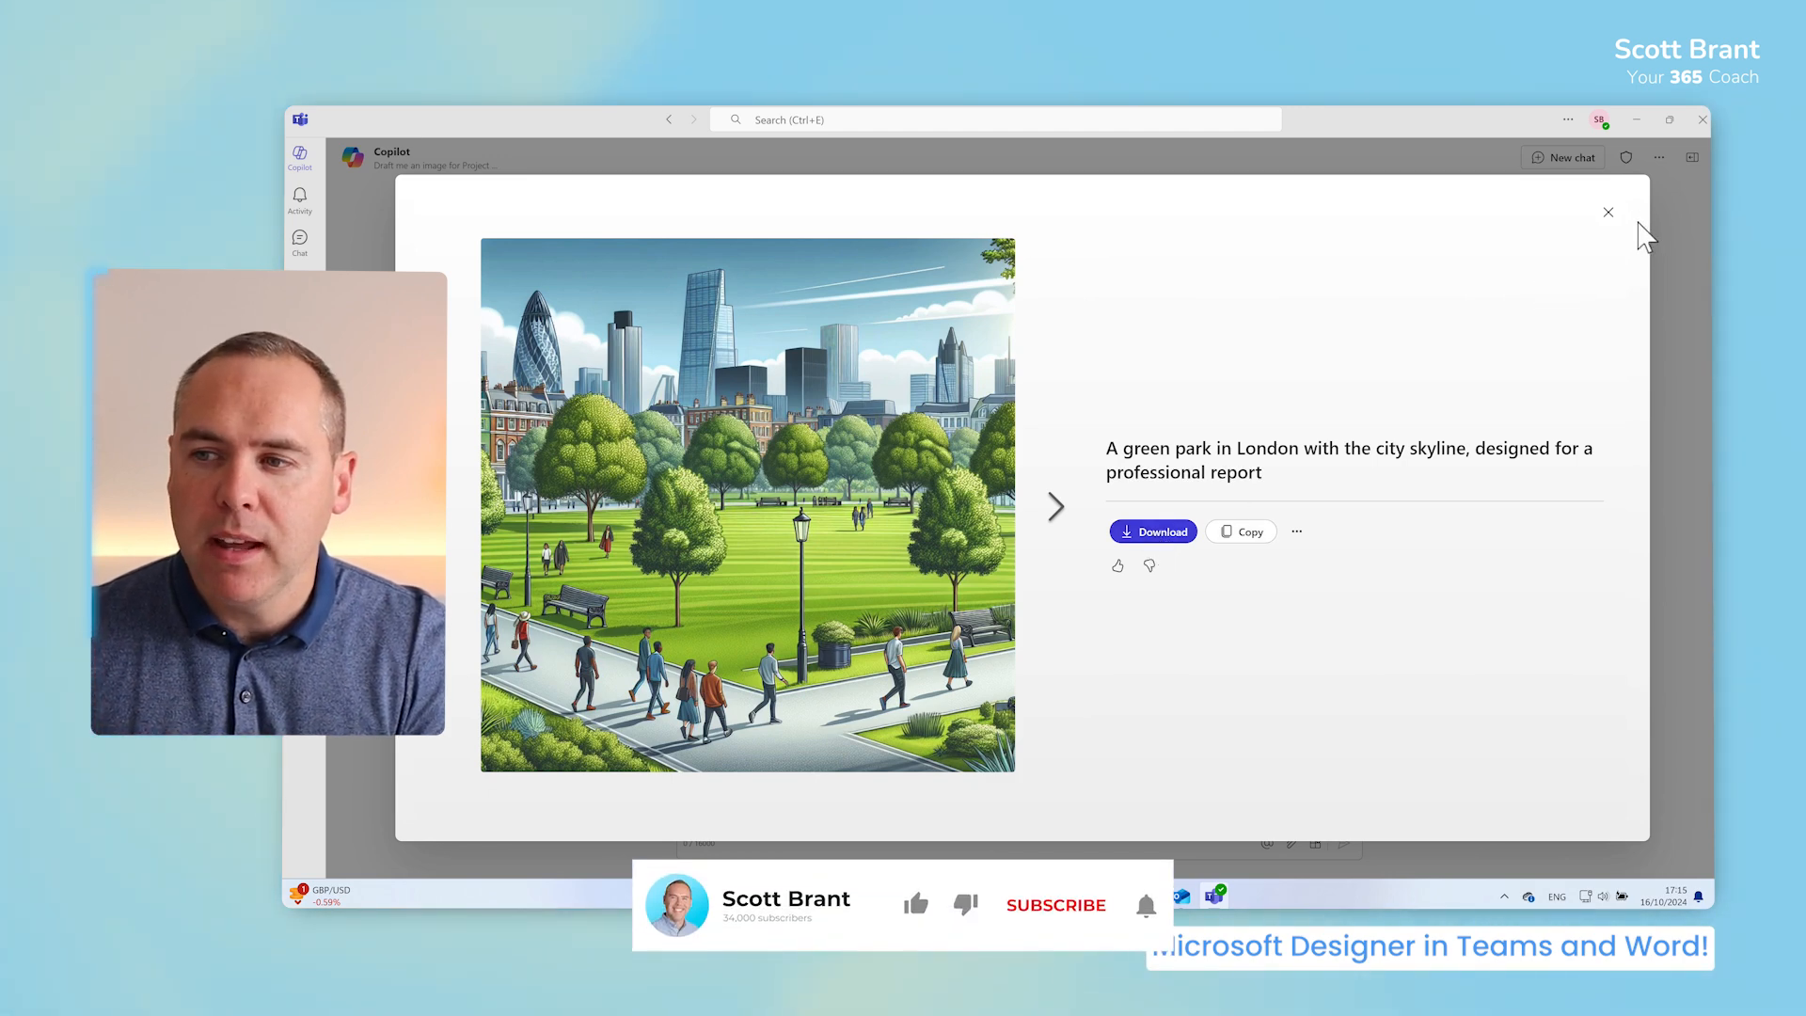
Close the enlarged park image and ask Copilot to add people enjoying the park.
click(1608, 212)
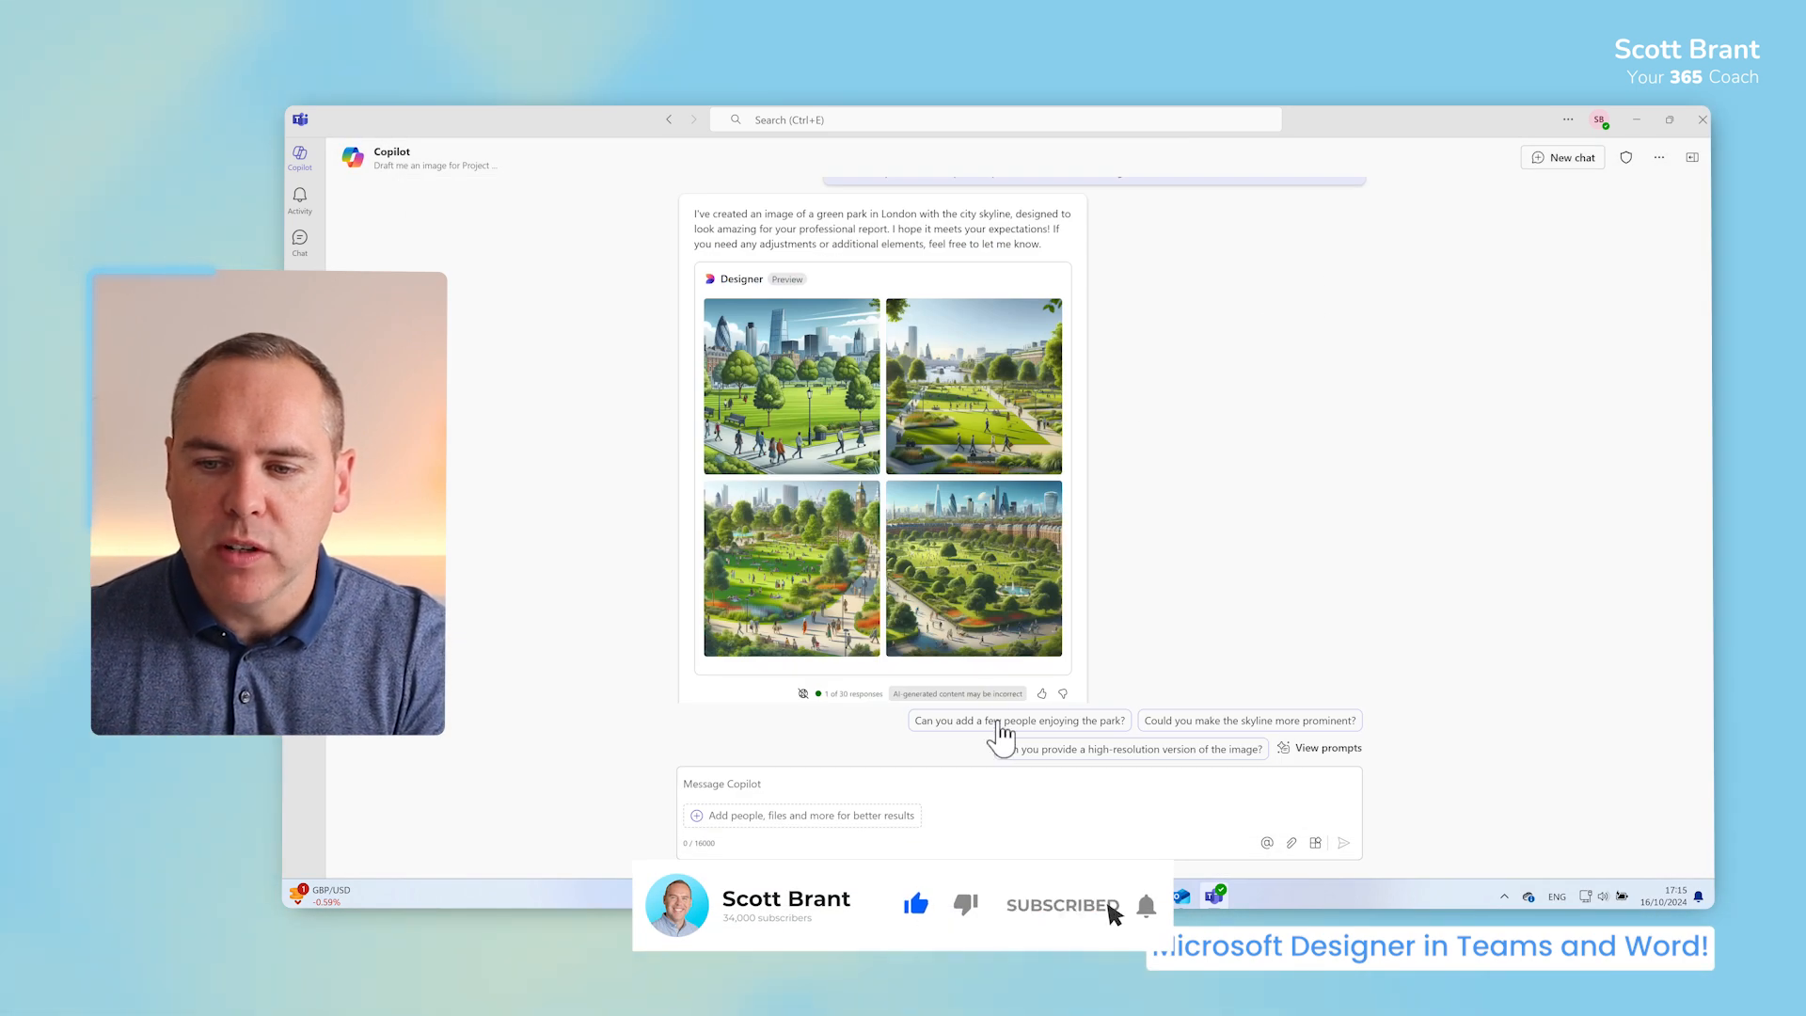
click(1018, 721)
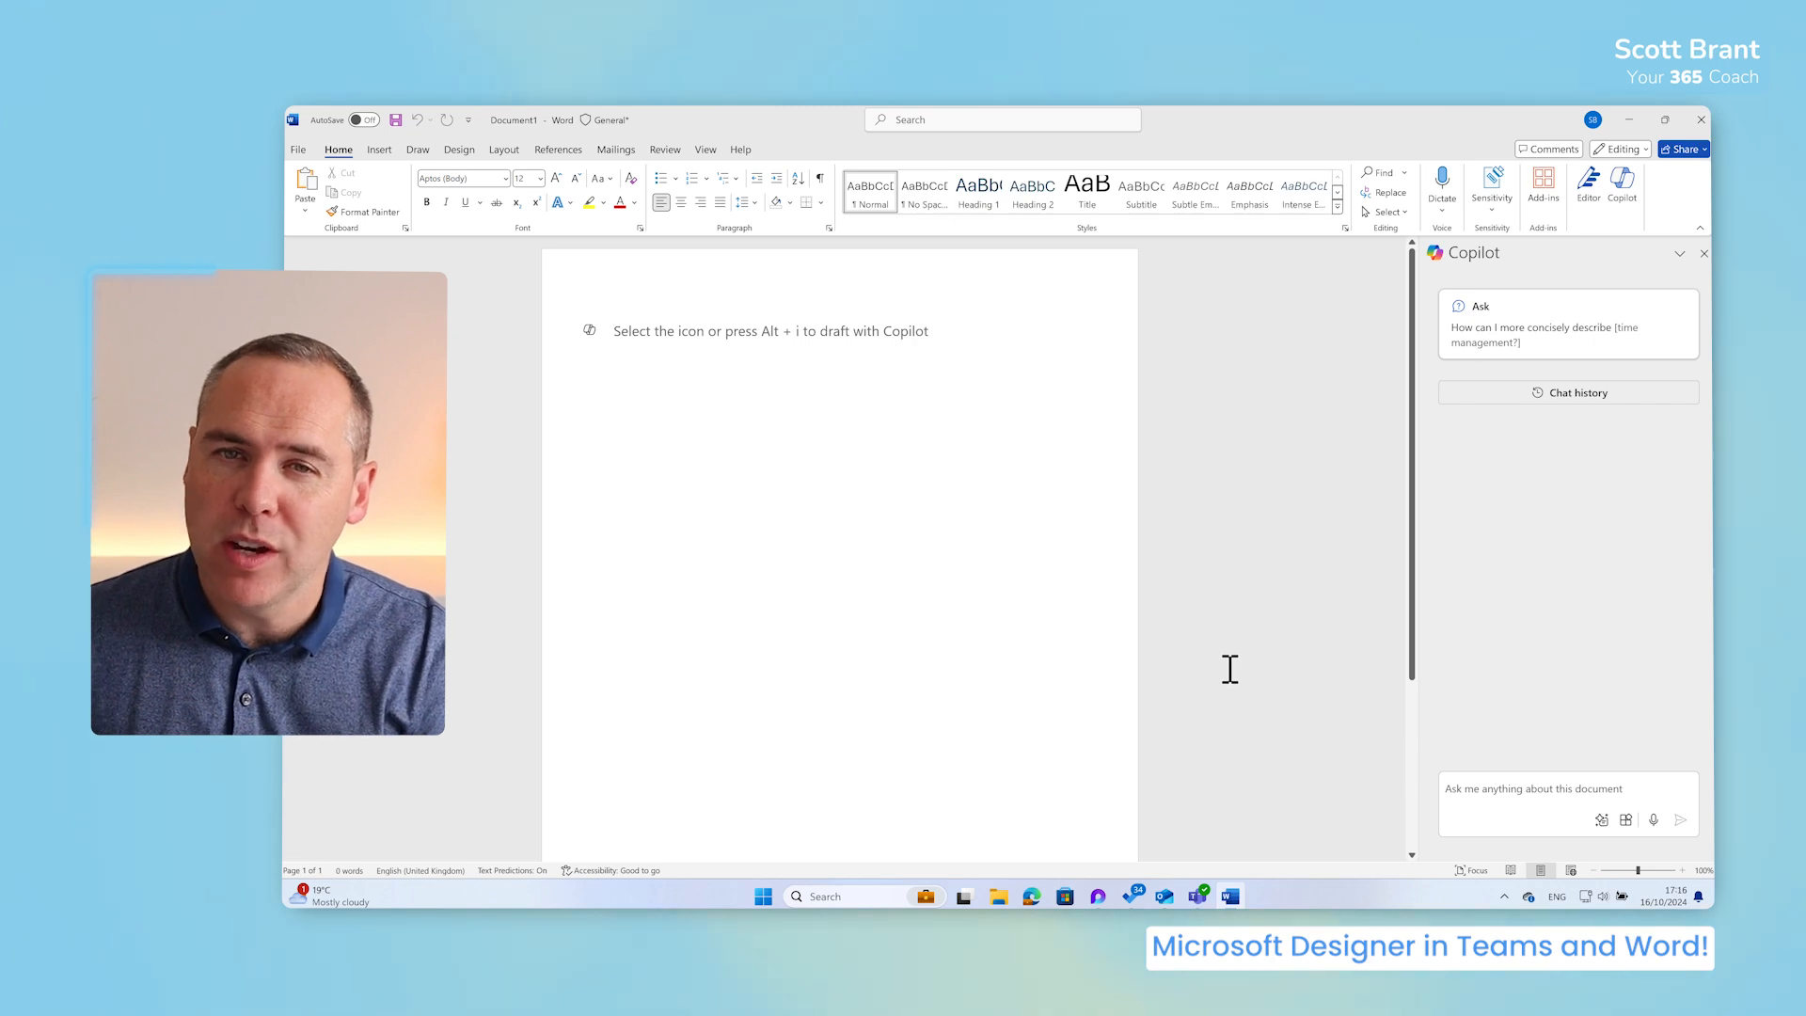
Request a green London park image in Word's Copilot pane and insert the first result on the page.
text(Draft me an image for Project GreenSpace. It needs to be a green park in London, with the city skyline. It will be used for a professional report, so please make it look amazing!)
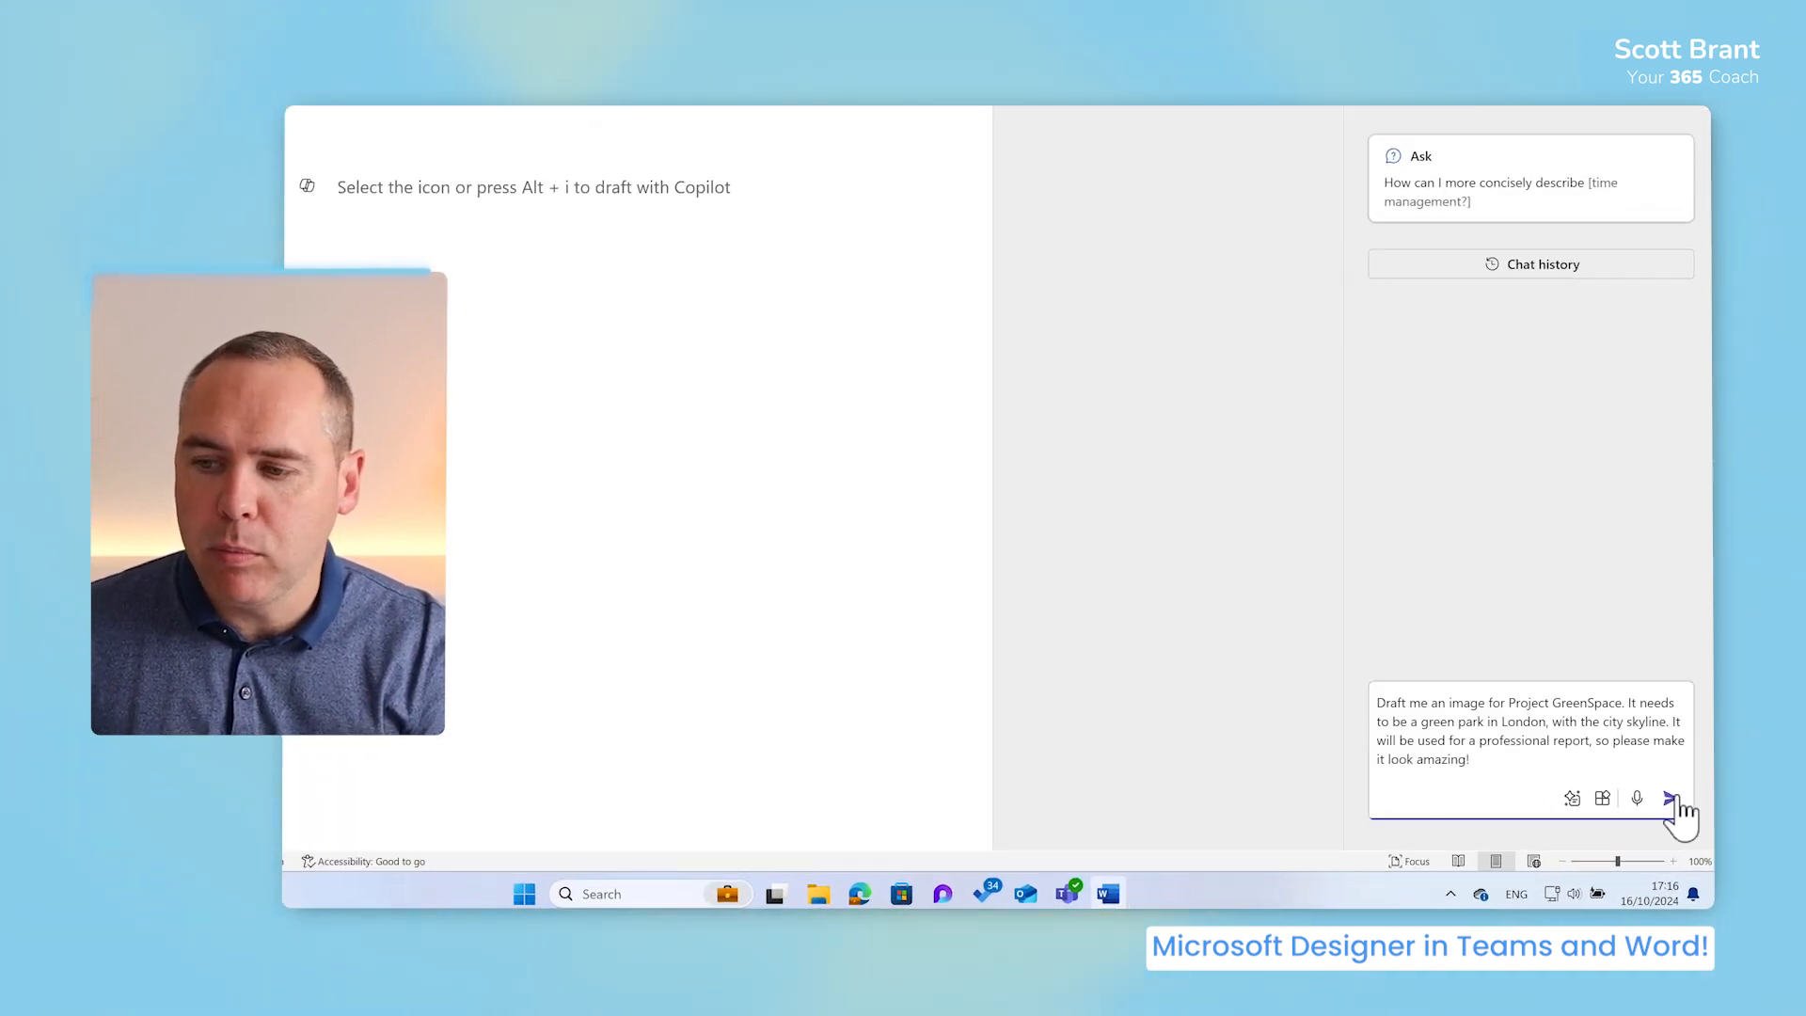
click(1668, 798)
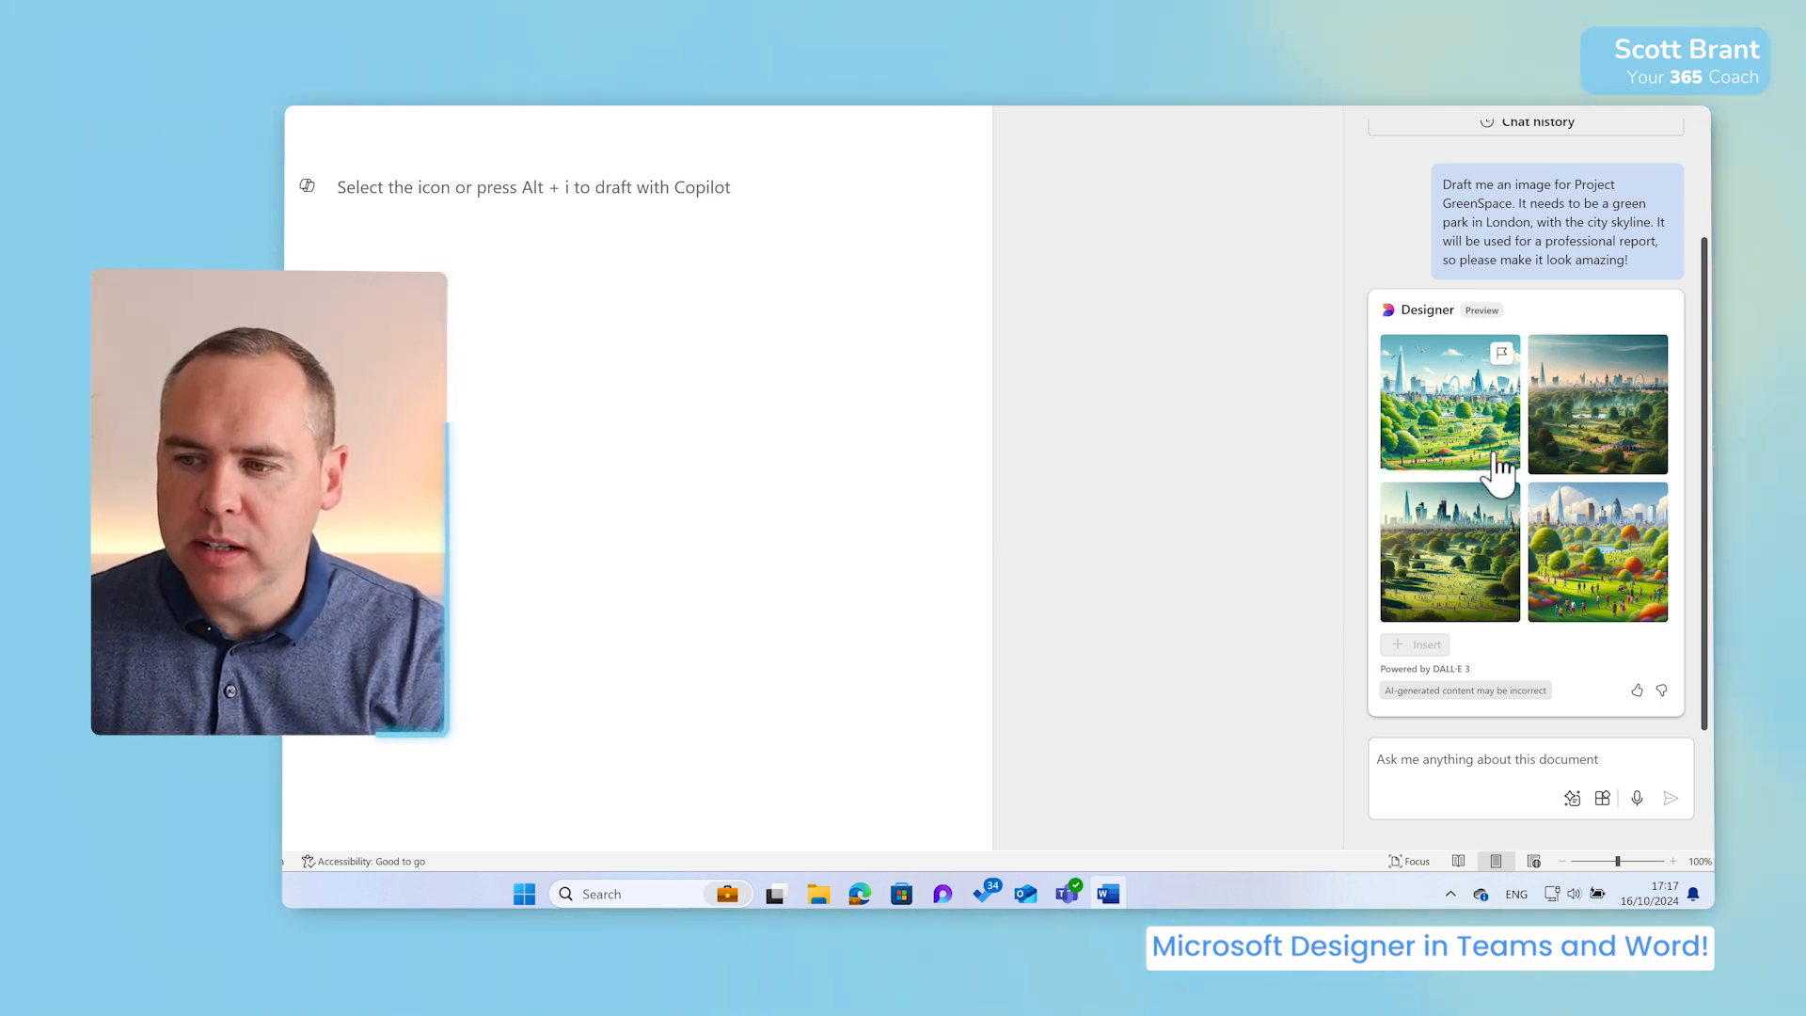
click(1451, 402)
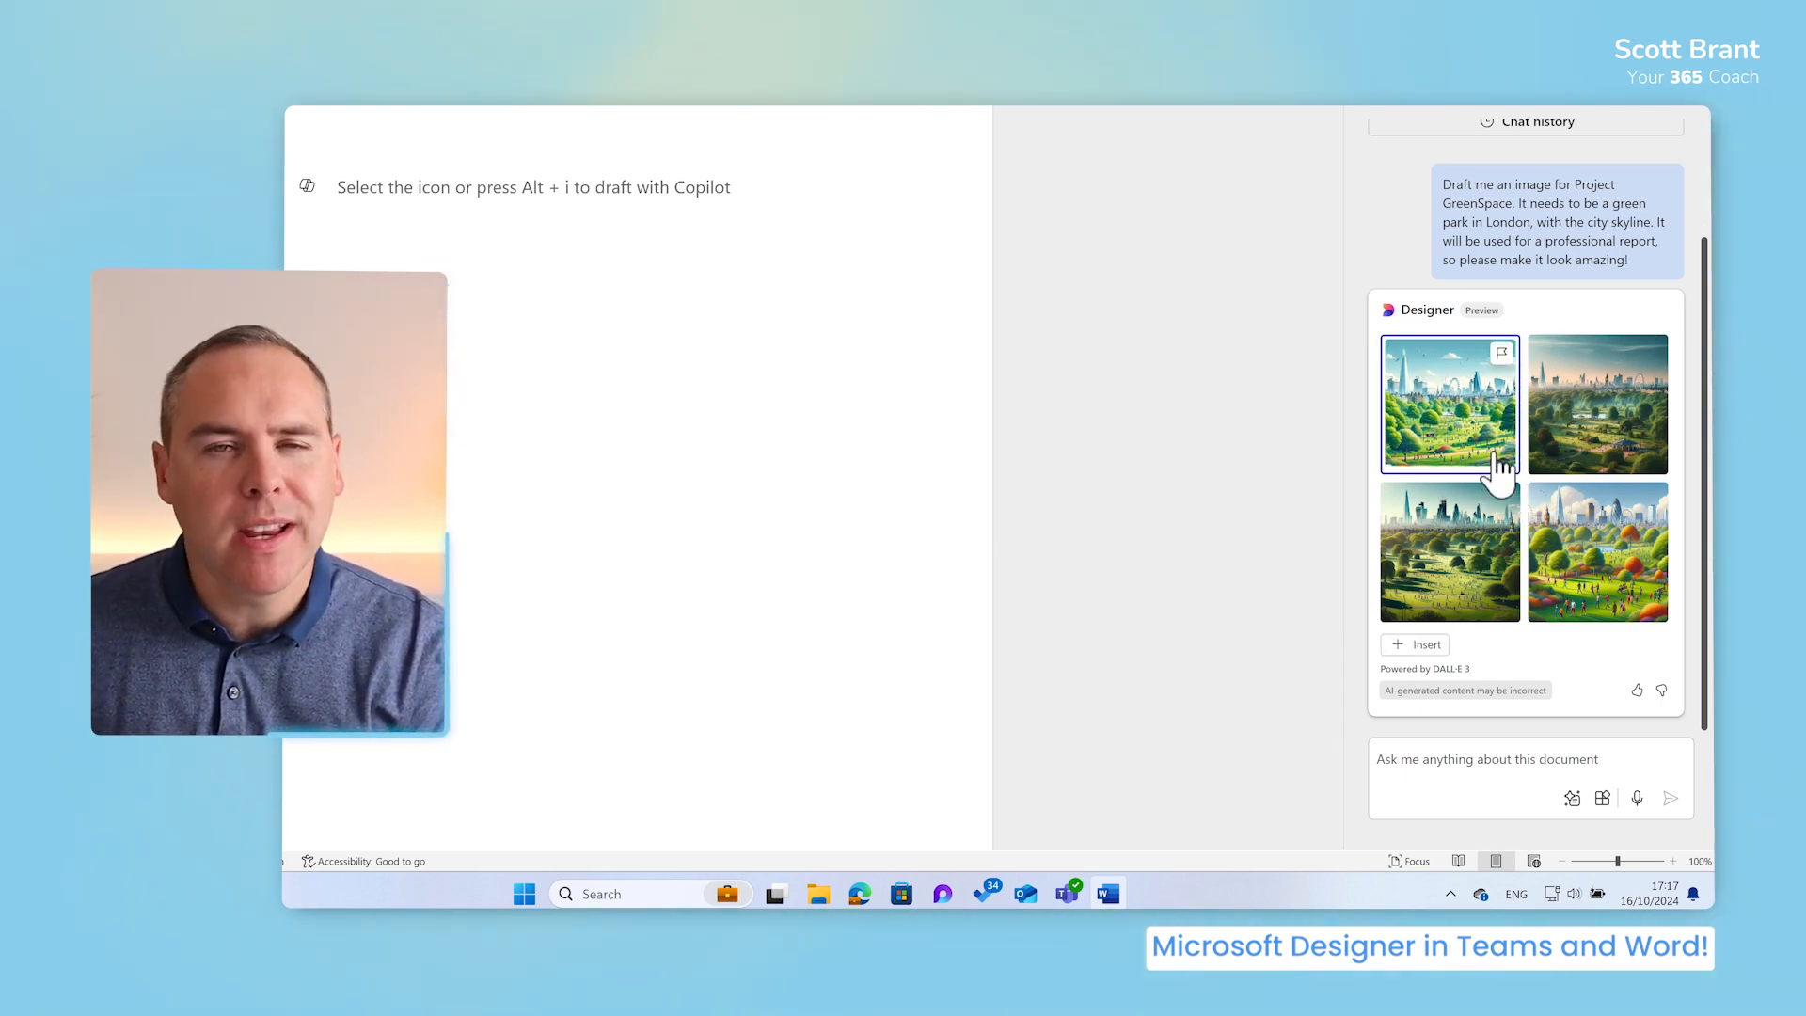
click(1415, 643)
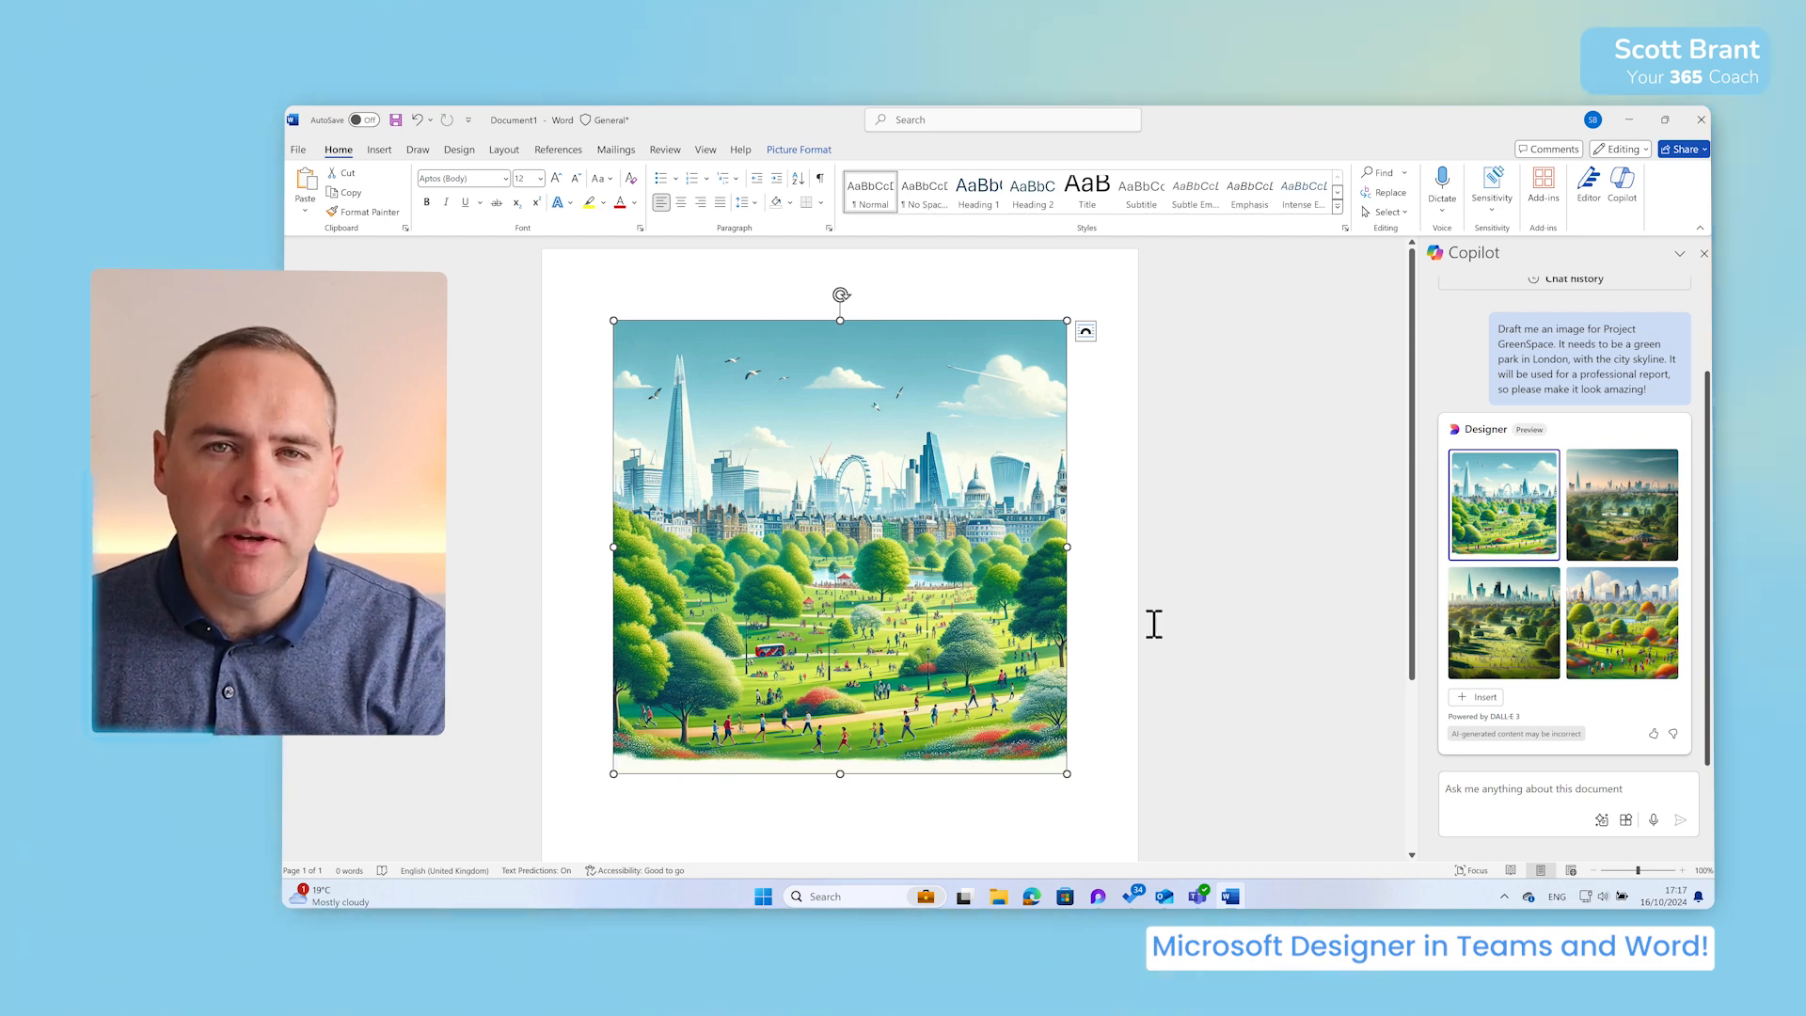
Apply a thick black frame Picture Style to the inserted park image.
click(798, 148)
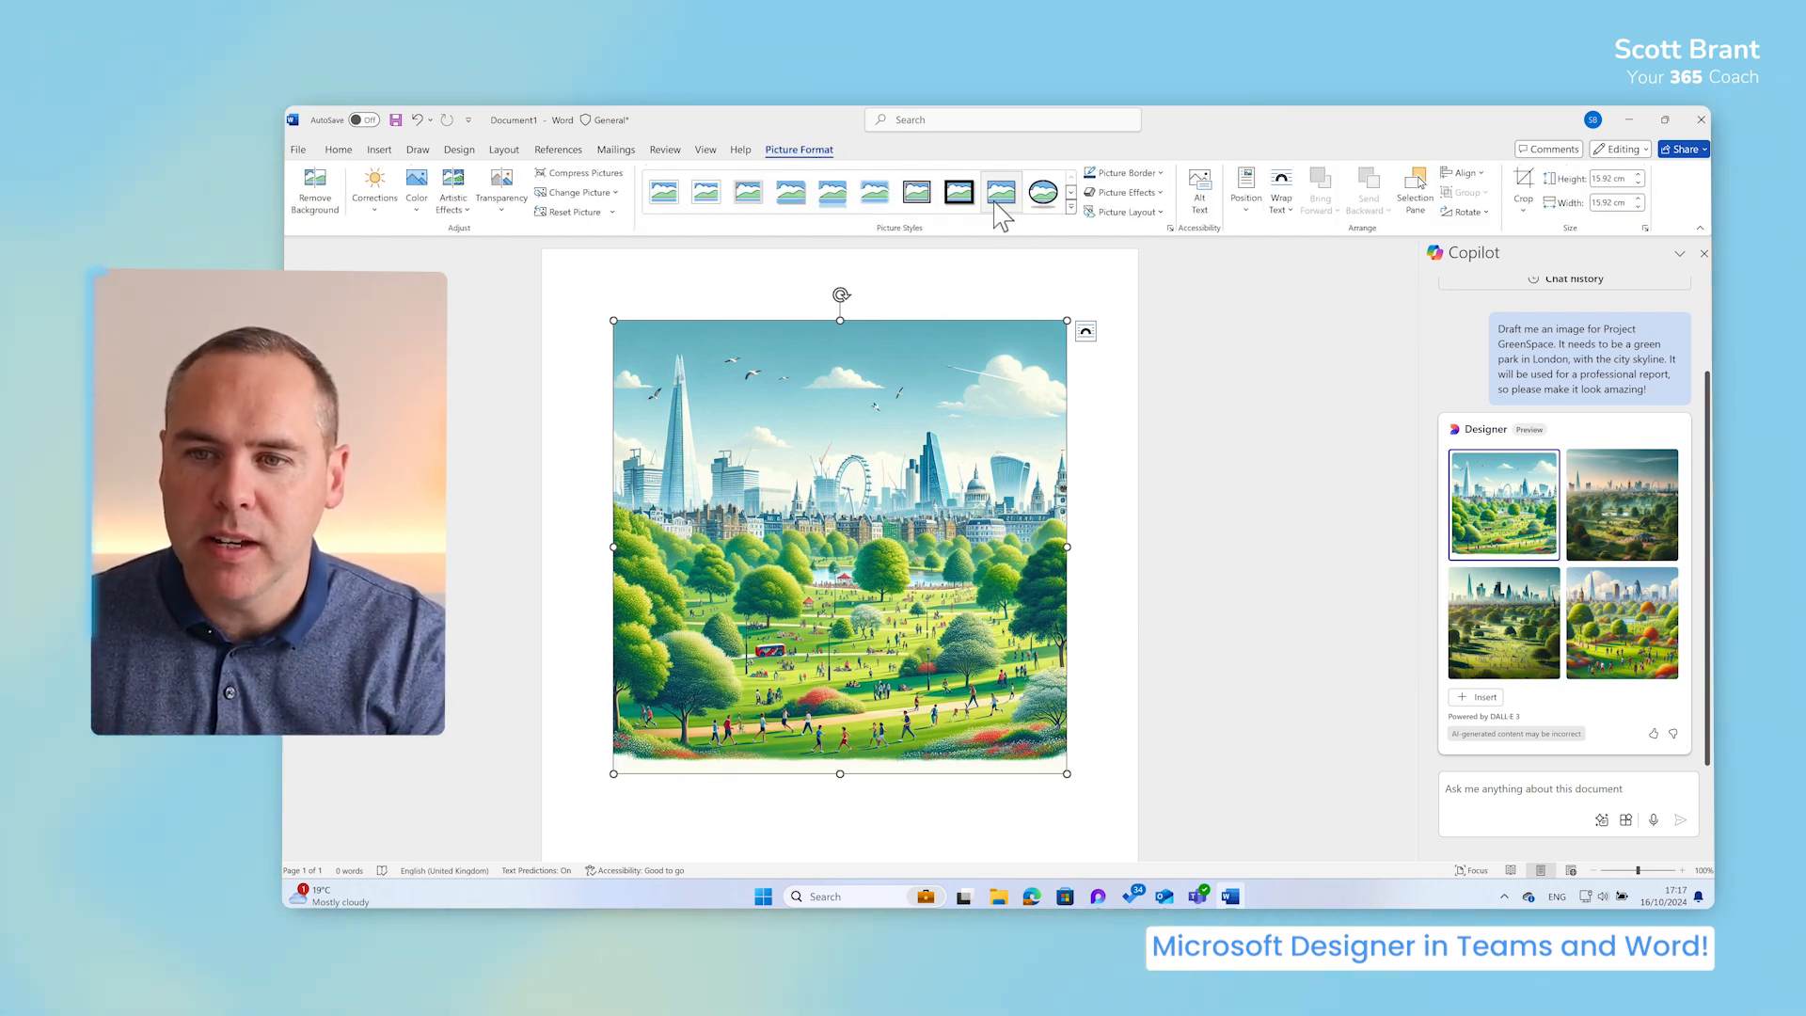
click(1001, 192)
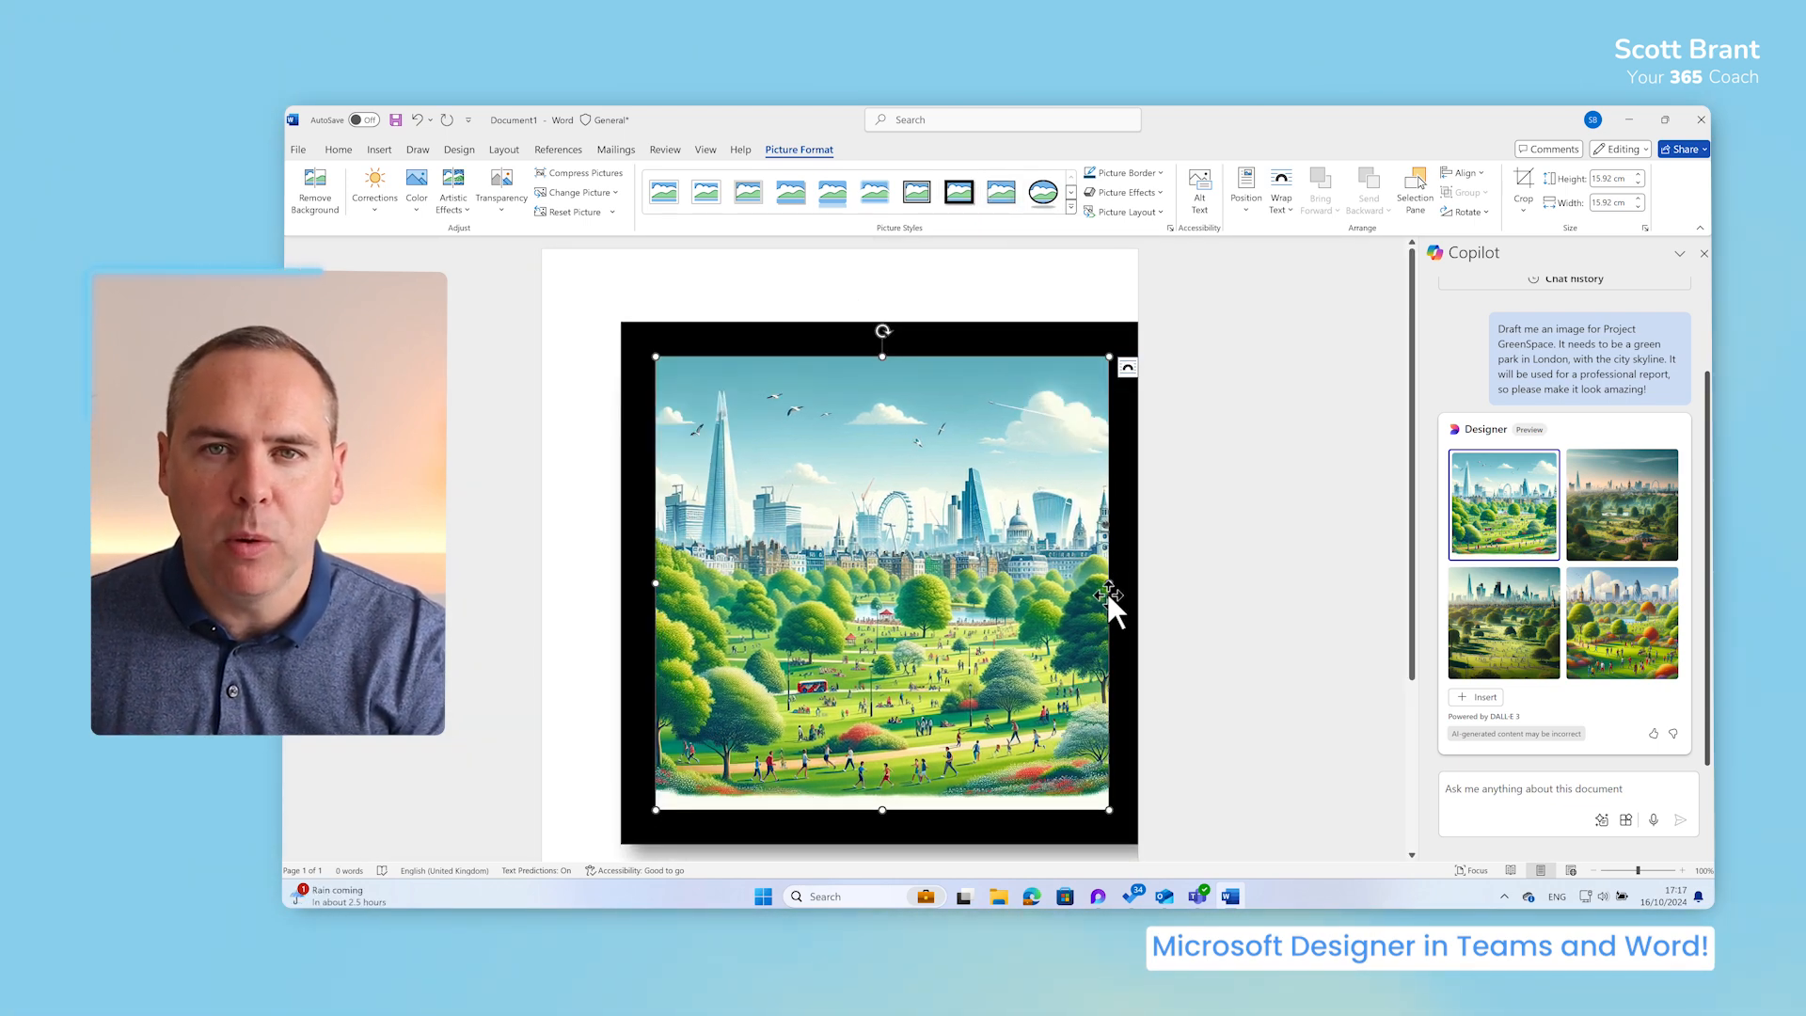
click(1001, 192)
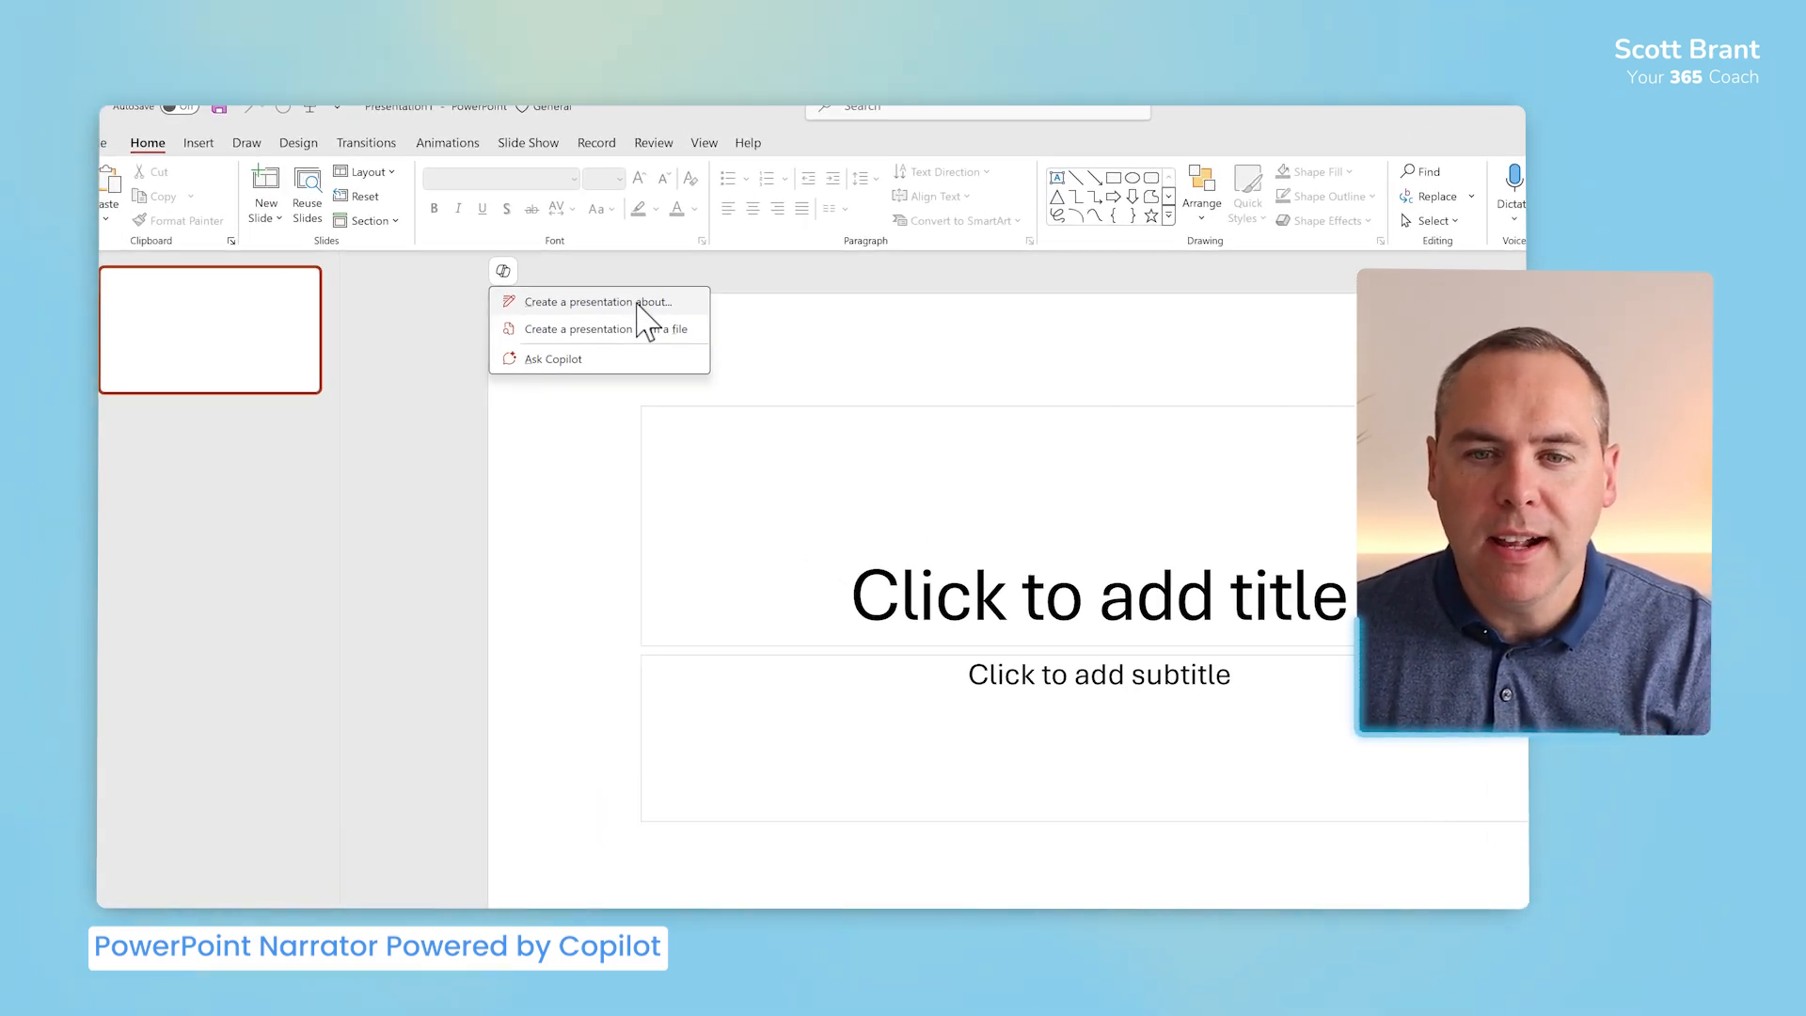
Describe a presentation on creating a green park on a brownfield site in the heart of London for Copilot.
click(593, 301)
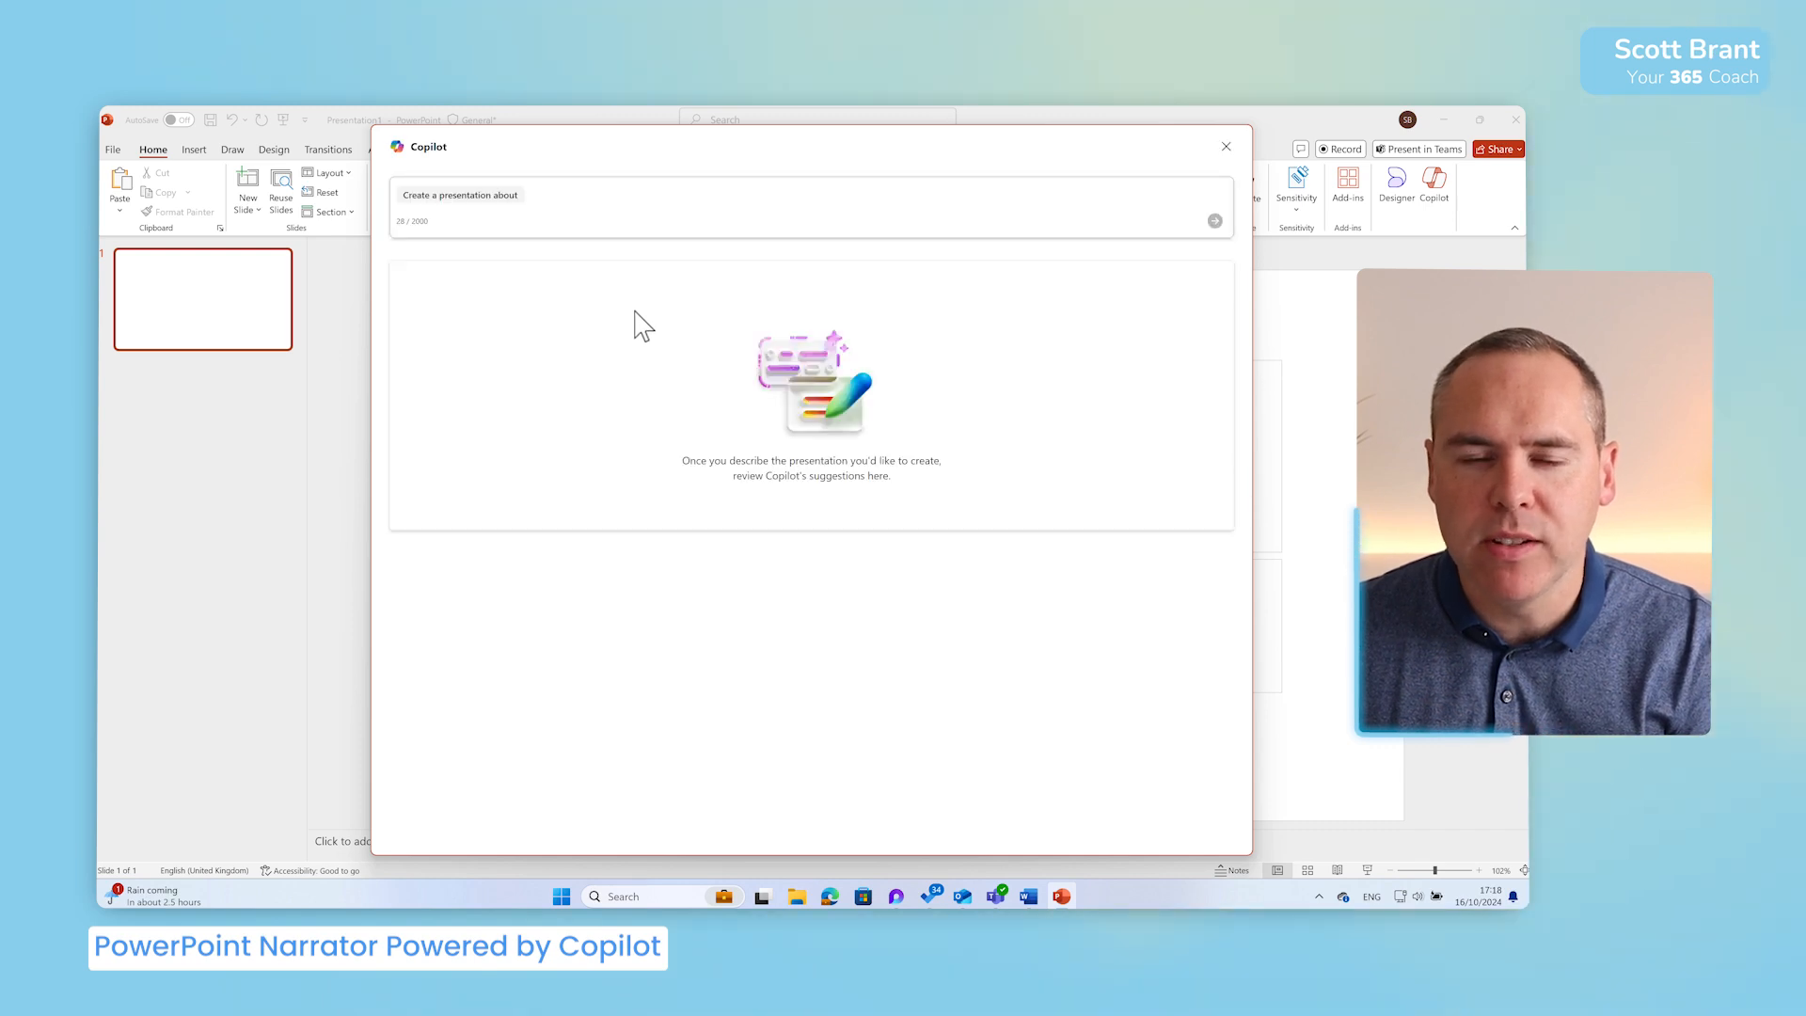
click(574, 197)
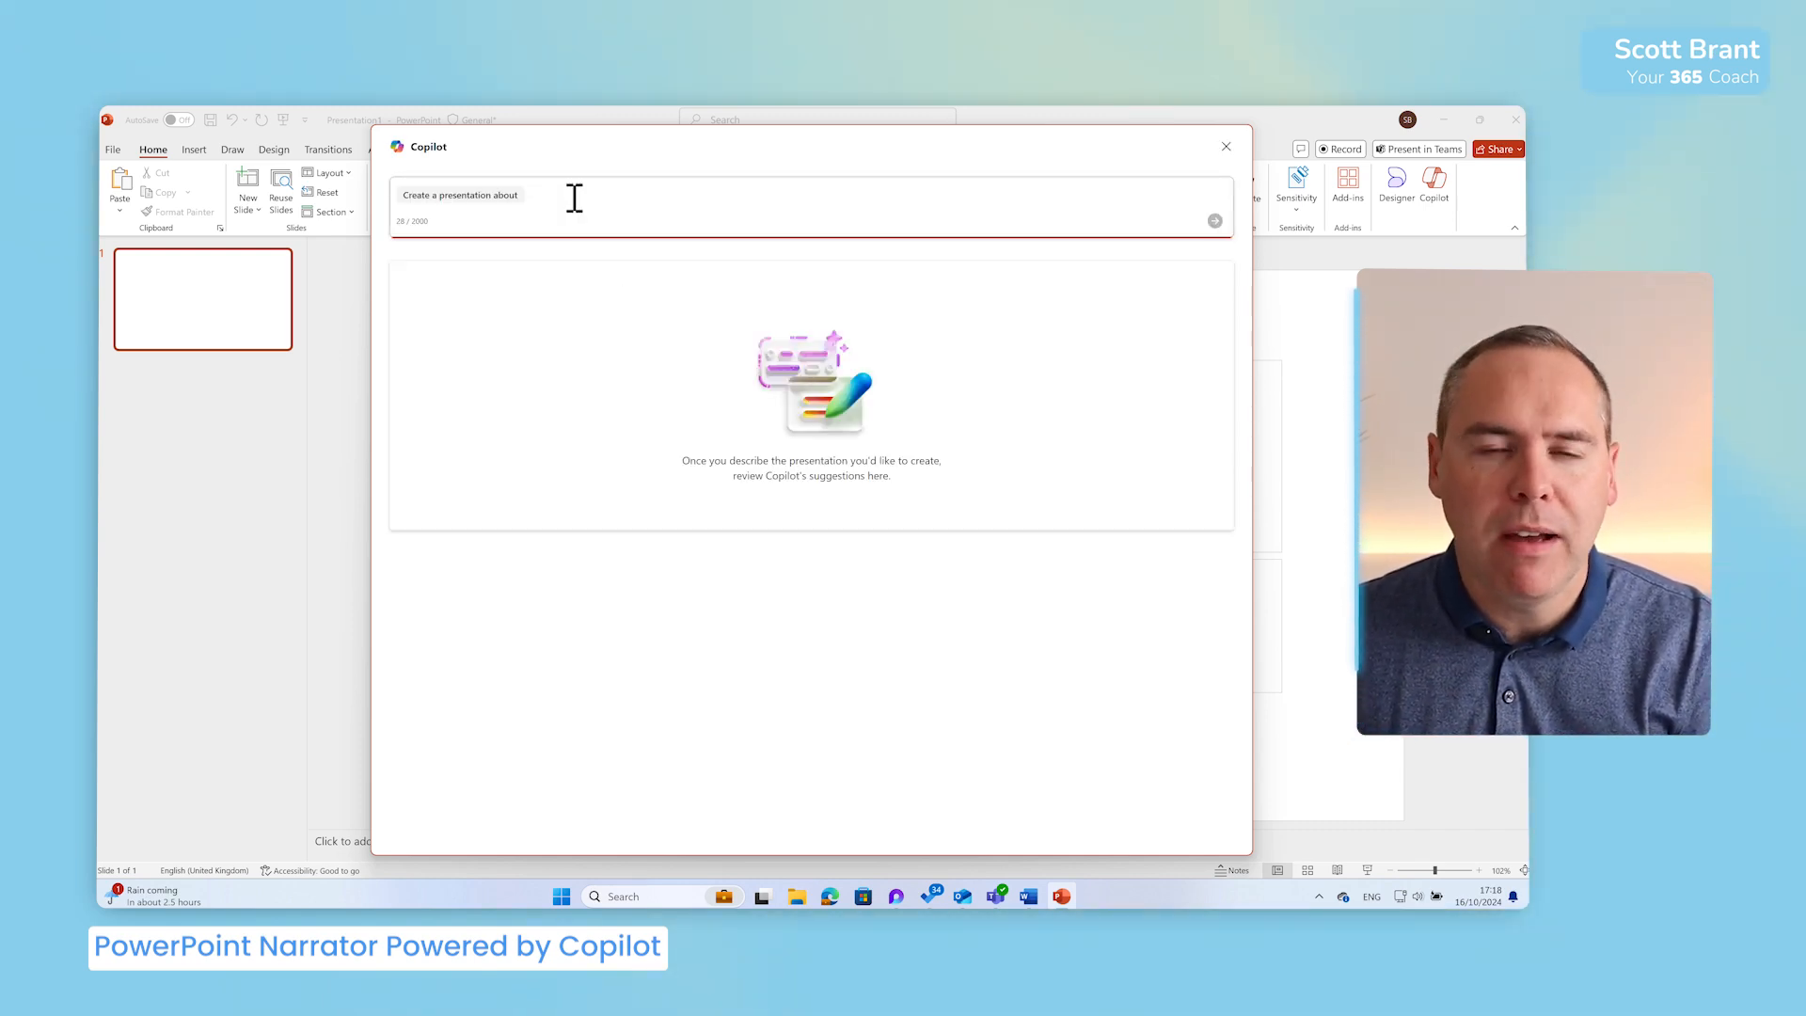
text(a new project in the heart of London, to create a green park on a brownfield site. I would like the slides to cover the opportunity, proposed legislation to consider and also possible challenges too. Write the slides in a professional style.)
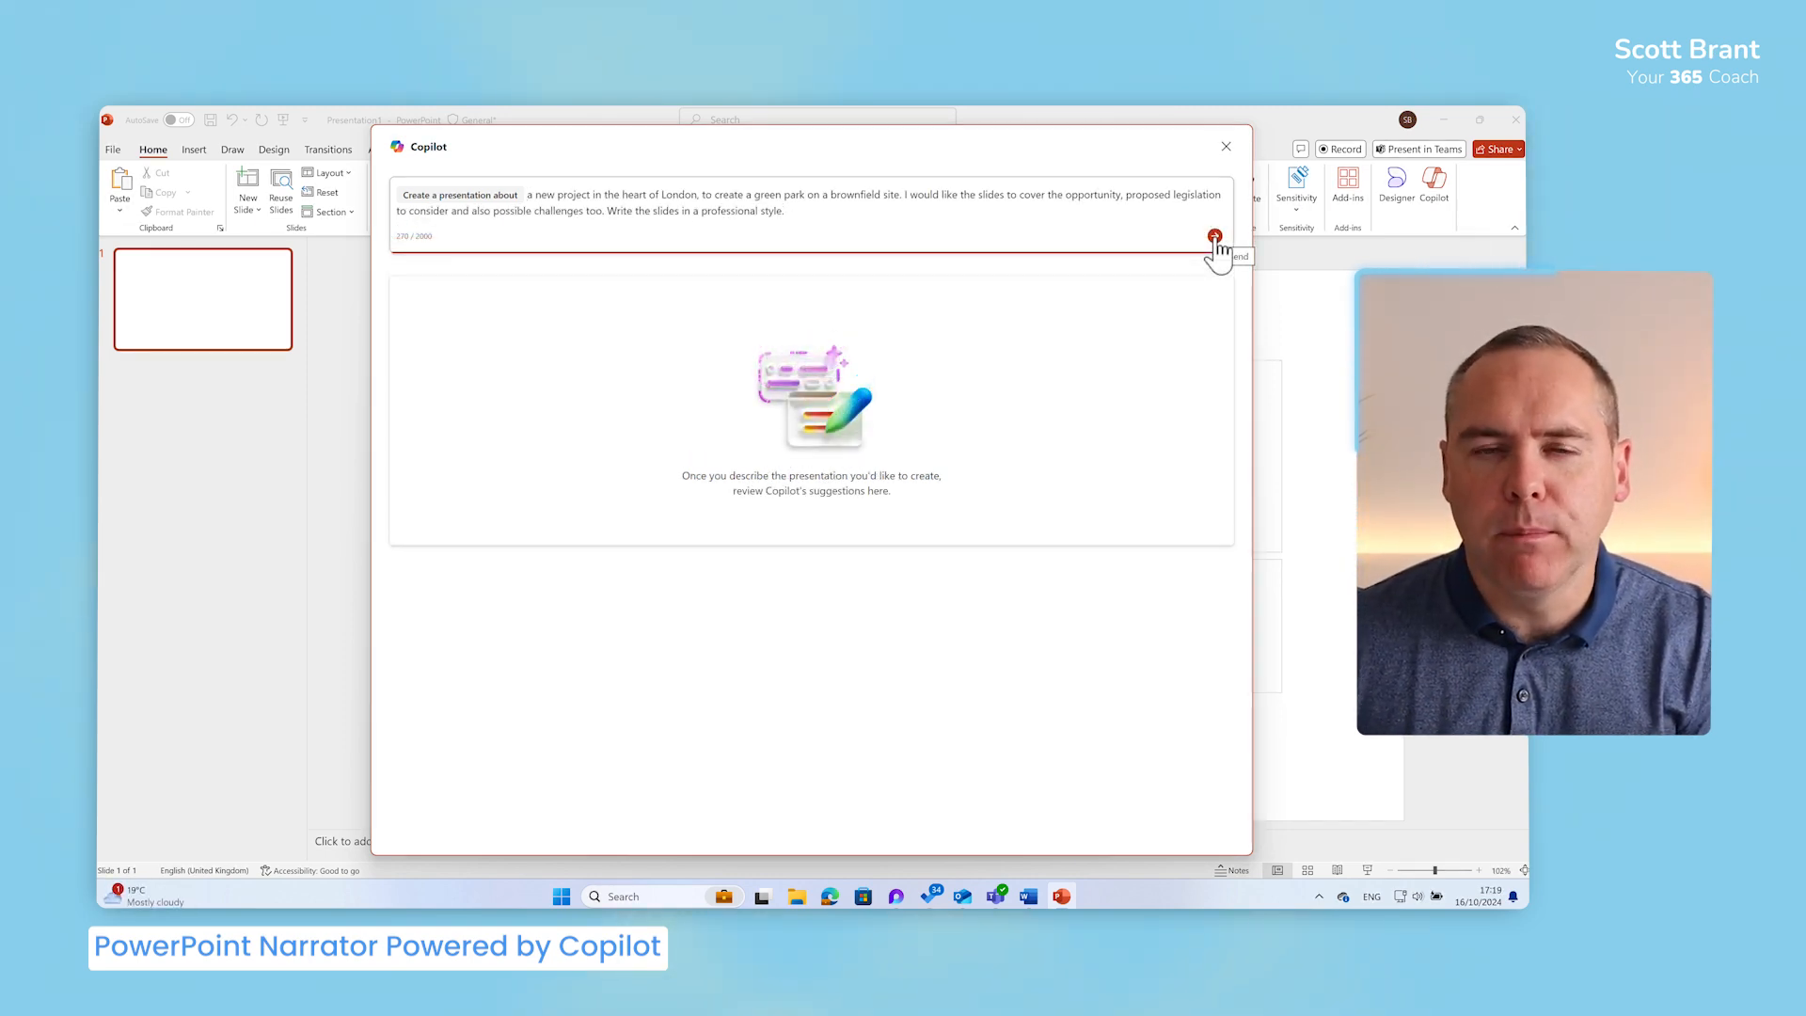
Send the brownfield green park description so Copilot produces the presentation outline.
click(1218, 239)
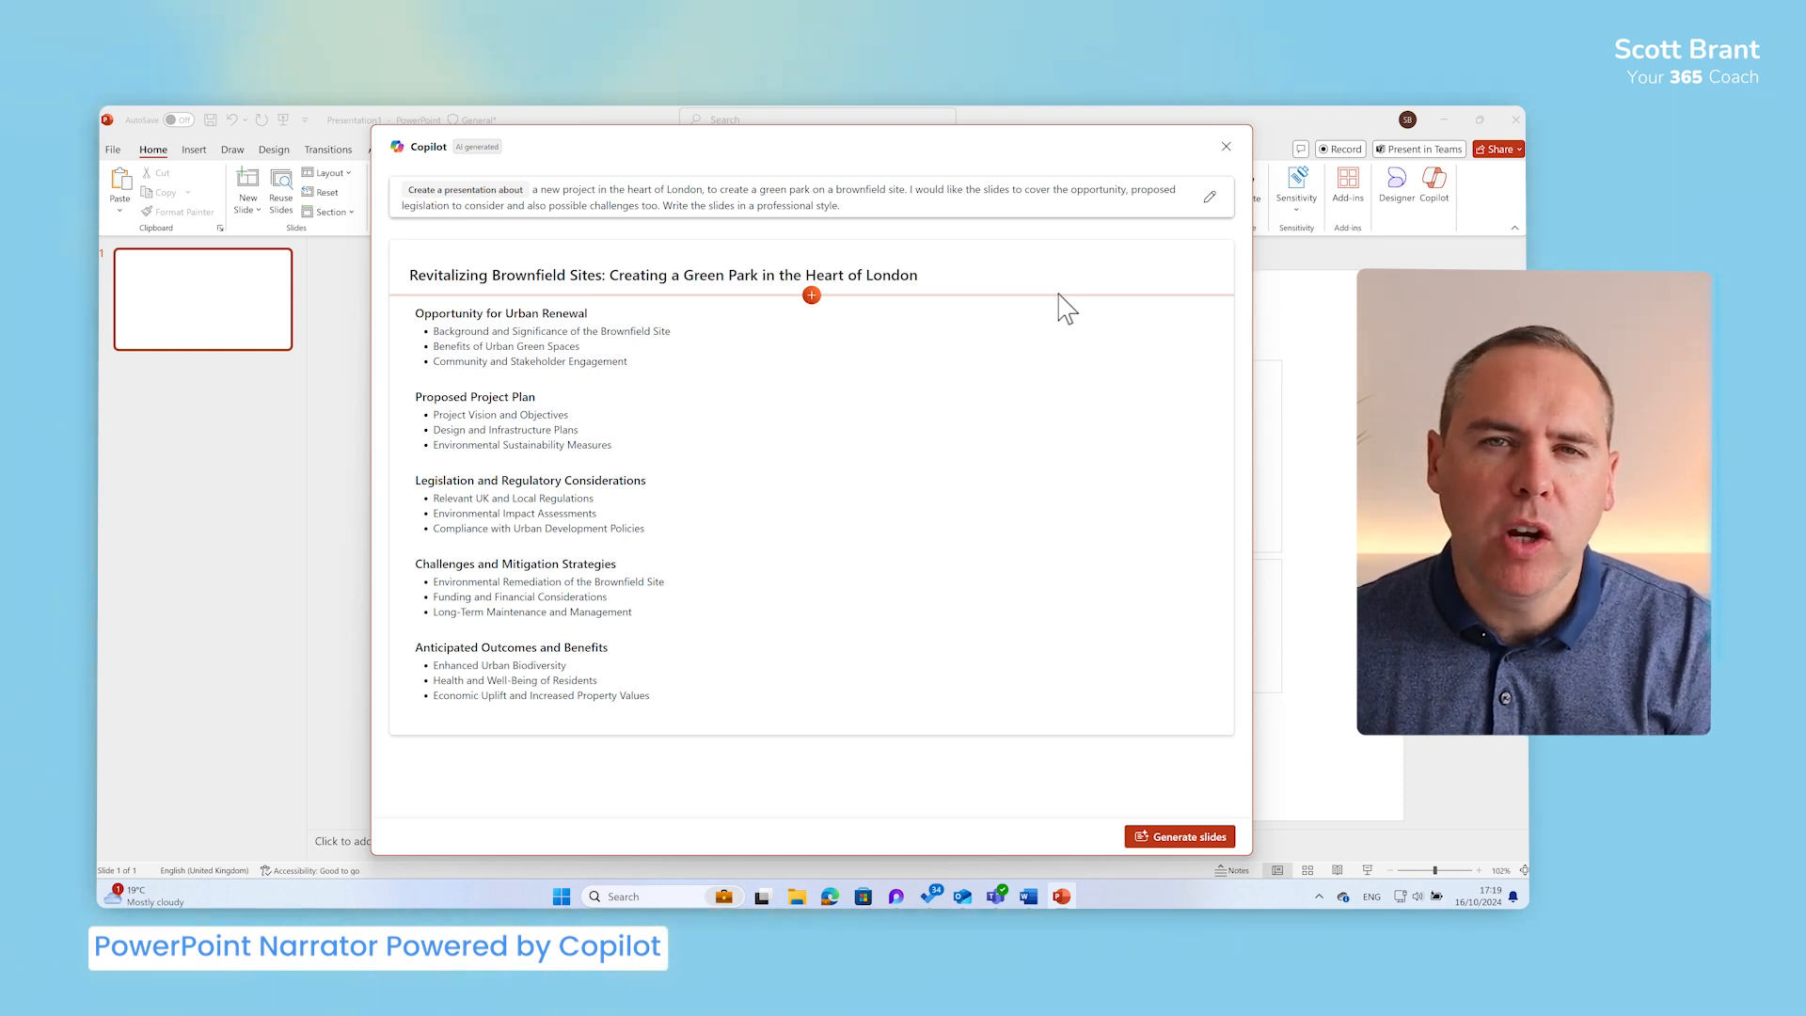
mouse_move(807, 399)
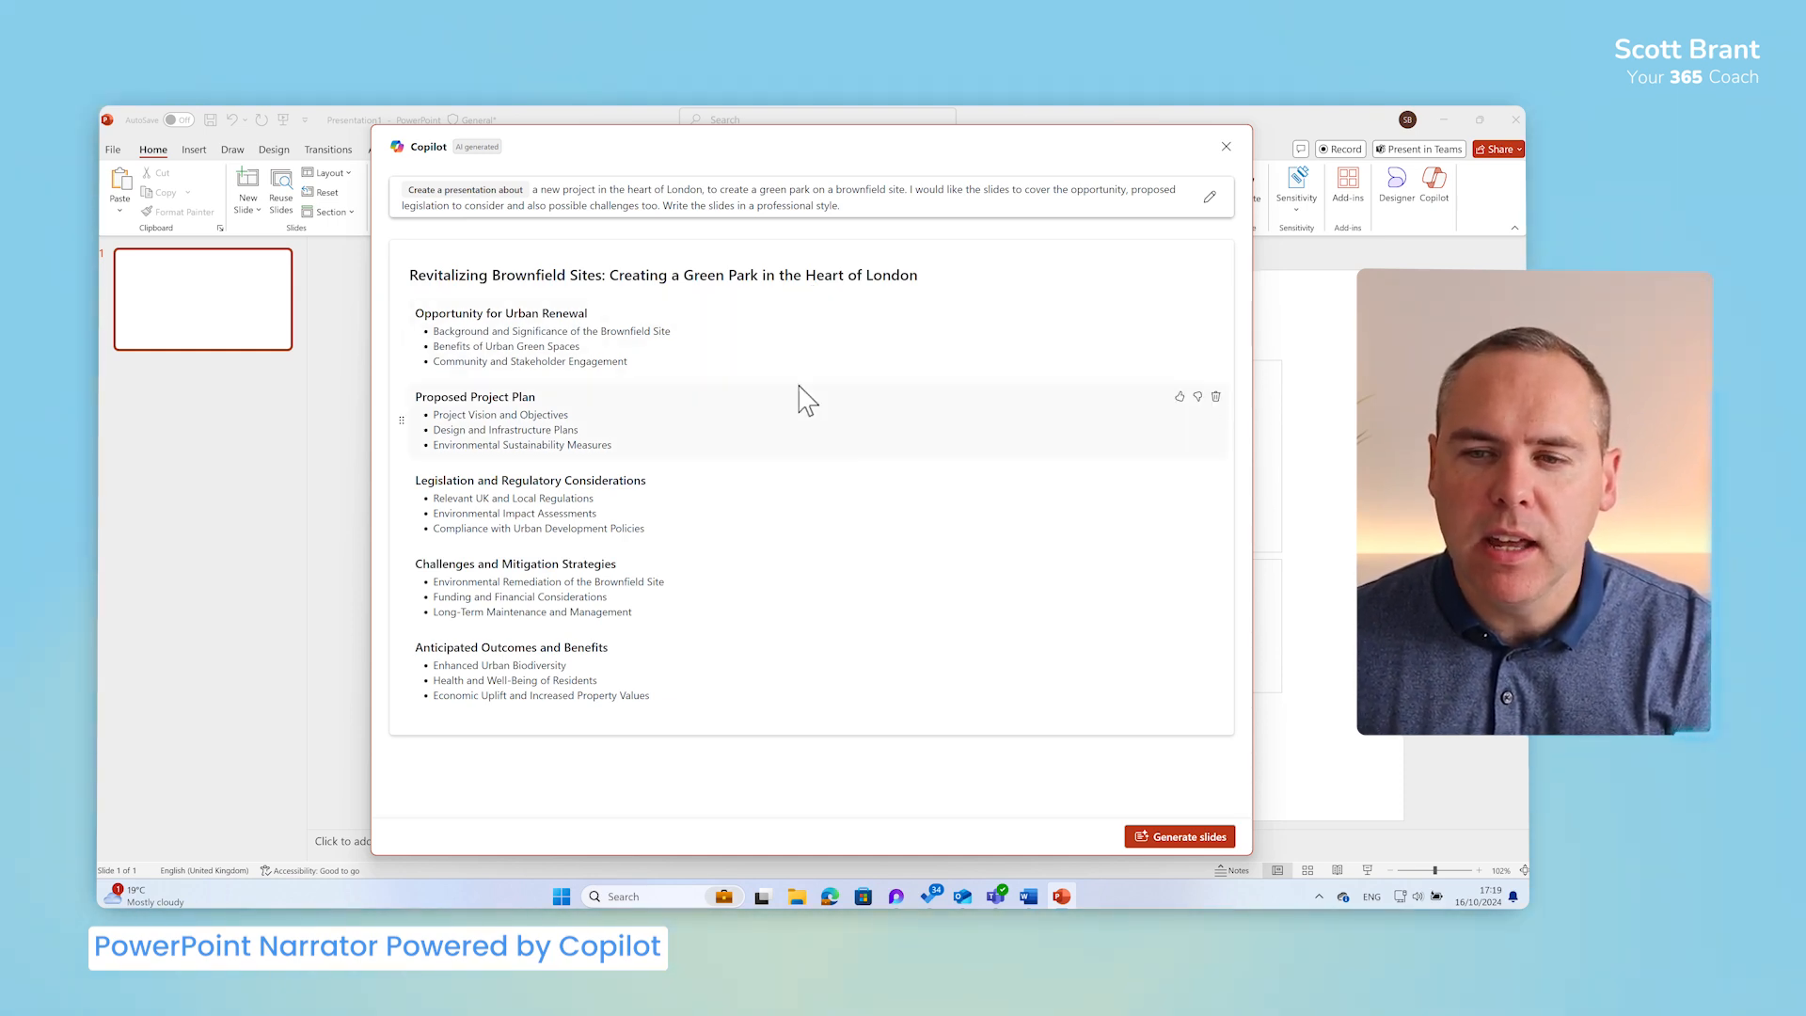
mouse_move(814, 441)
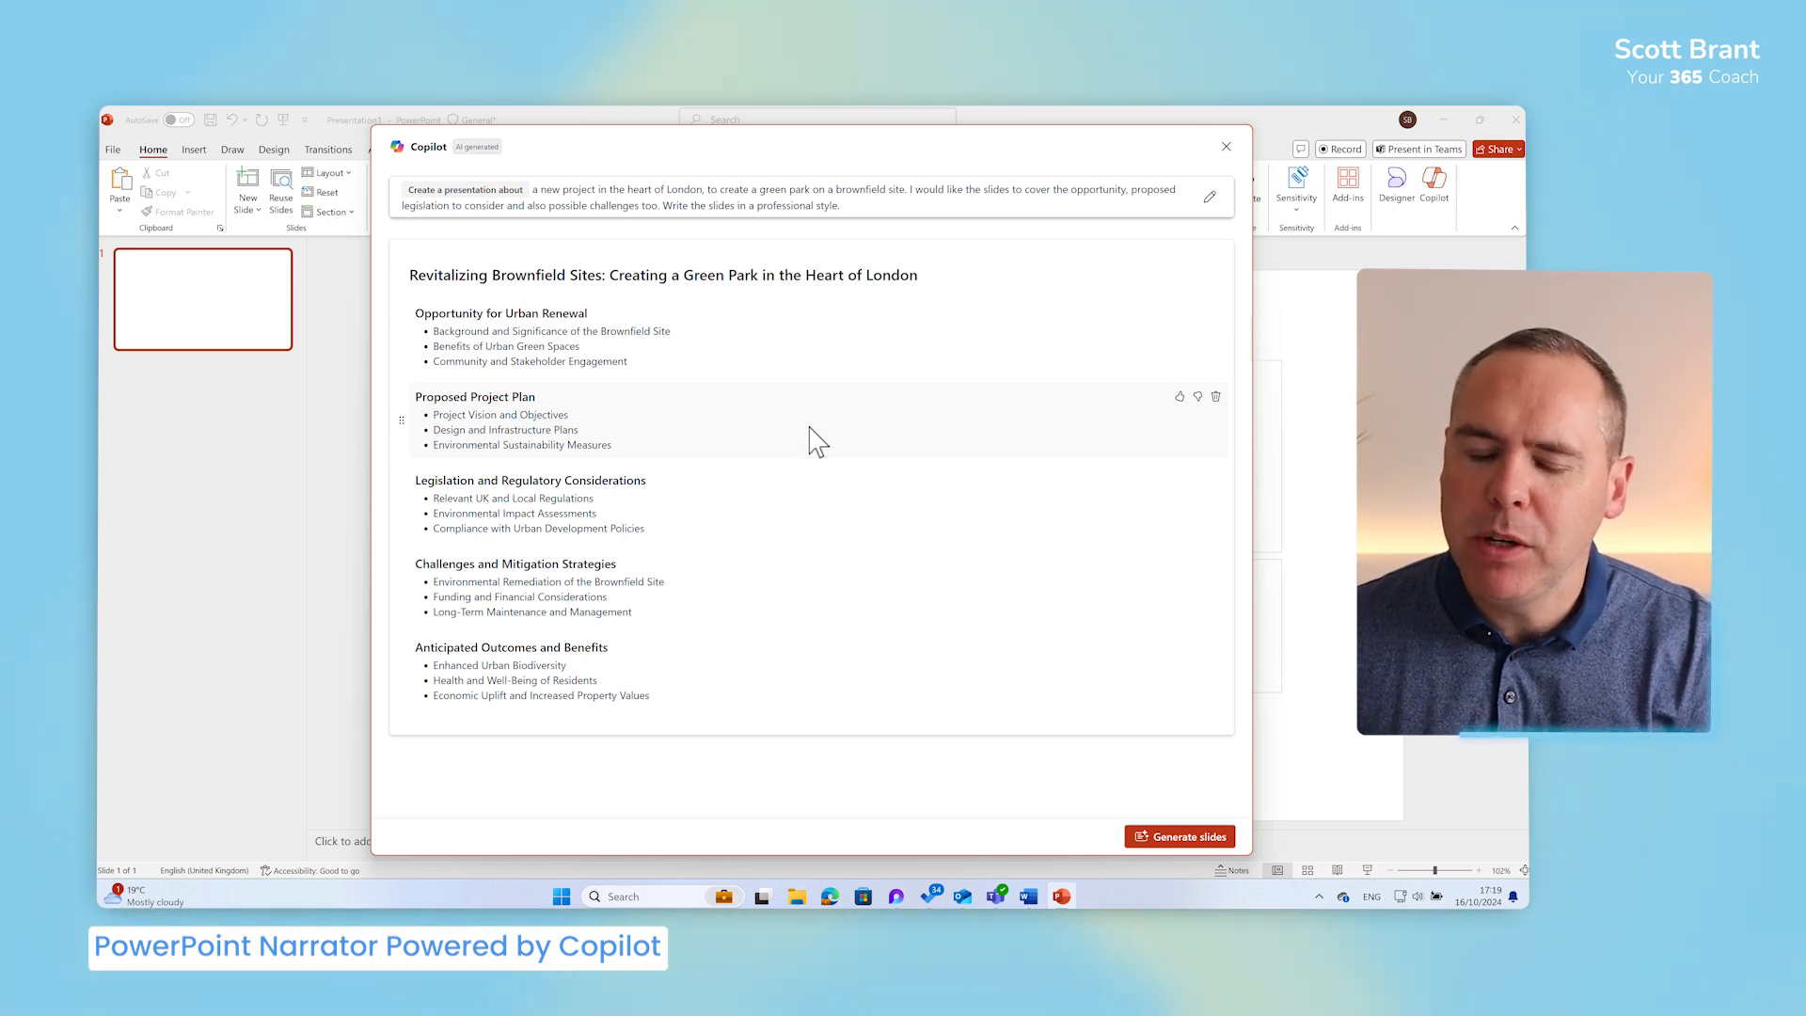
mouse_move(772, 478)
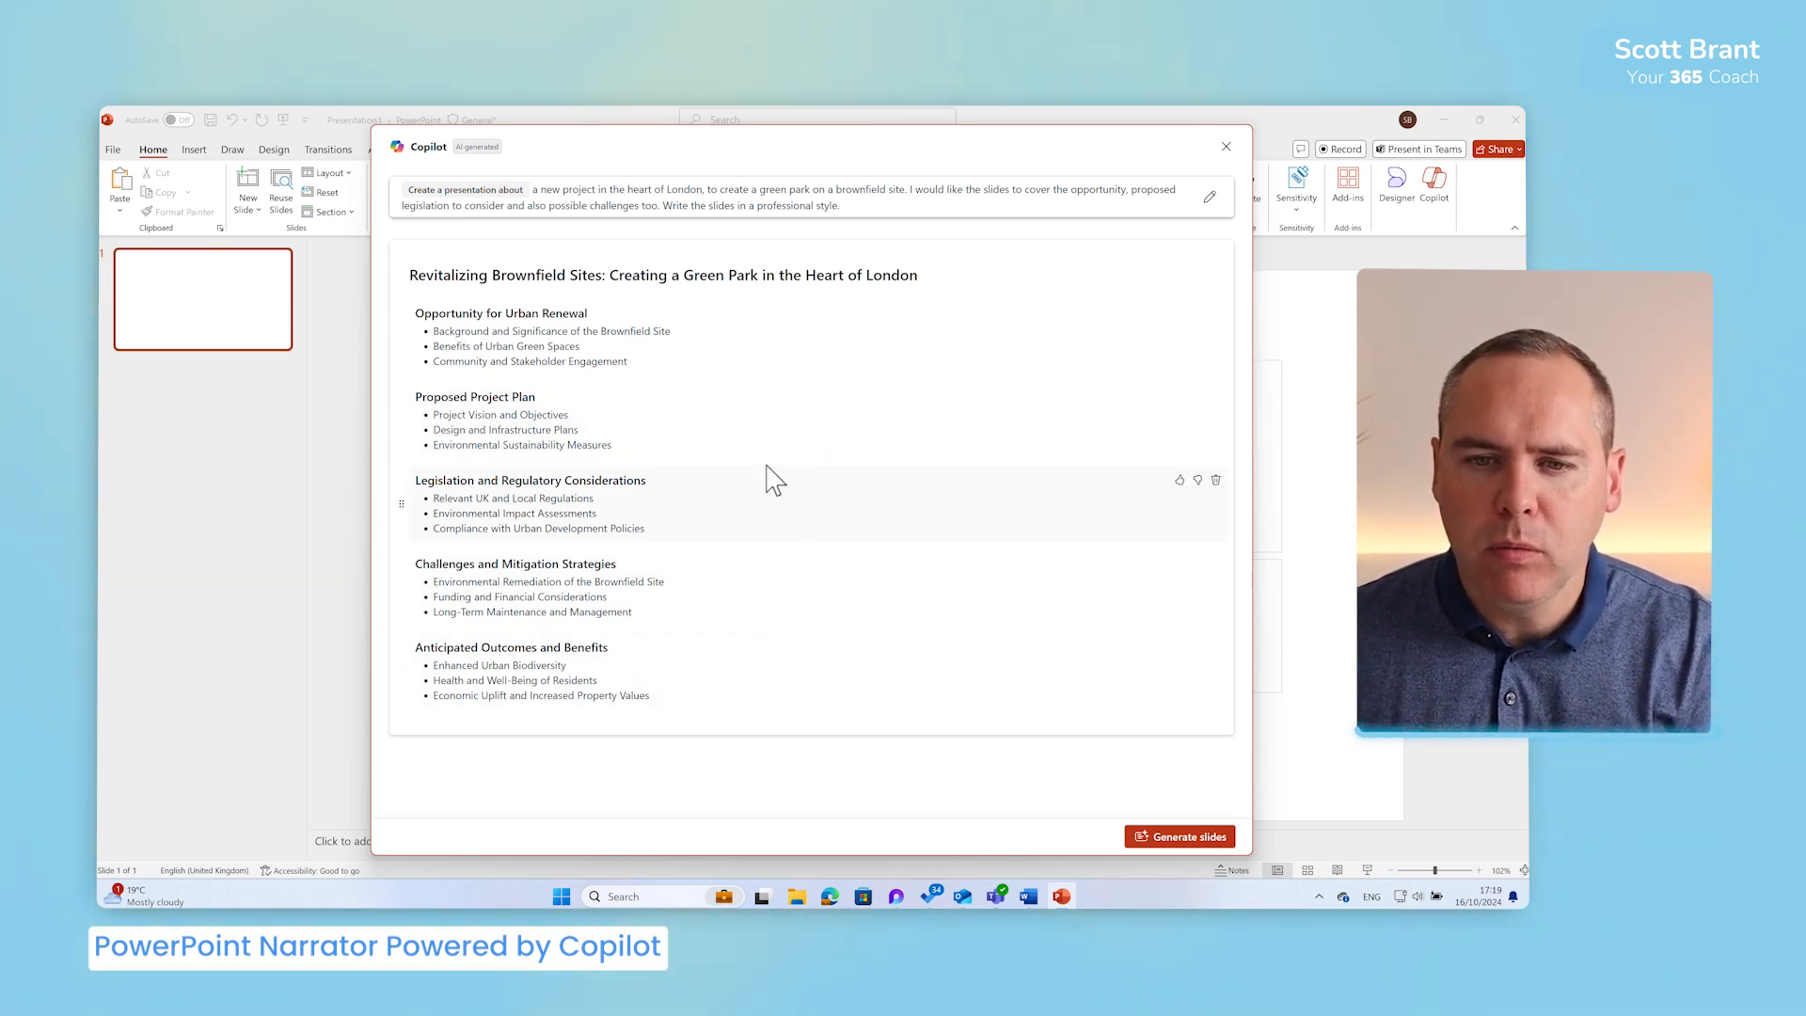
mouse_move(768, 423)
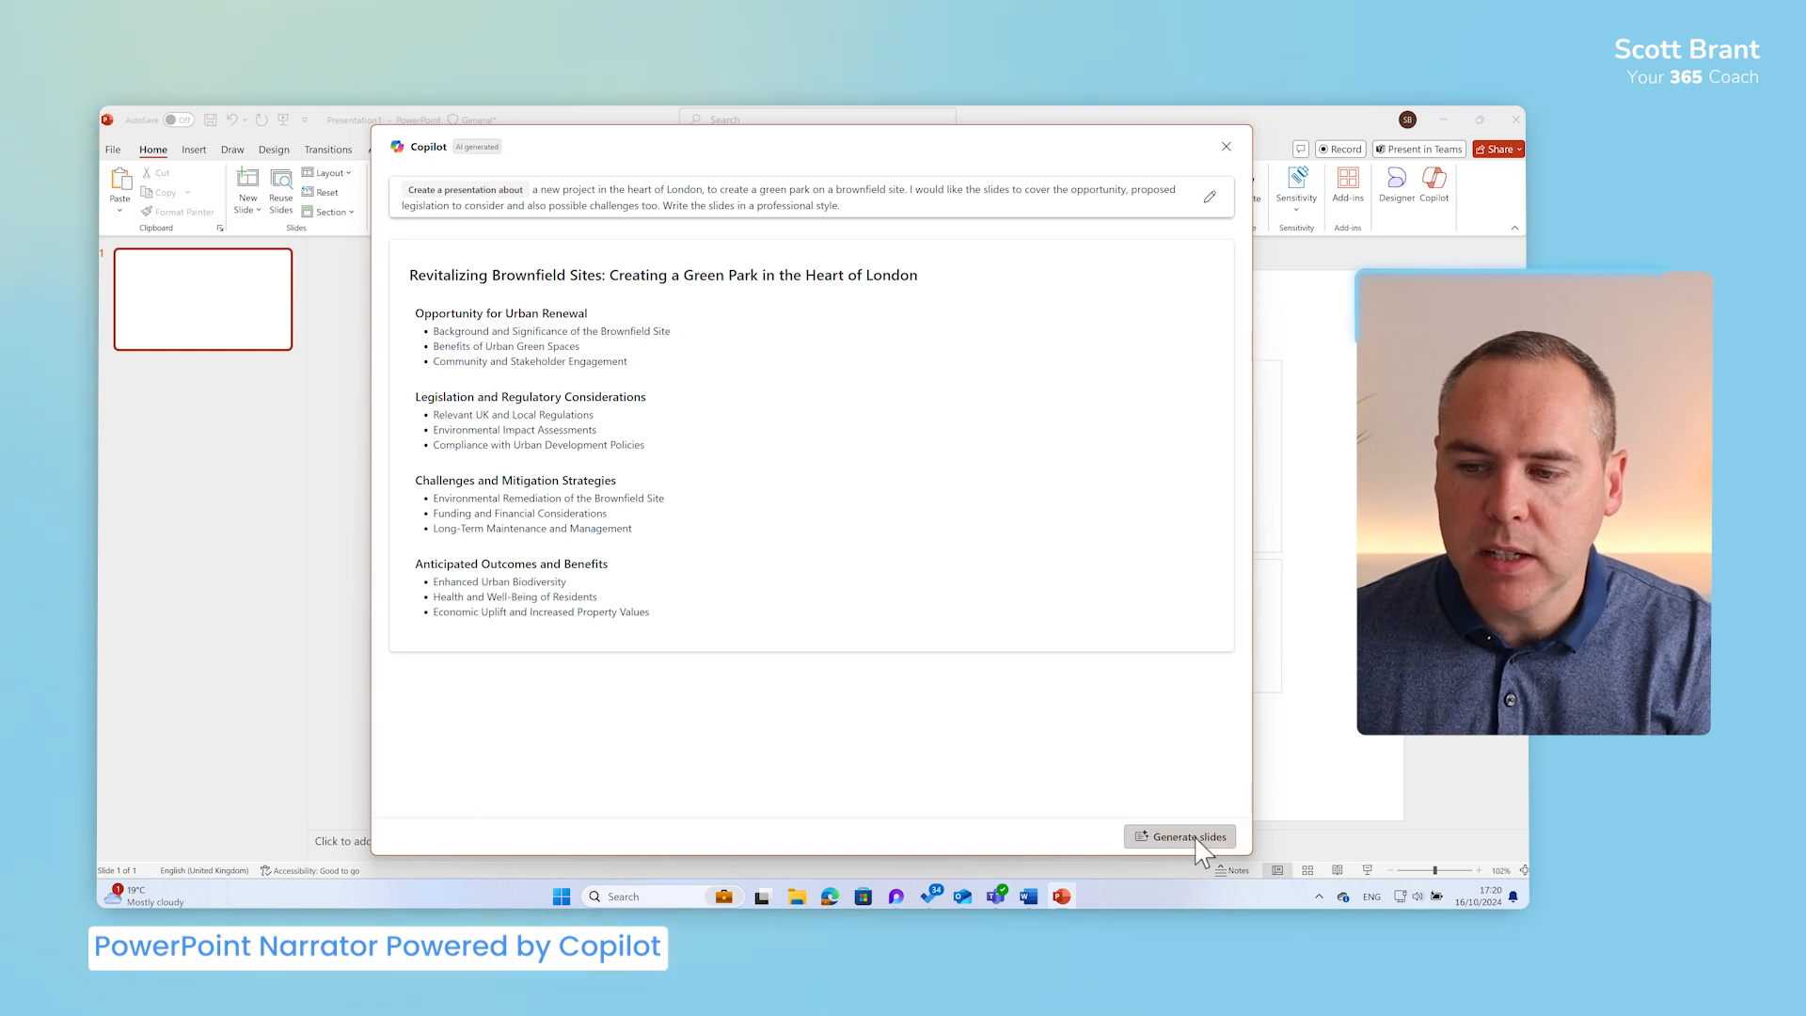
Generate the Revitalizing Brownfield Sites slides from the outline and keep the result.
click(1180, 835)
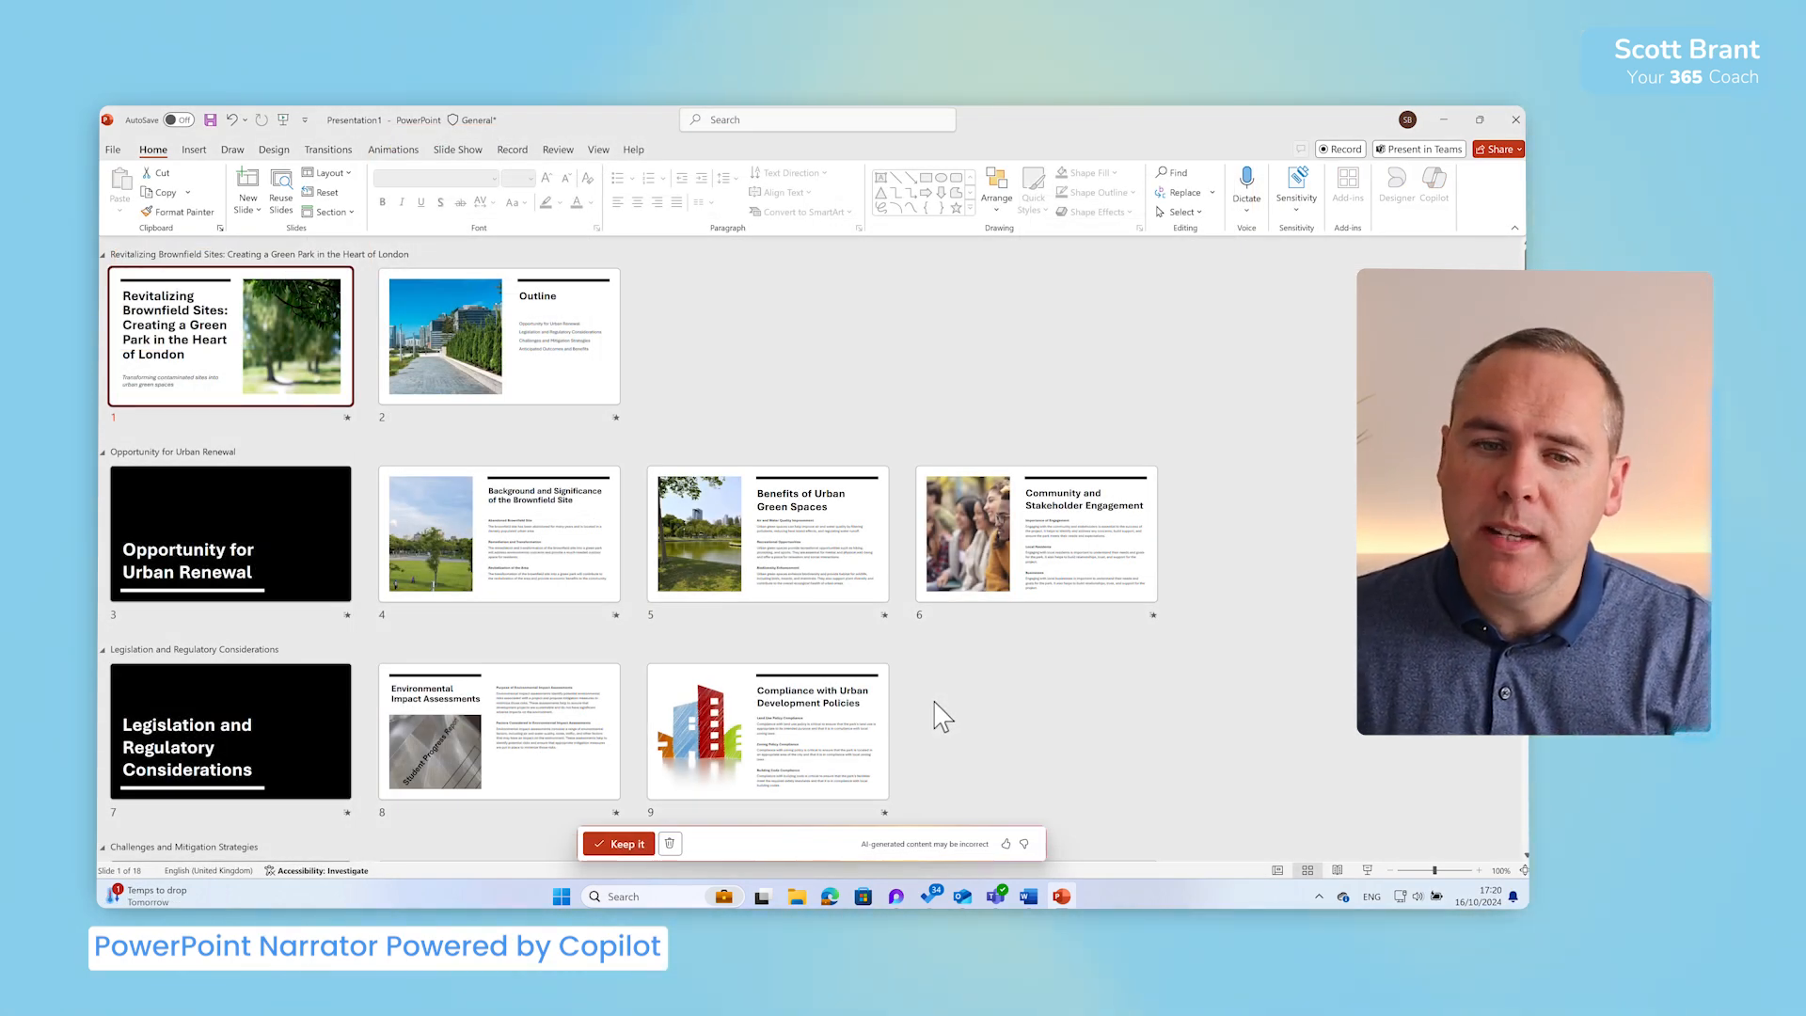
scroll(down, 3)
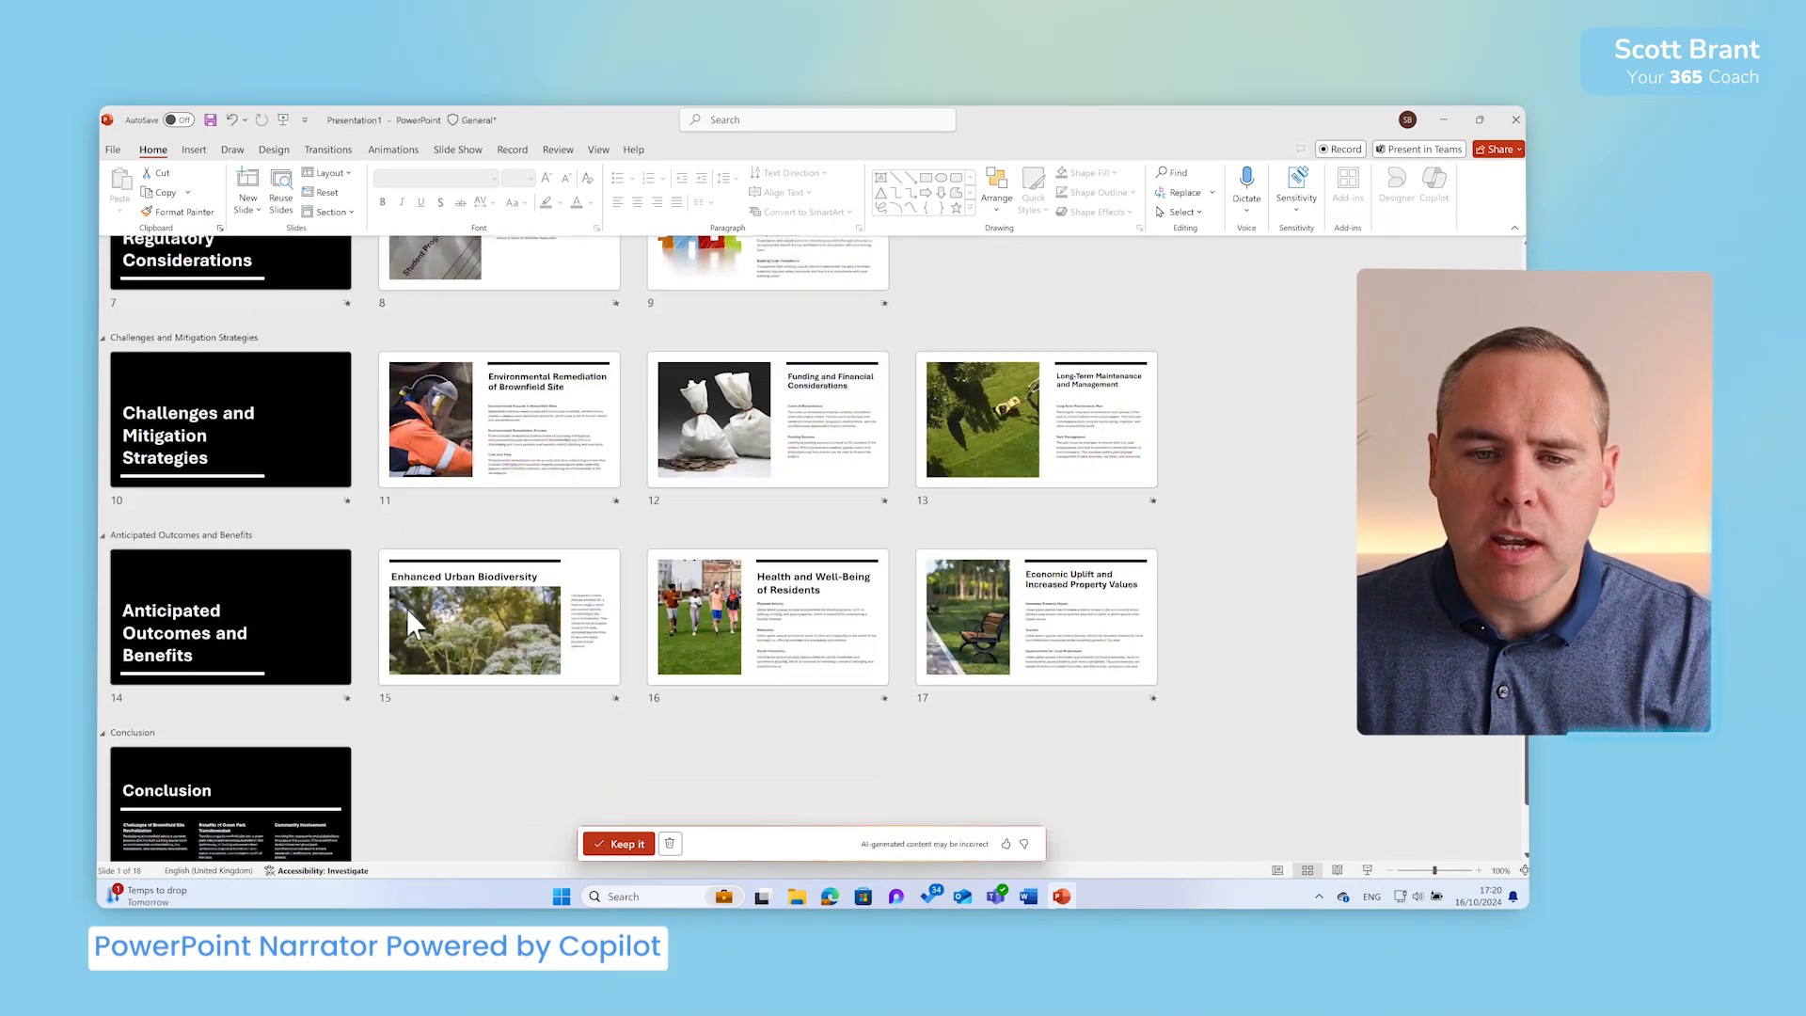
scroll(up, 3)
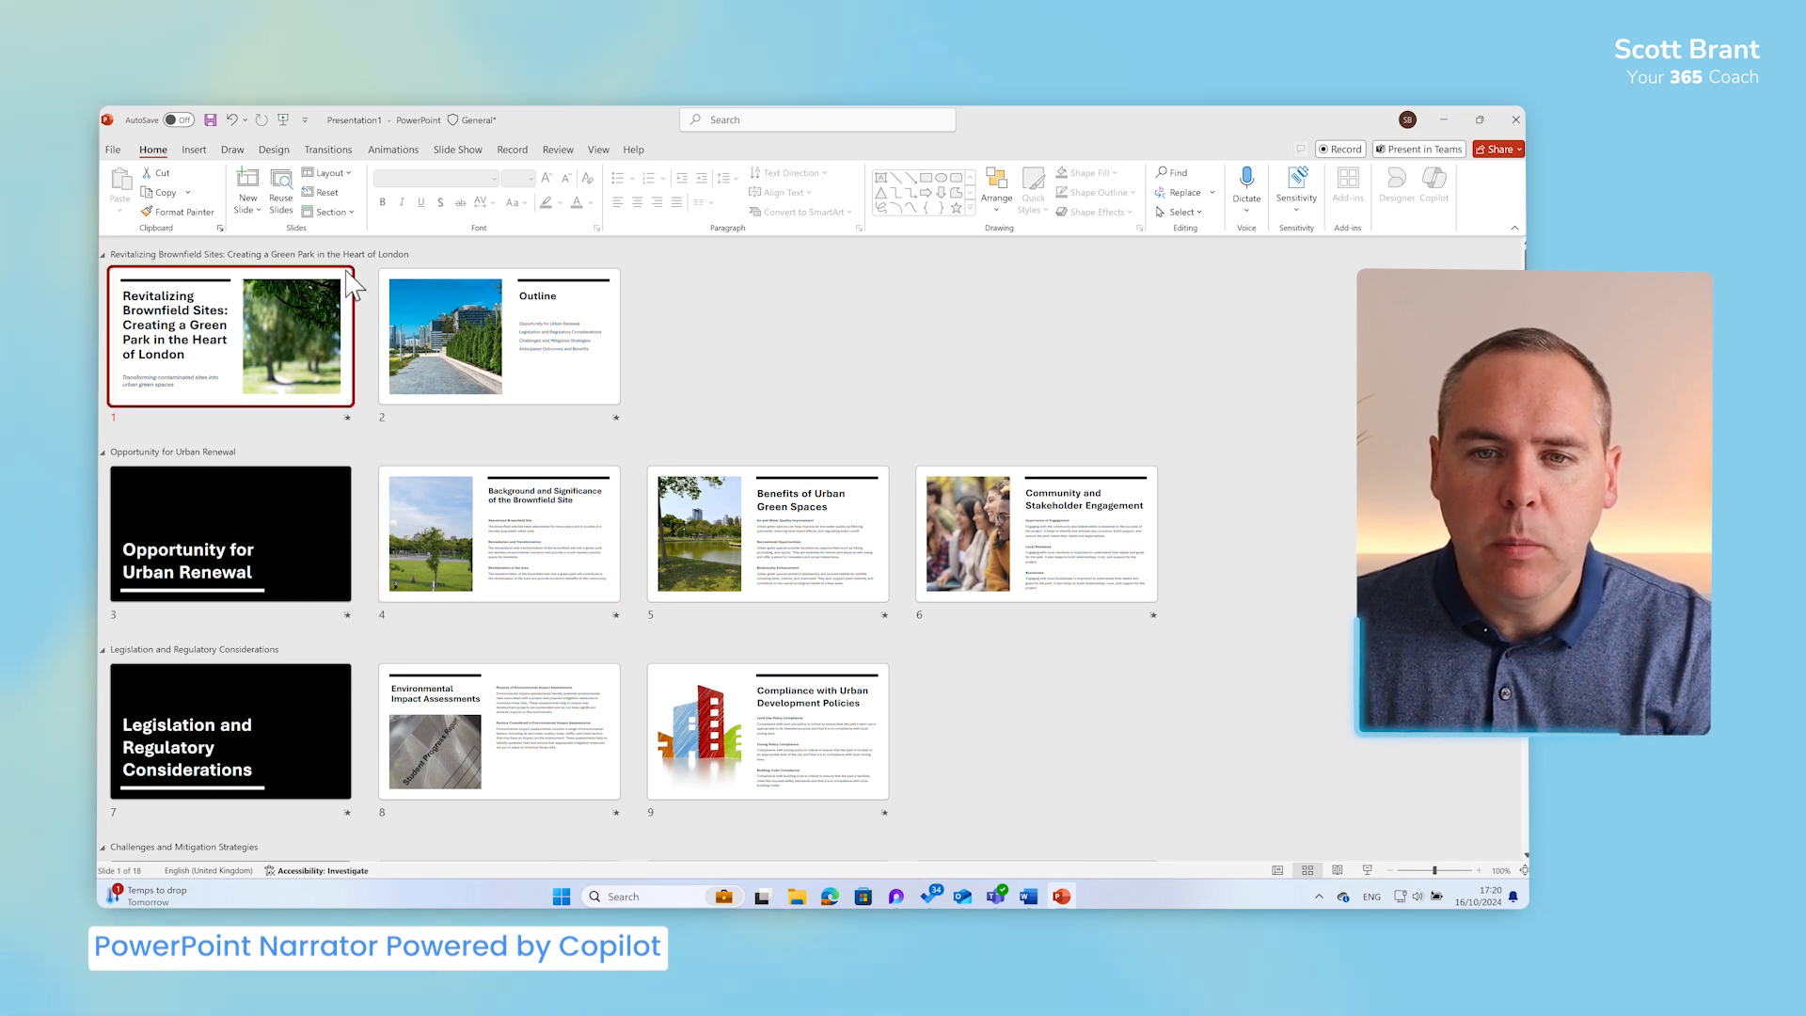
Review the deck in Outline View, then Normal view, stepping through the Urban Renewal and site background slides.
click(596, 150)
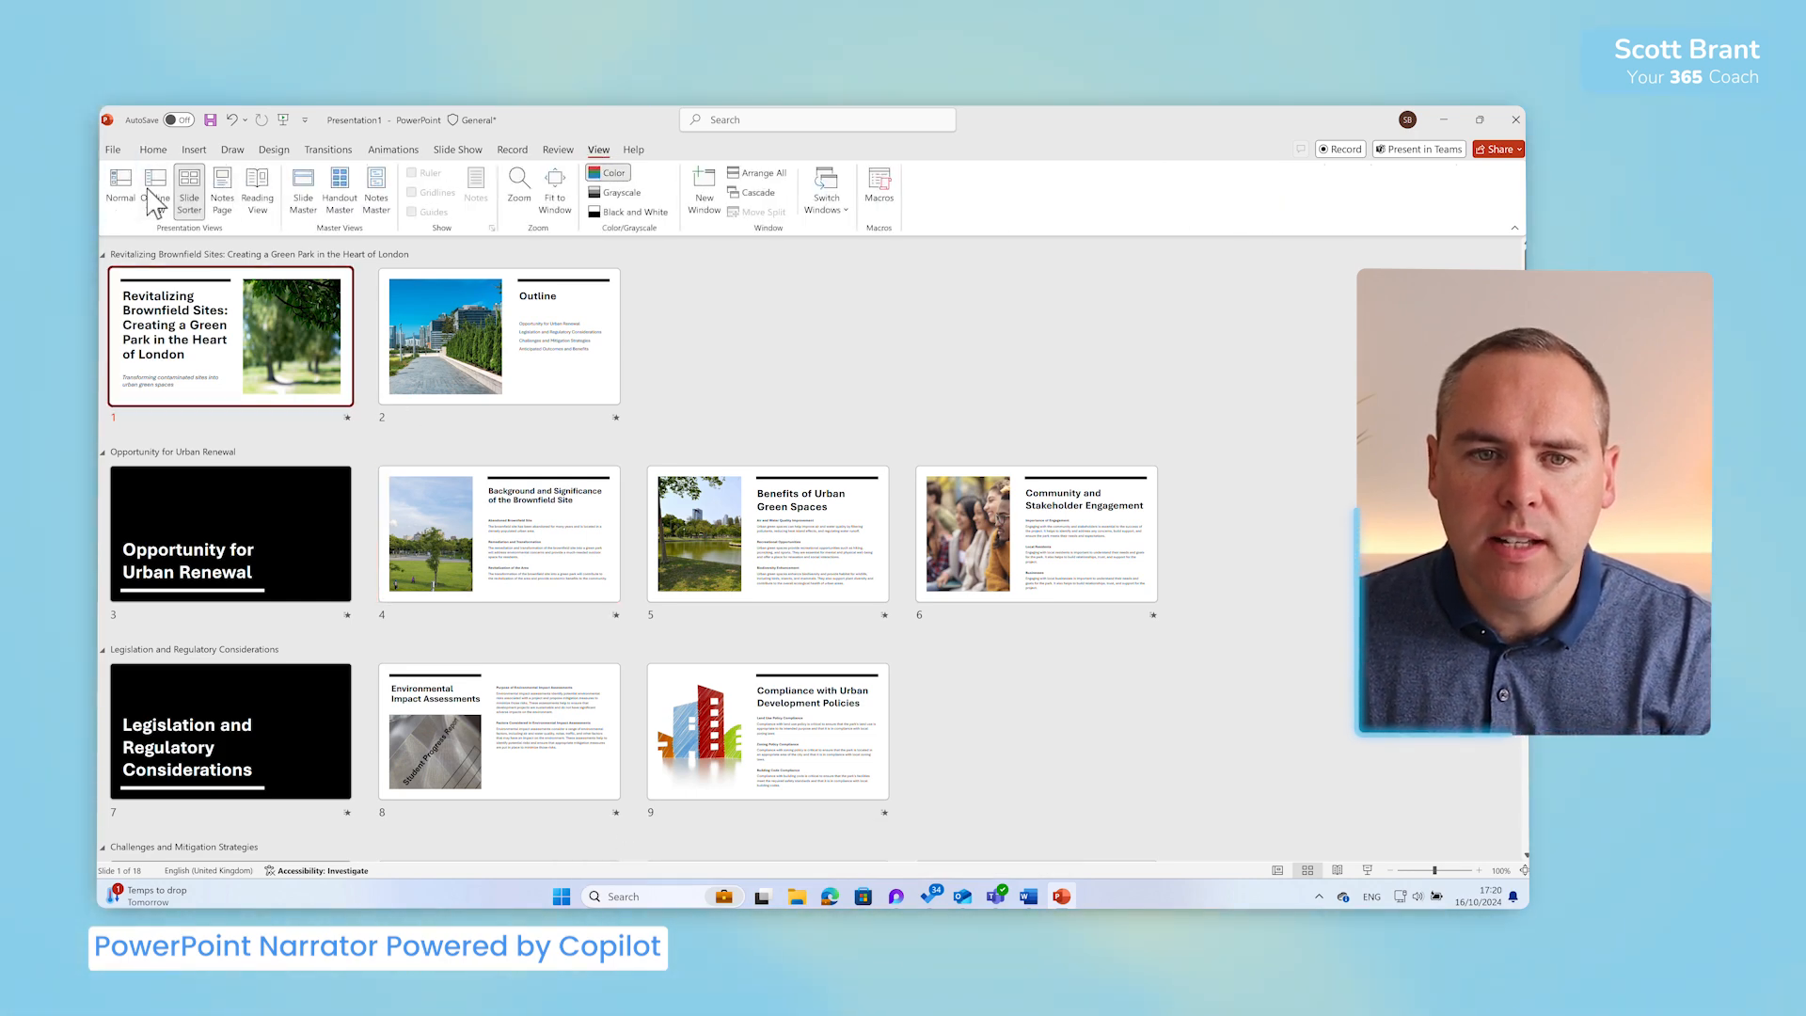
click(118, 188)
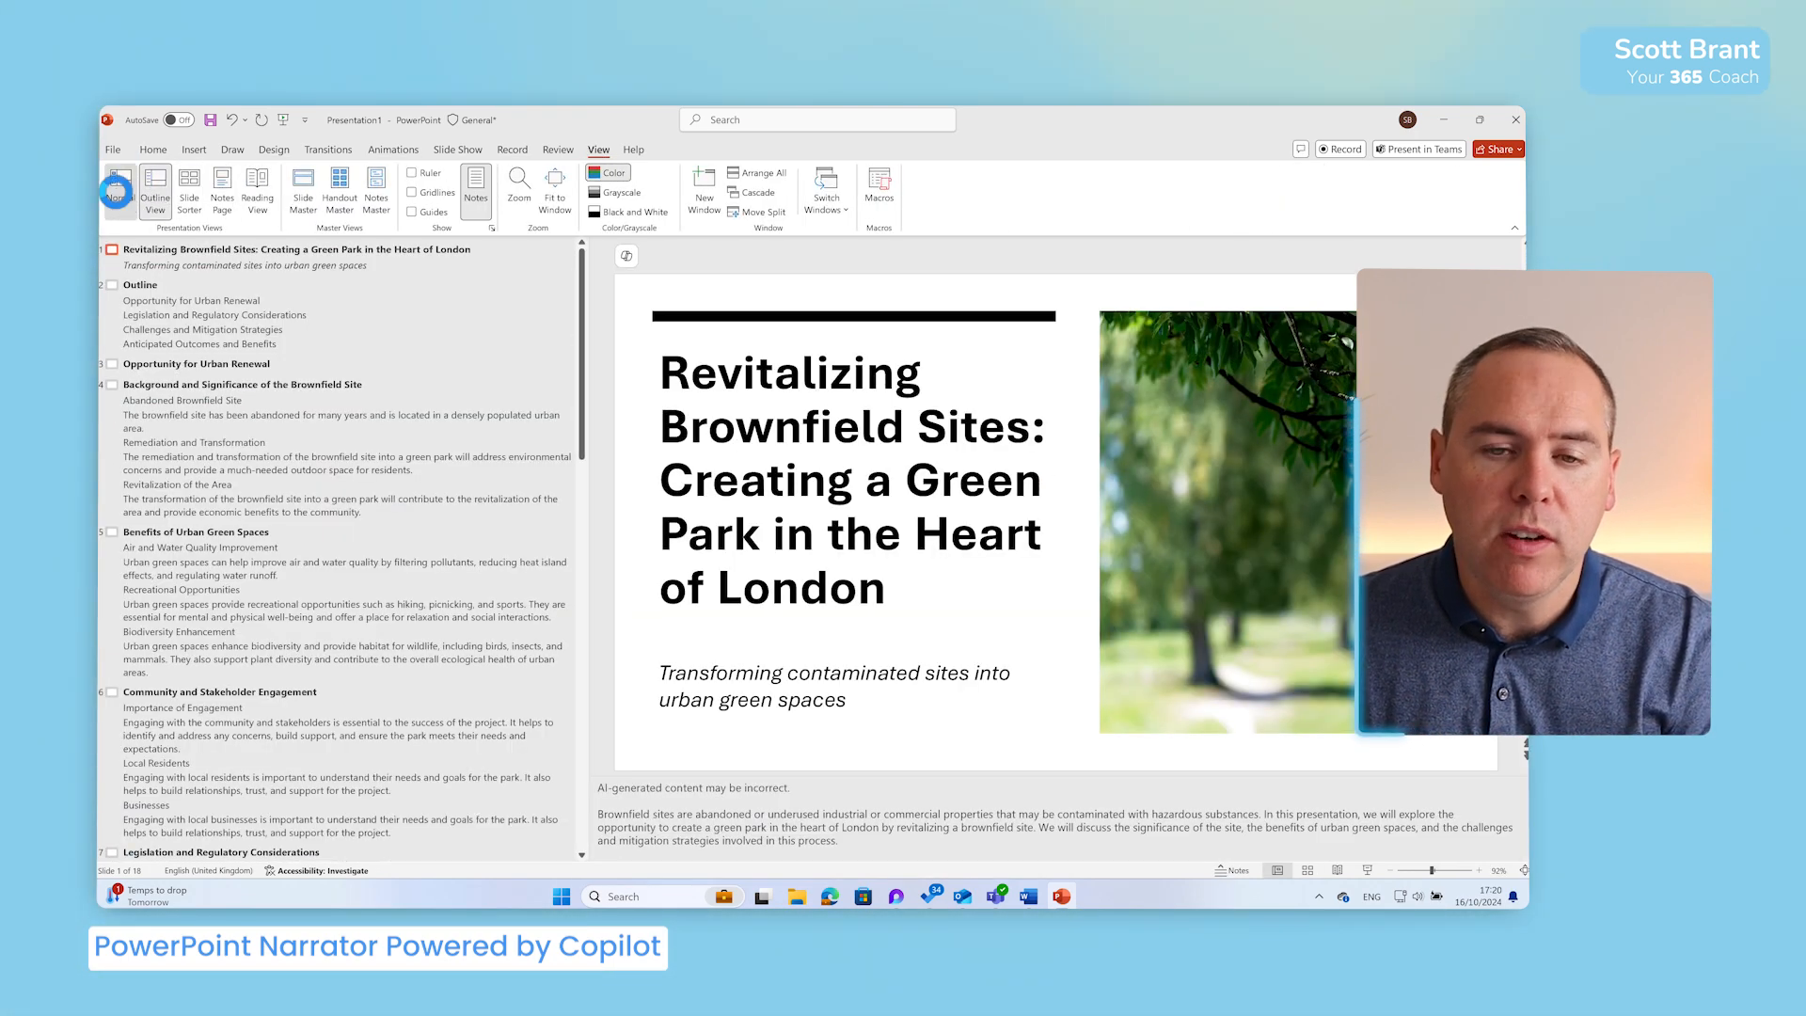
click(120, 192)
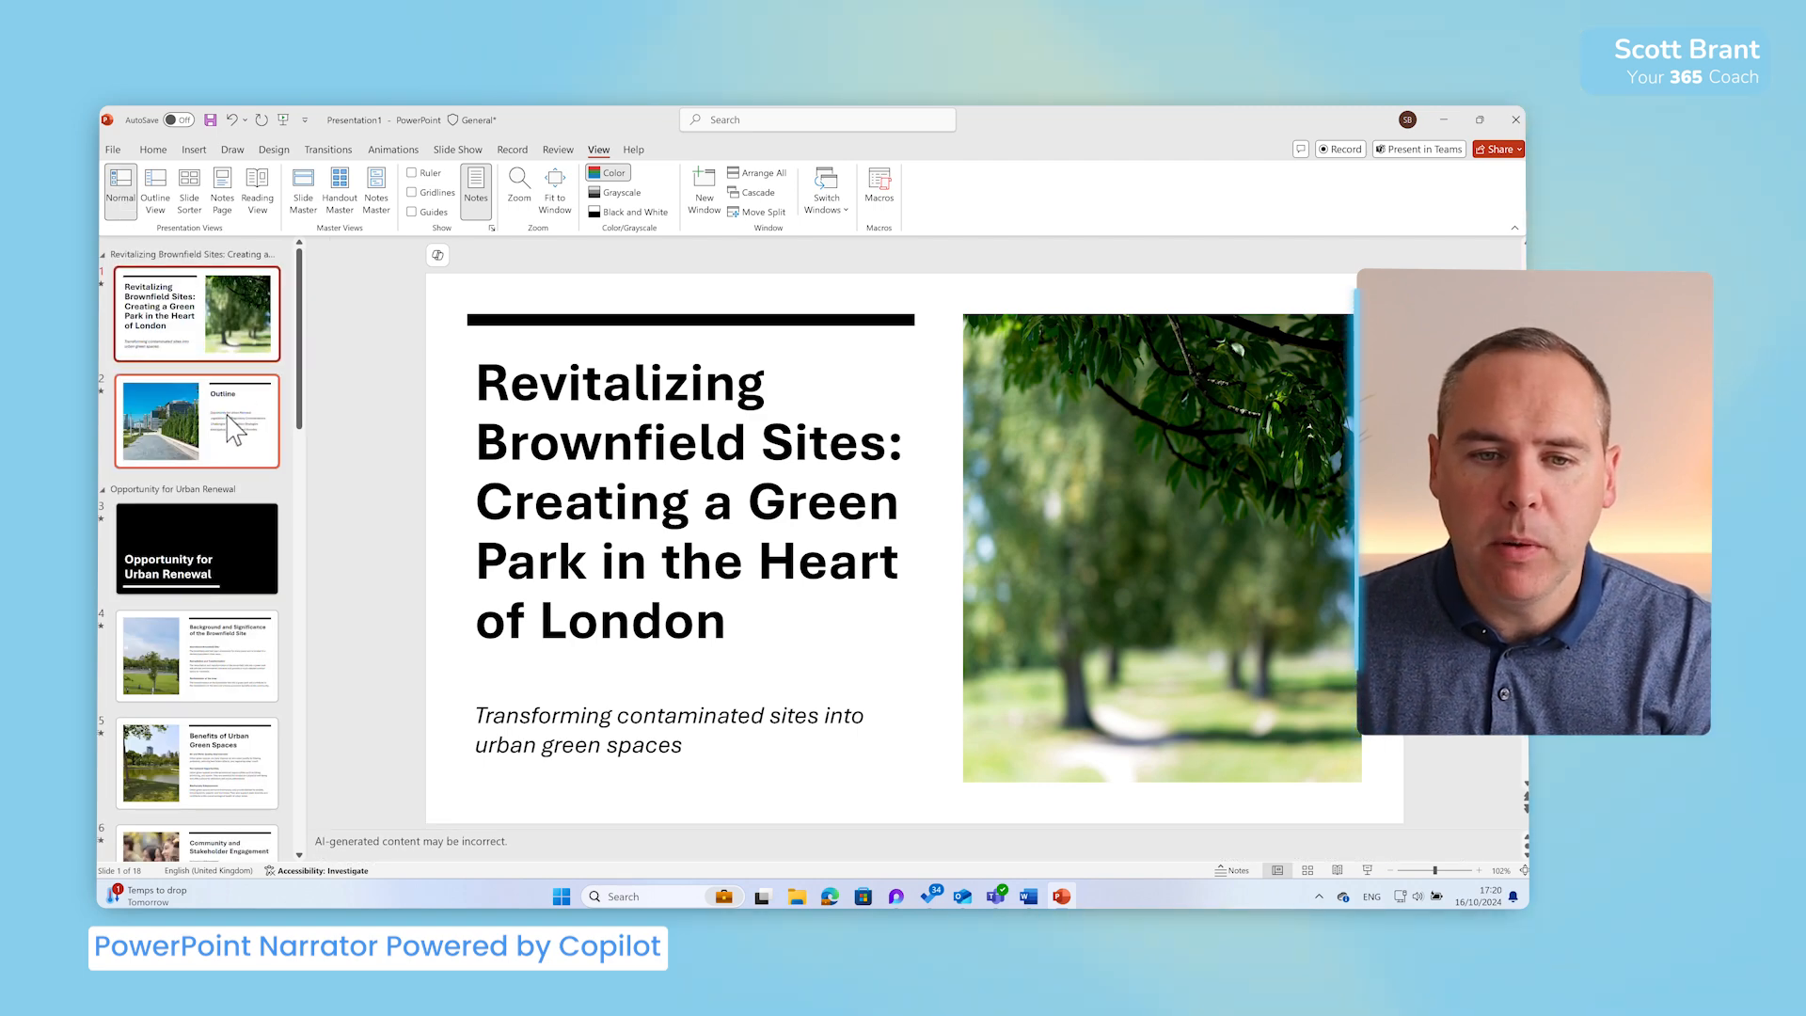
click(196, 547)
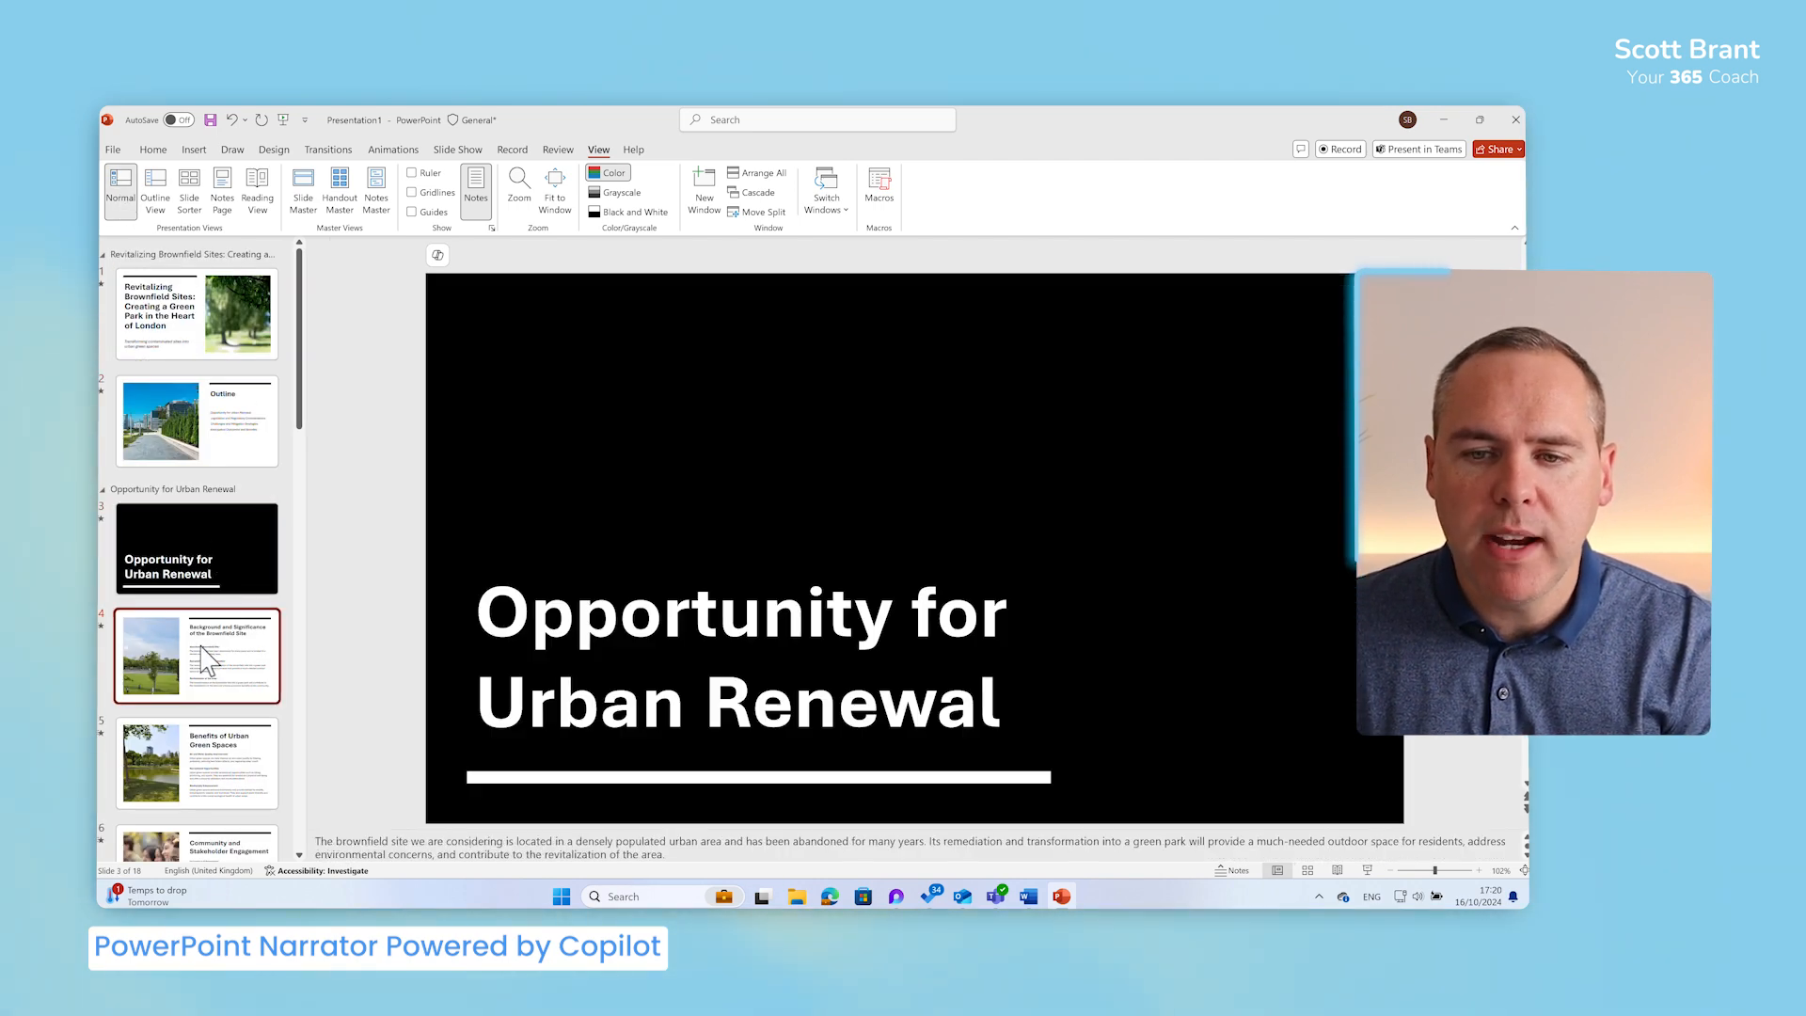
click(195, 654)
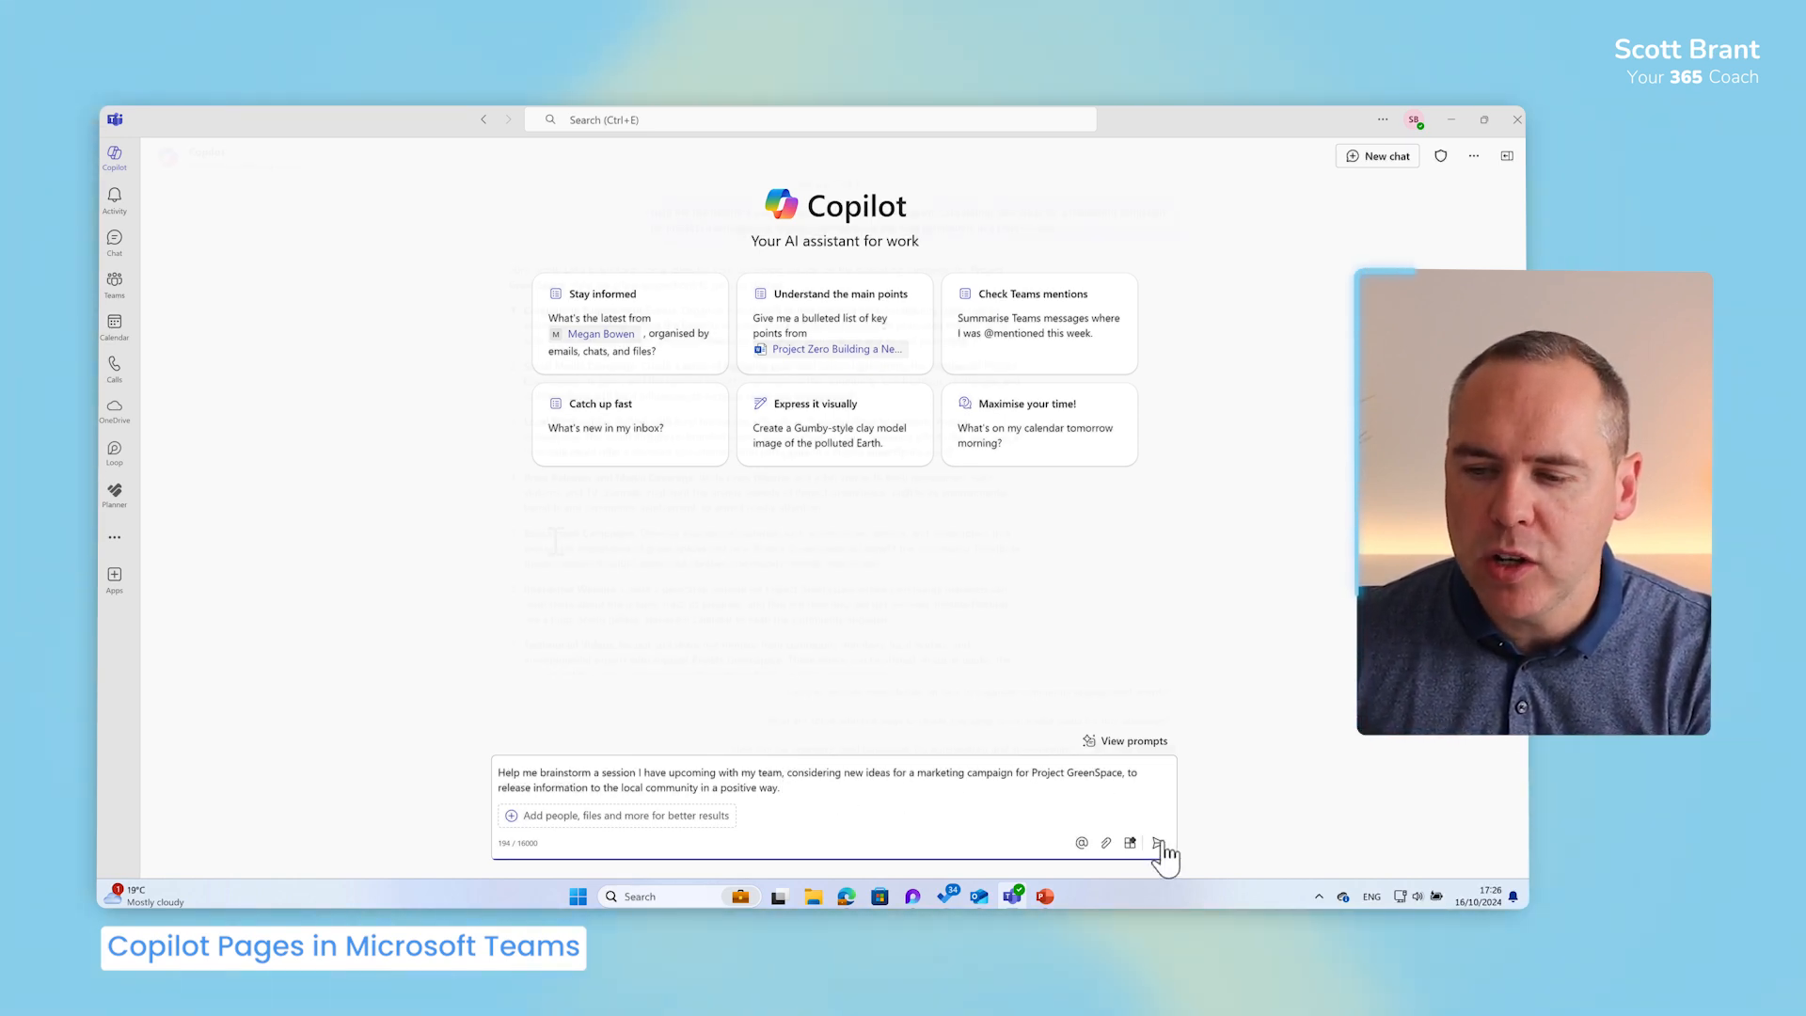
Send Copilot the brainstorm prompt for Project GreenSpace community marketing campaign ideas.
click(1159, 842)
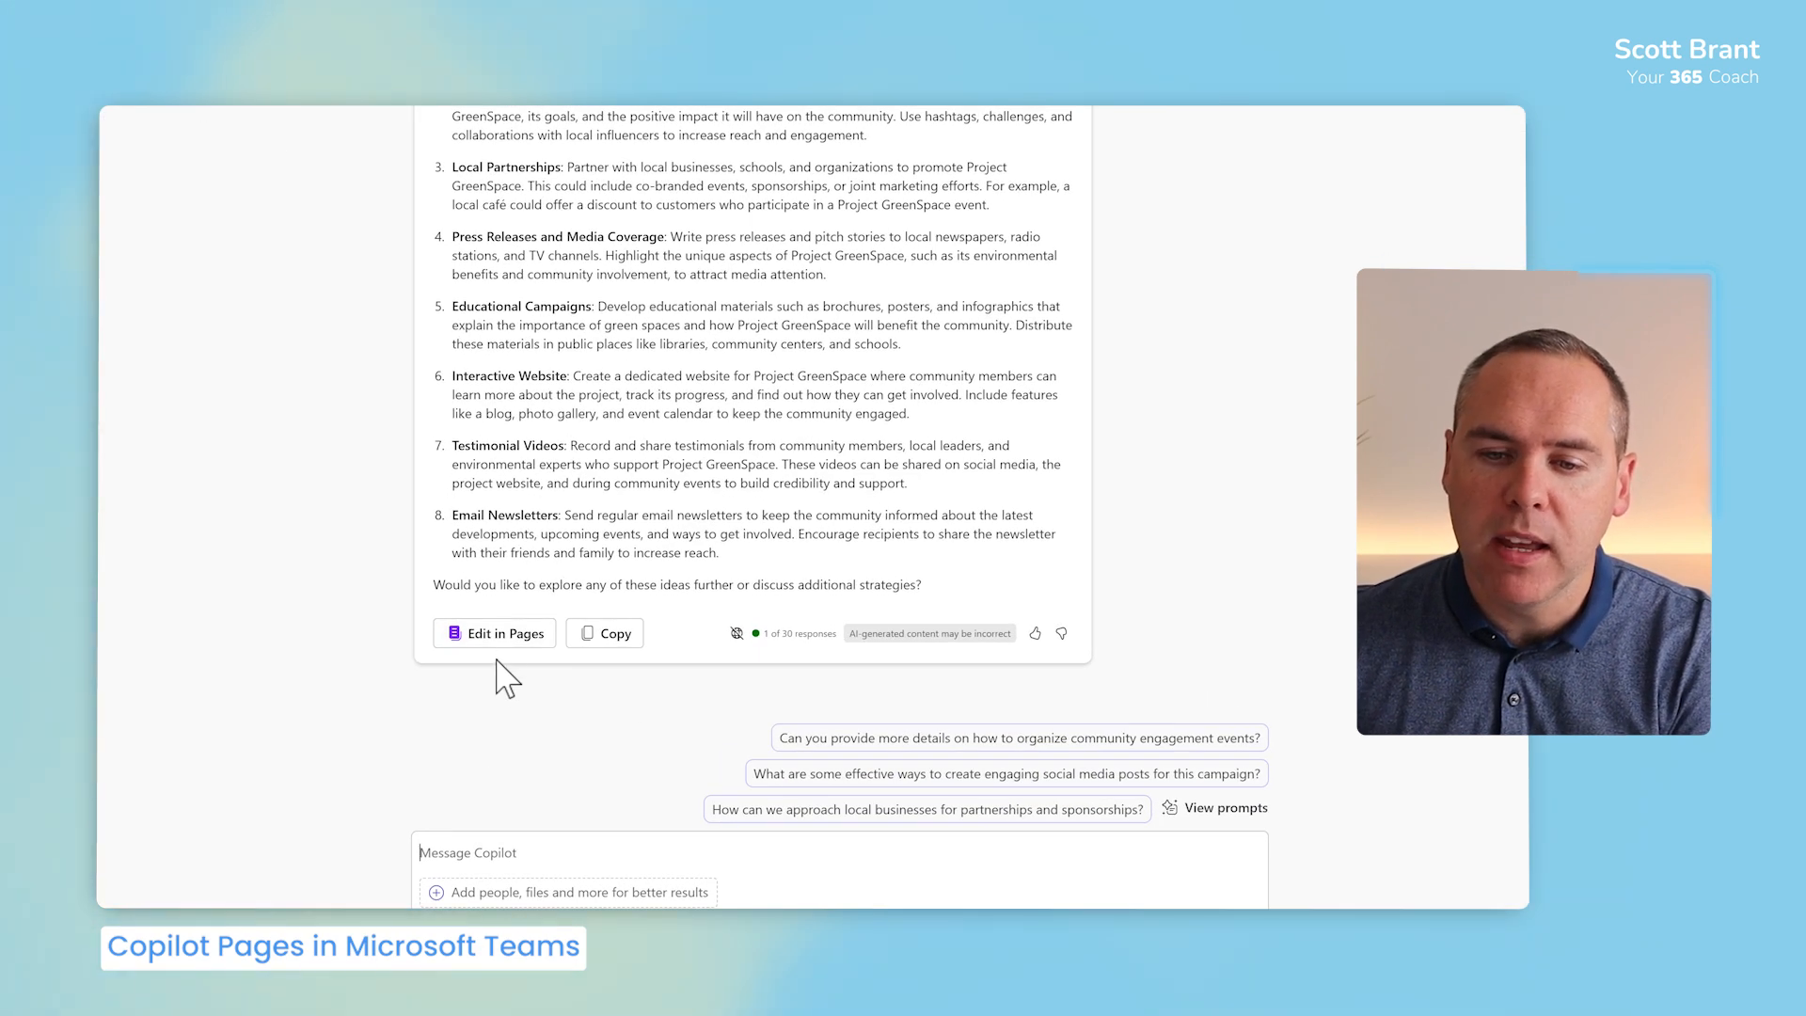
Edit the answer in Pages, ask the community engagement events follow-up, and share the page.
click(493, 634)
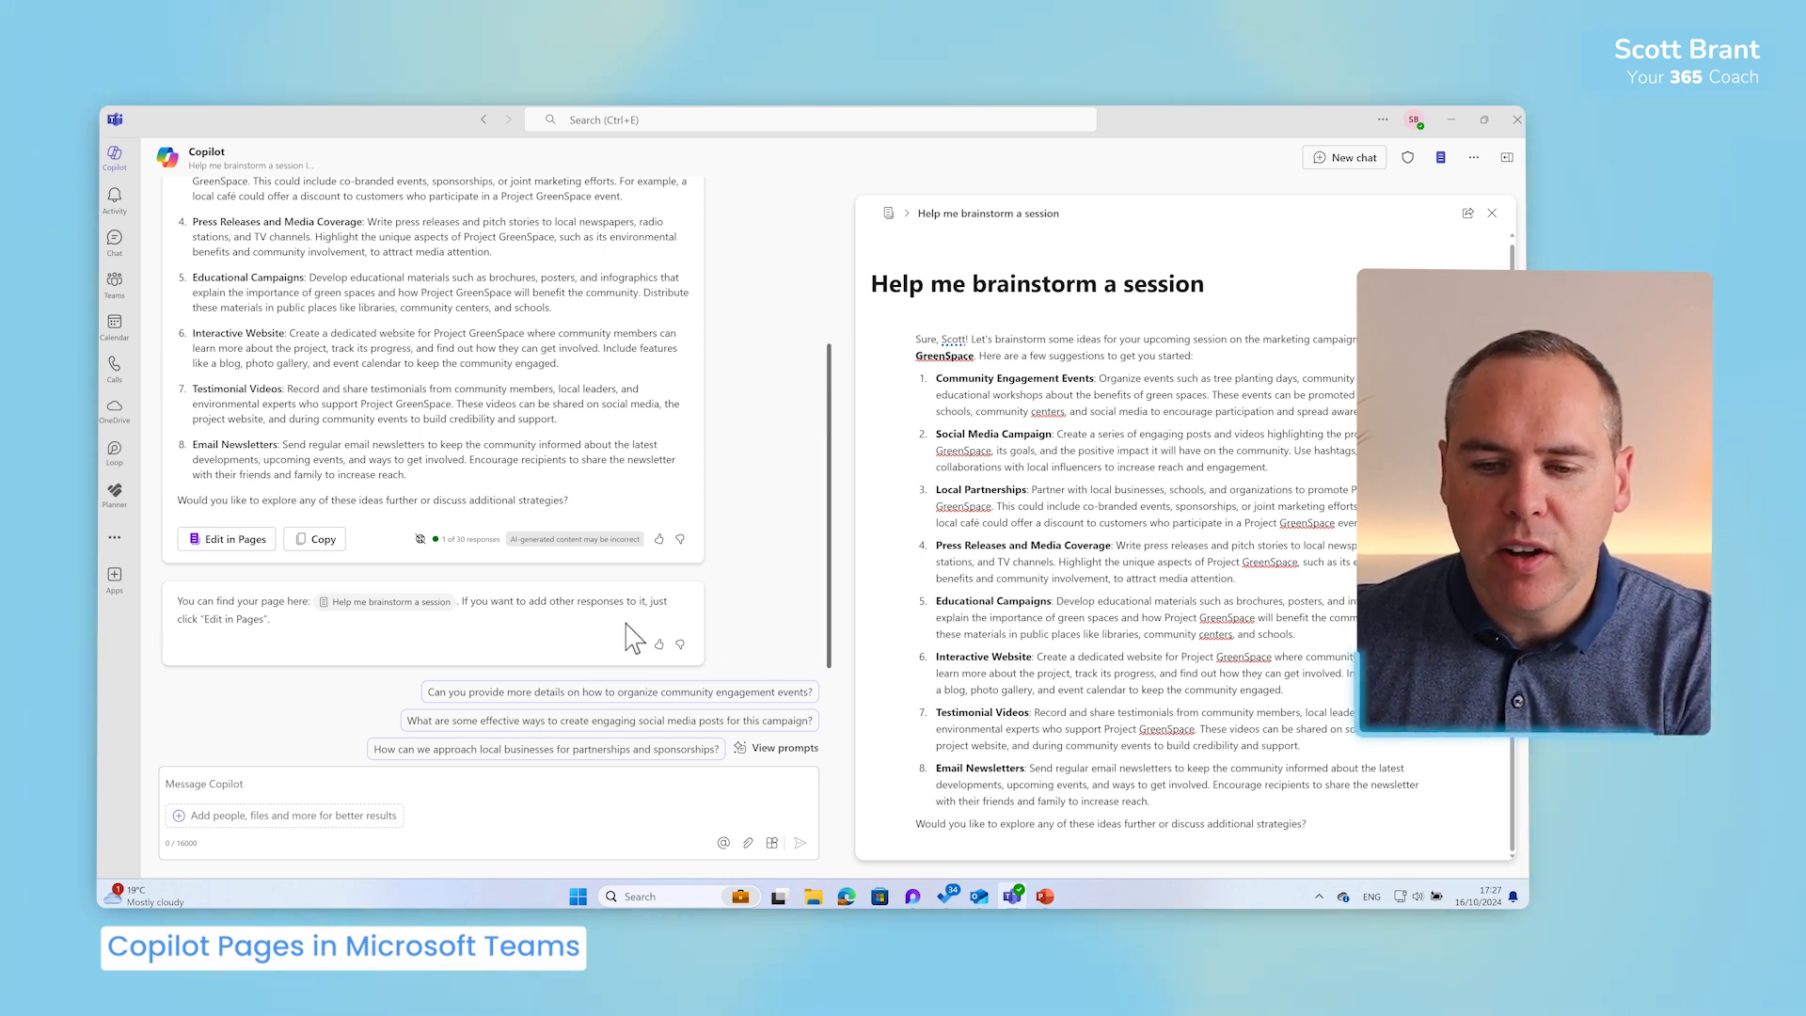
click(618, 692)
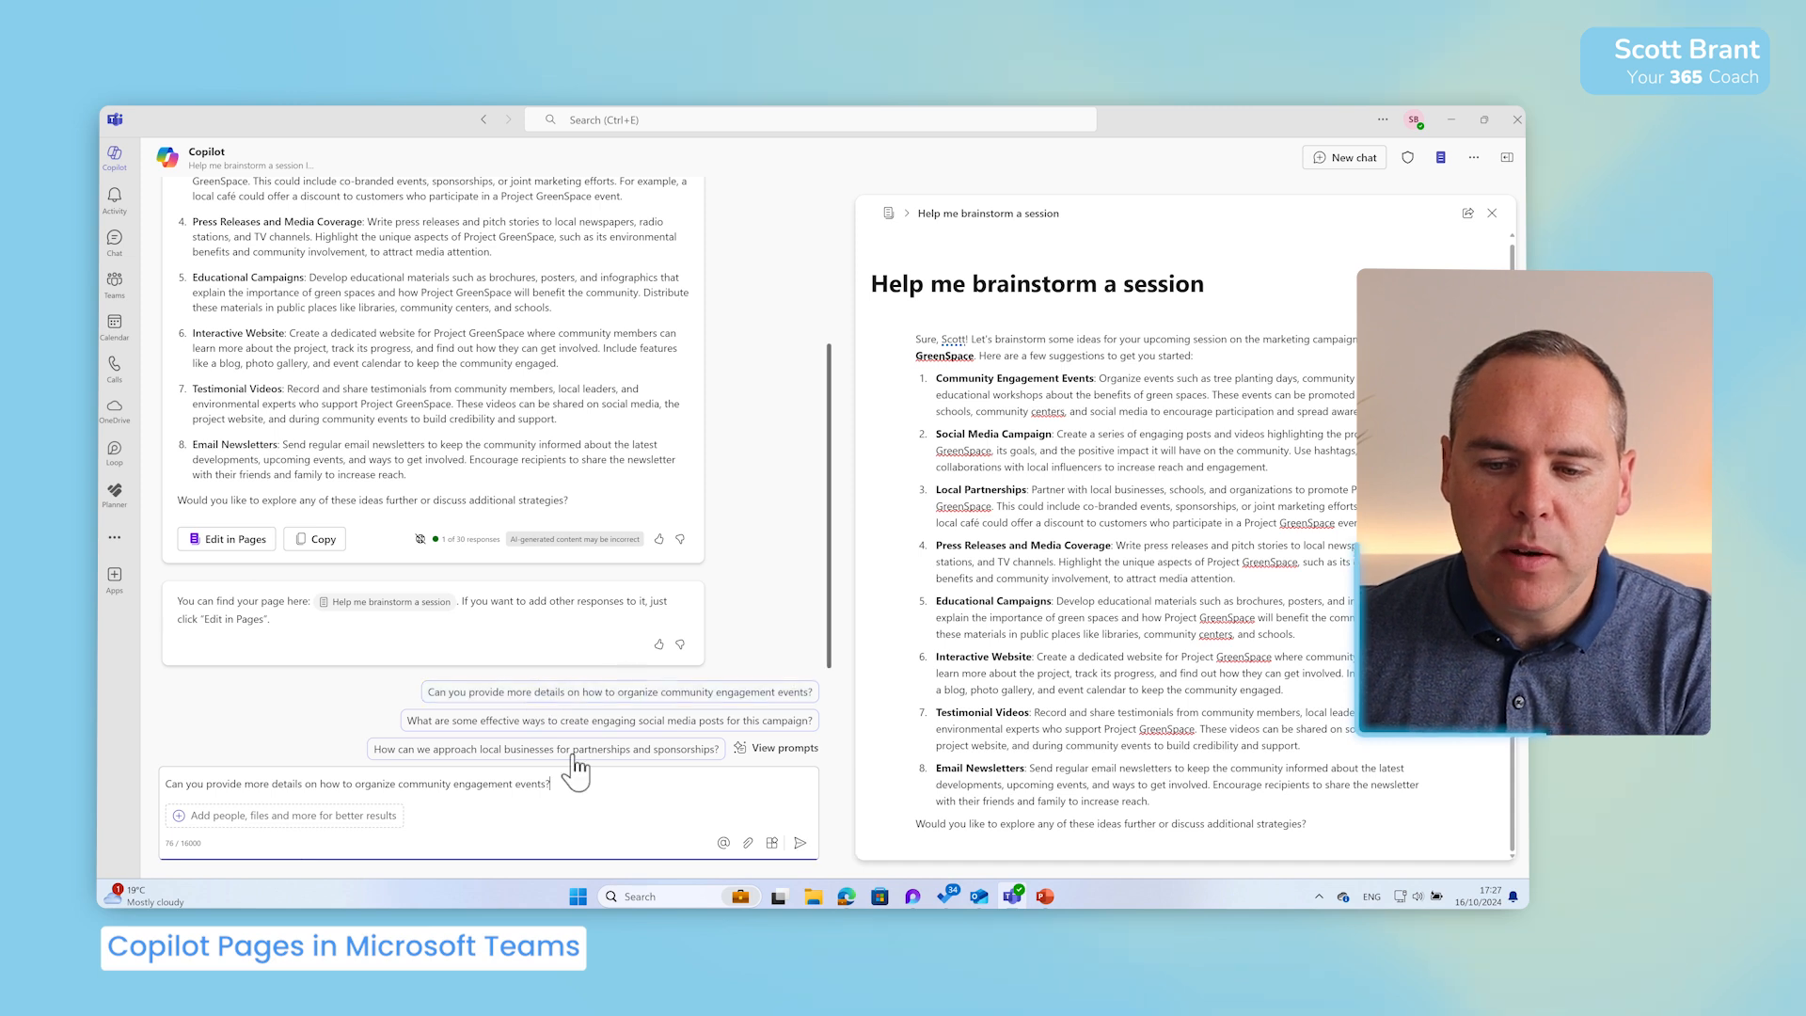
click(619, 691)
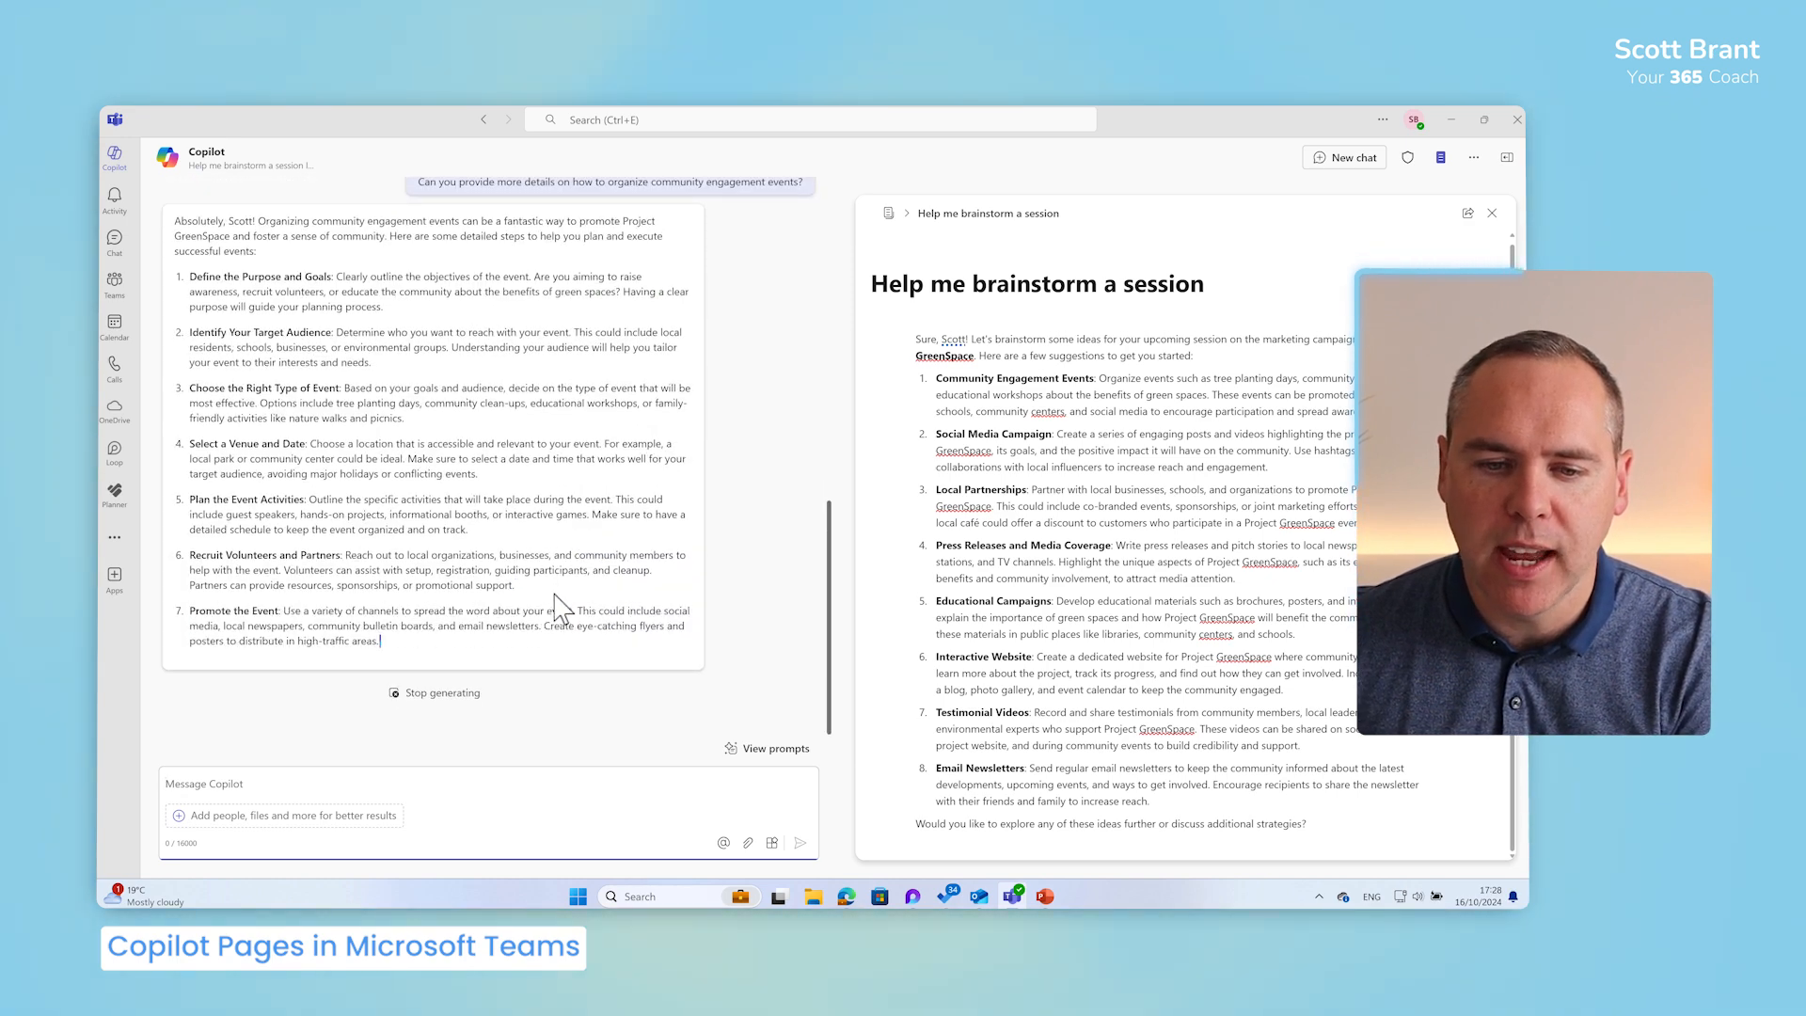
scroll(down, 3)
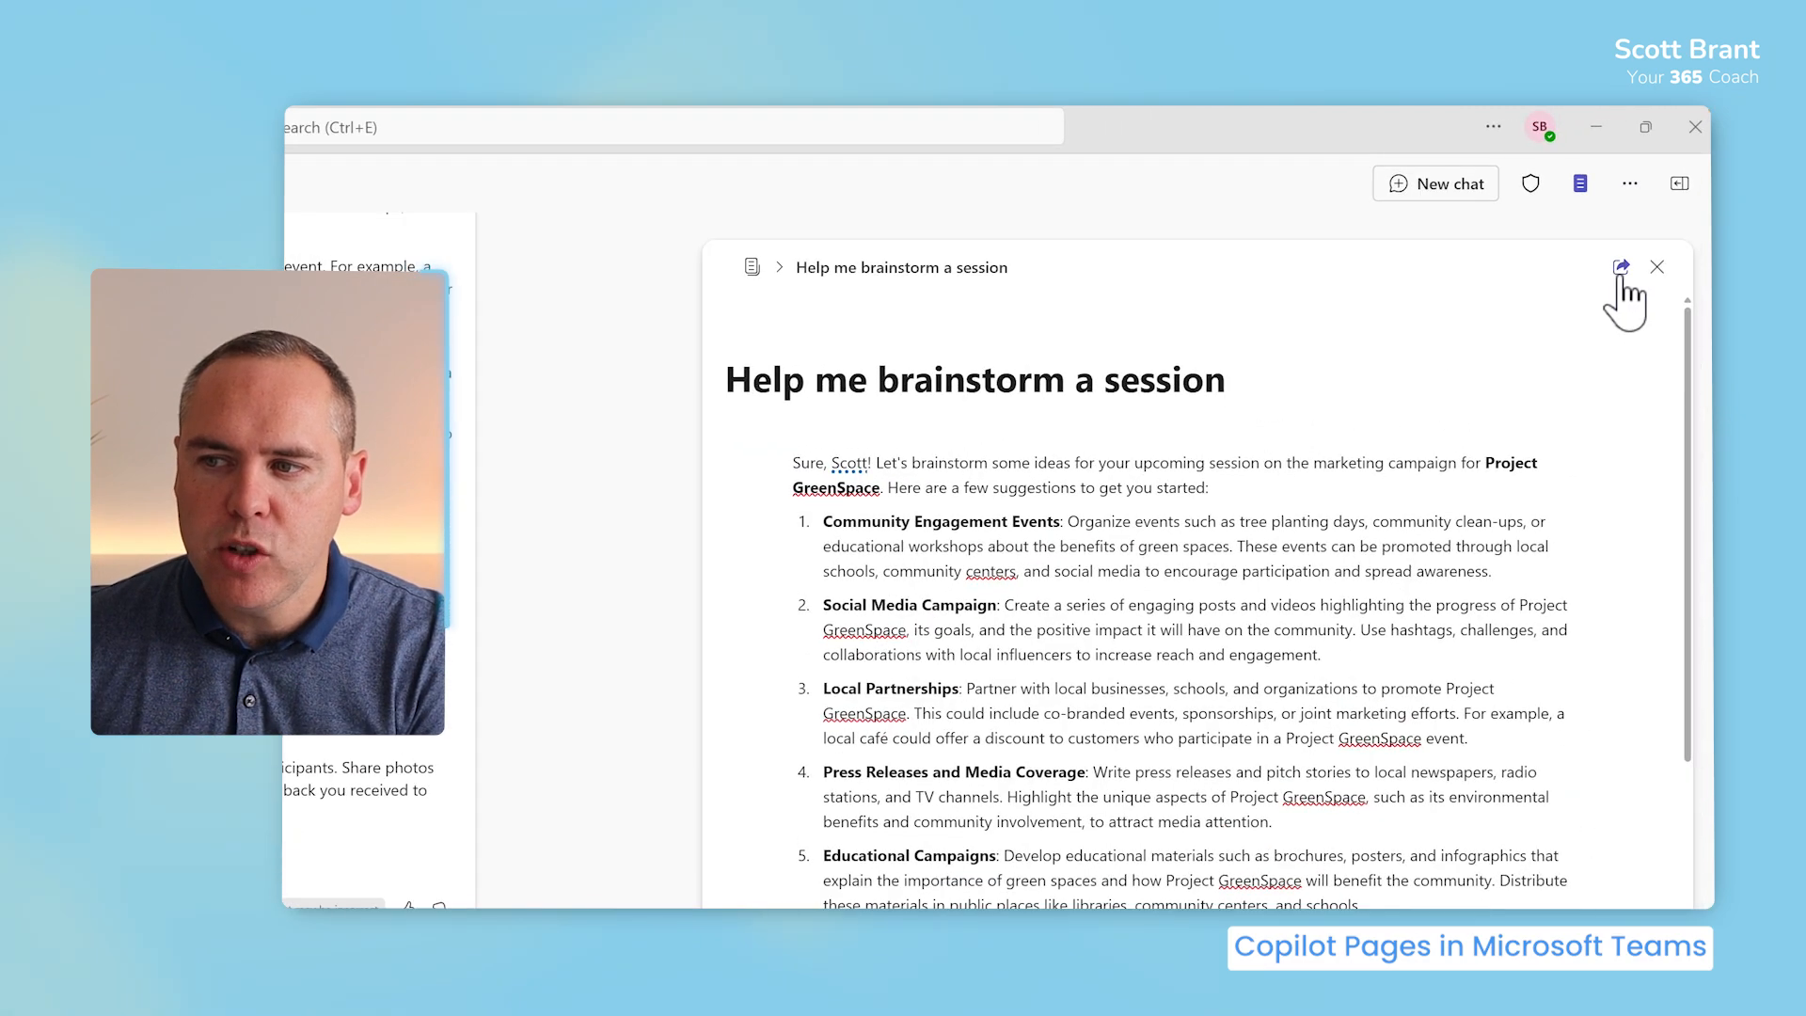
click(1620, 265)
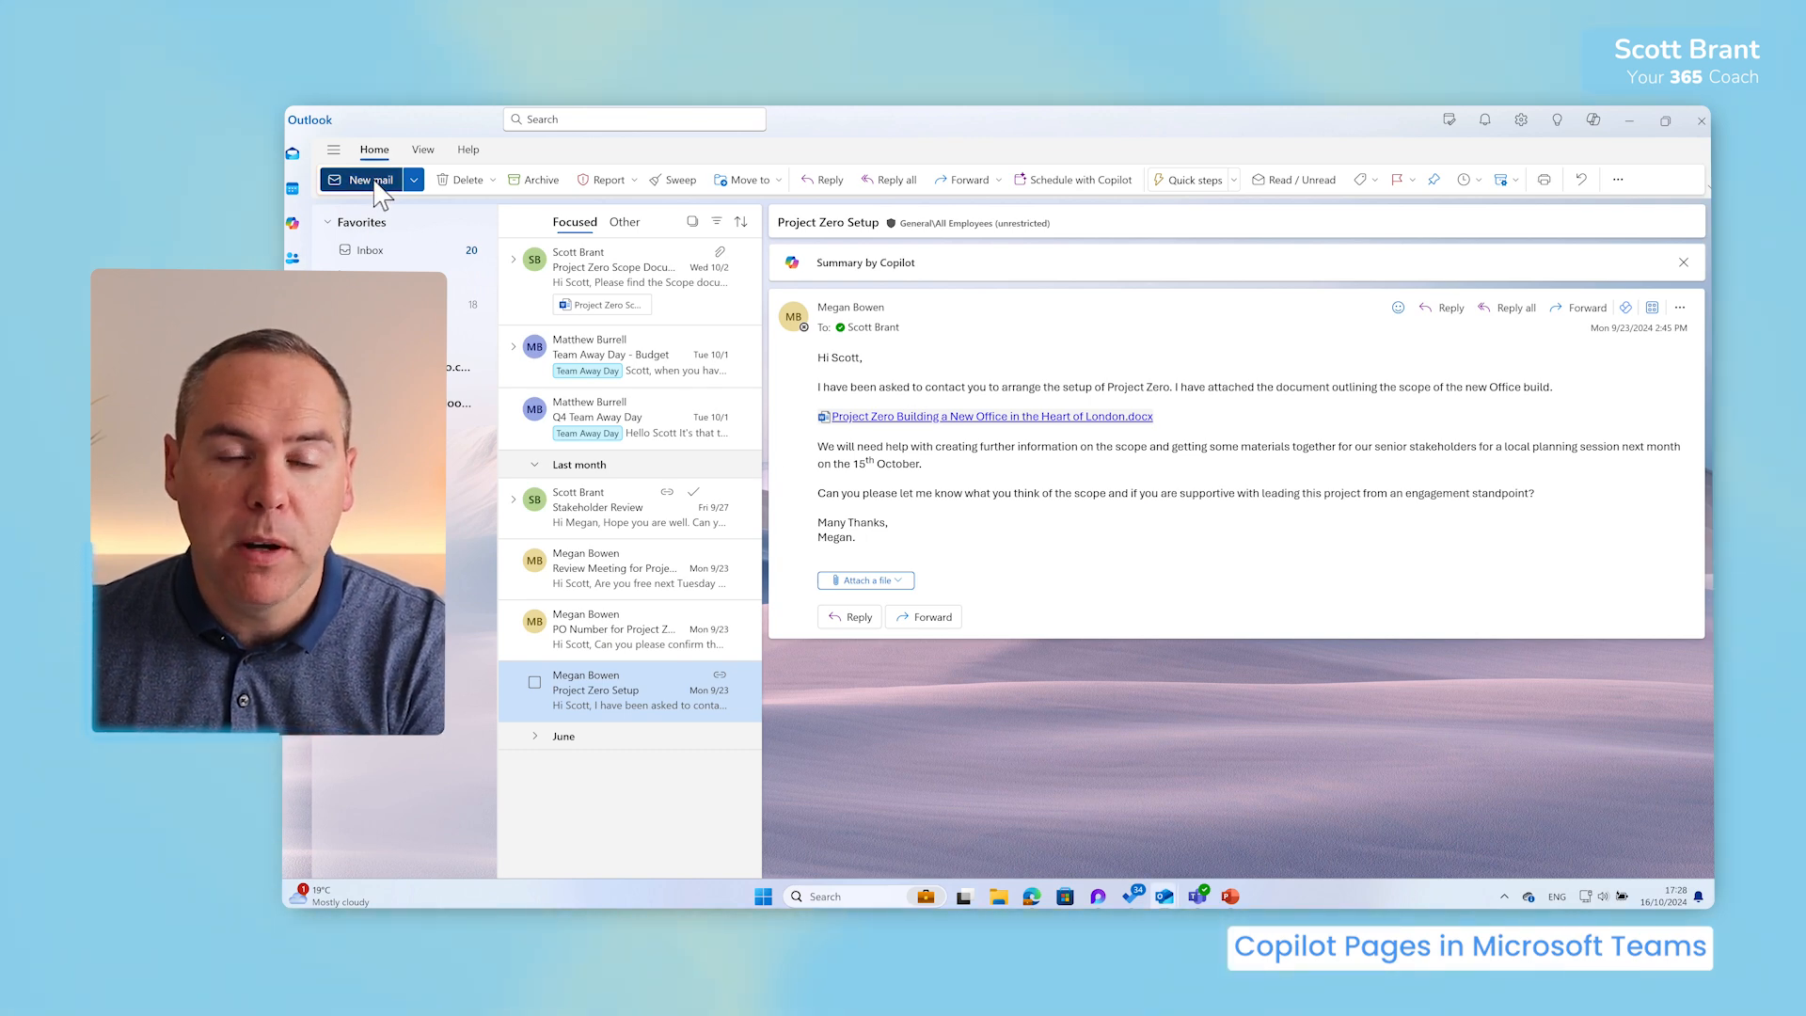
Start a new Outlook email with the brainstorm page link in its body.
click(362, 179)
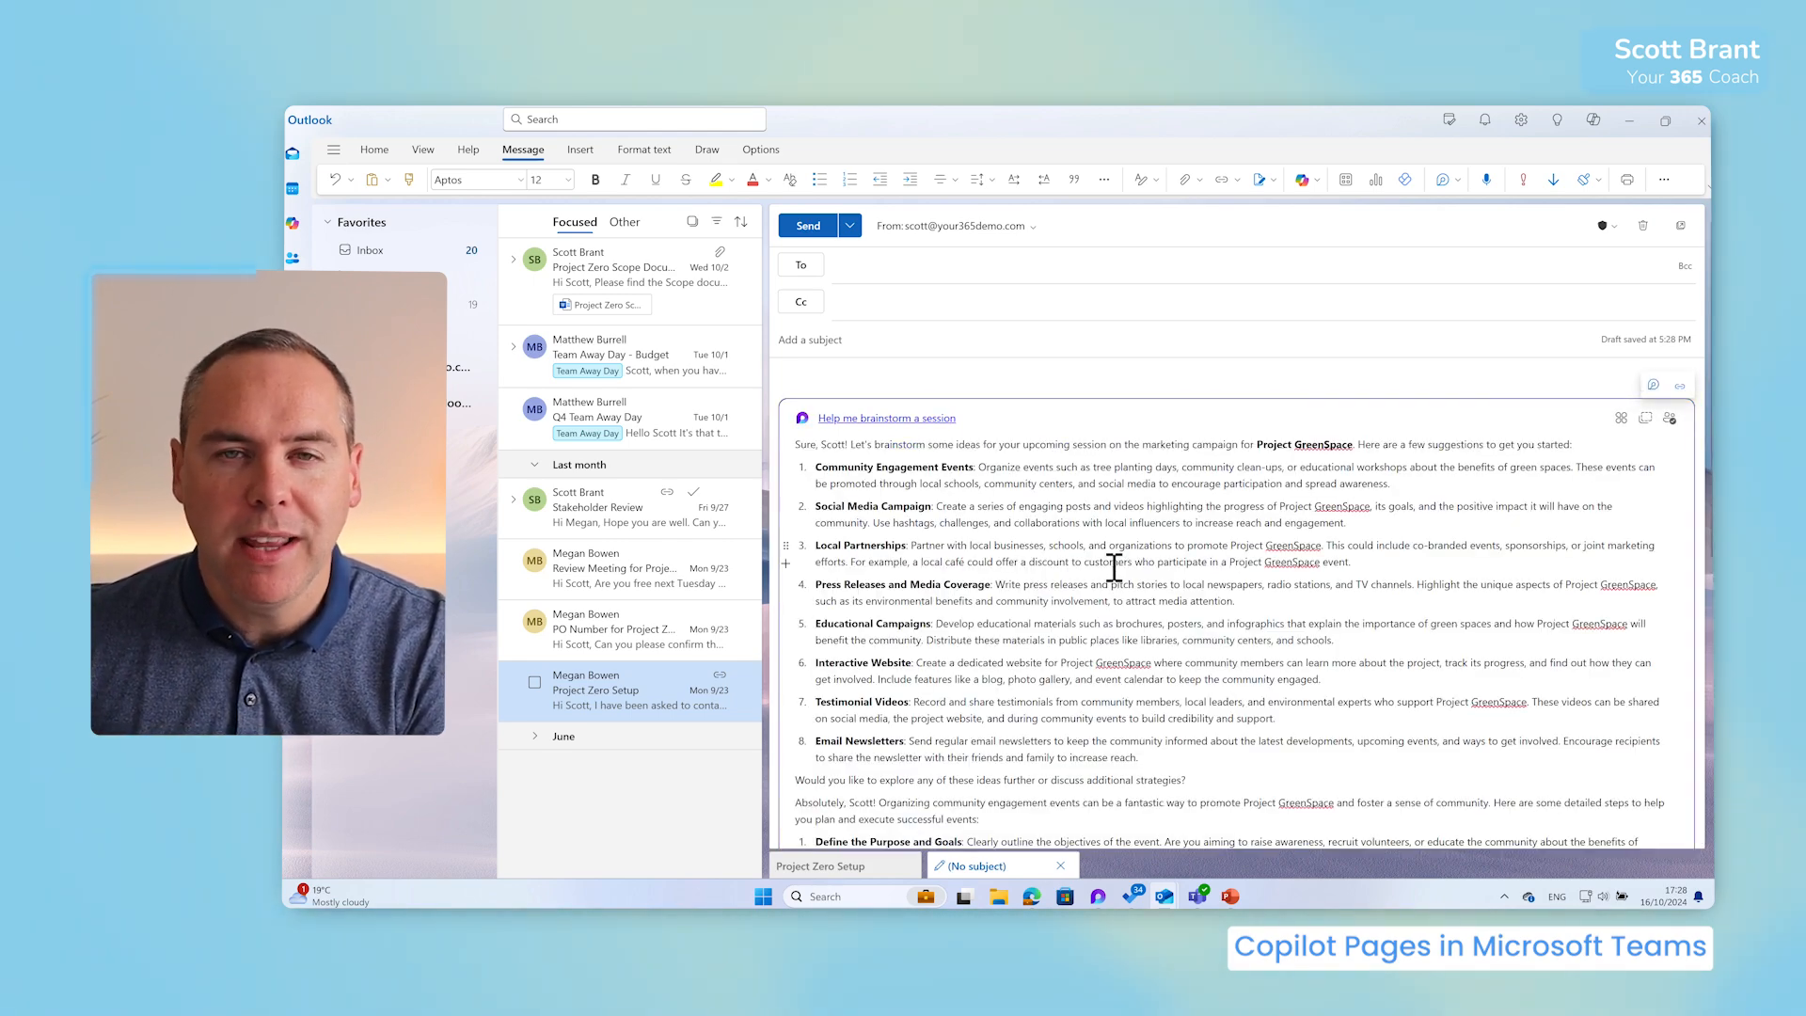
scroll(down, 3)
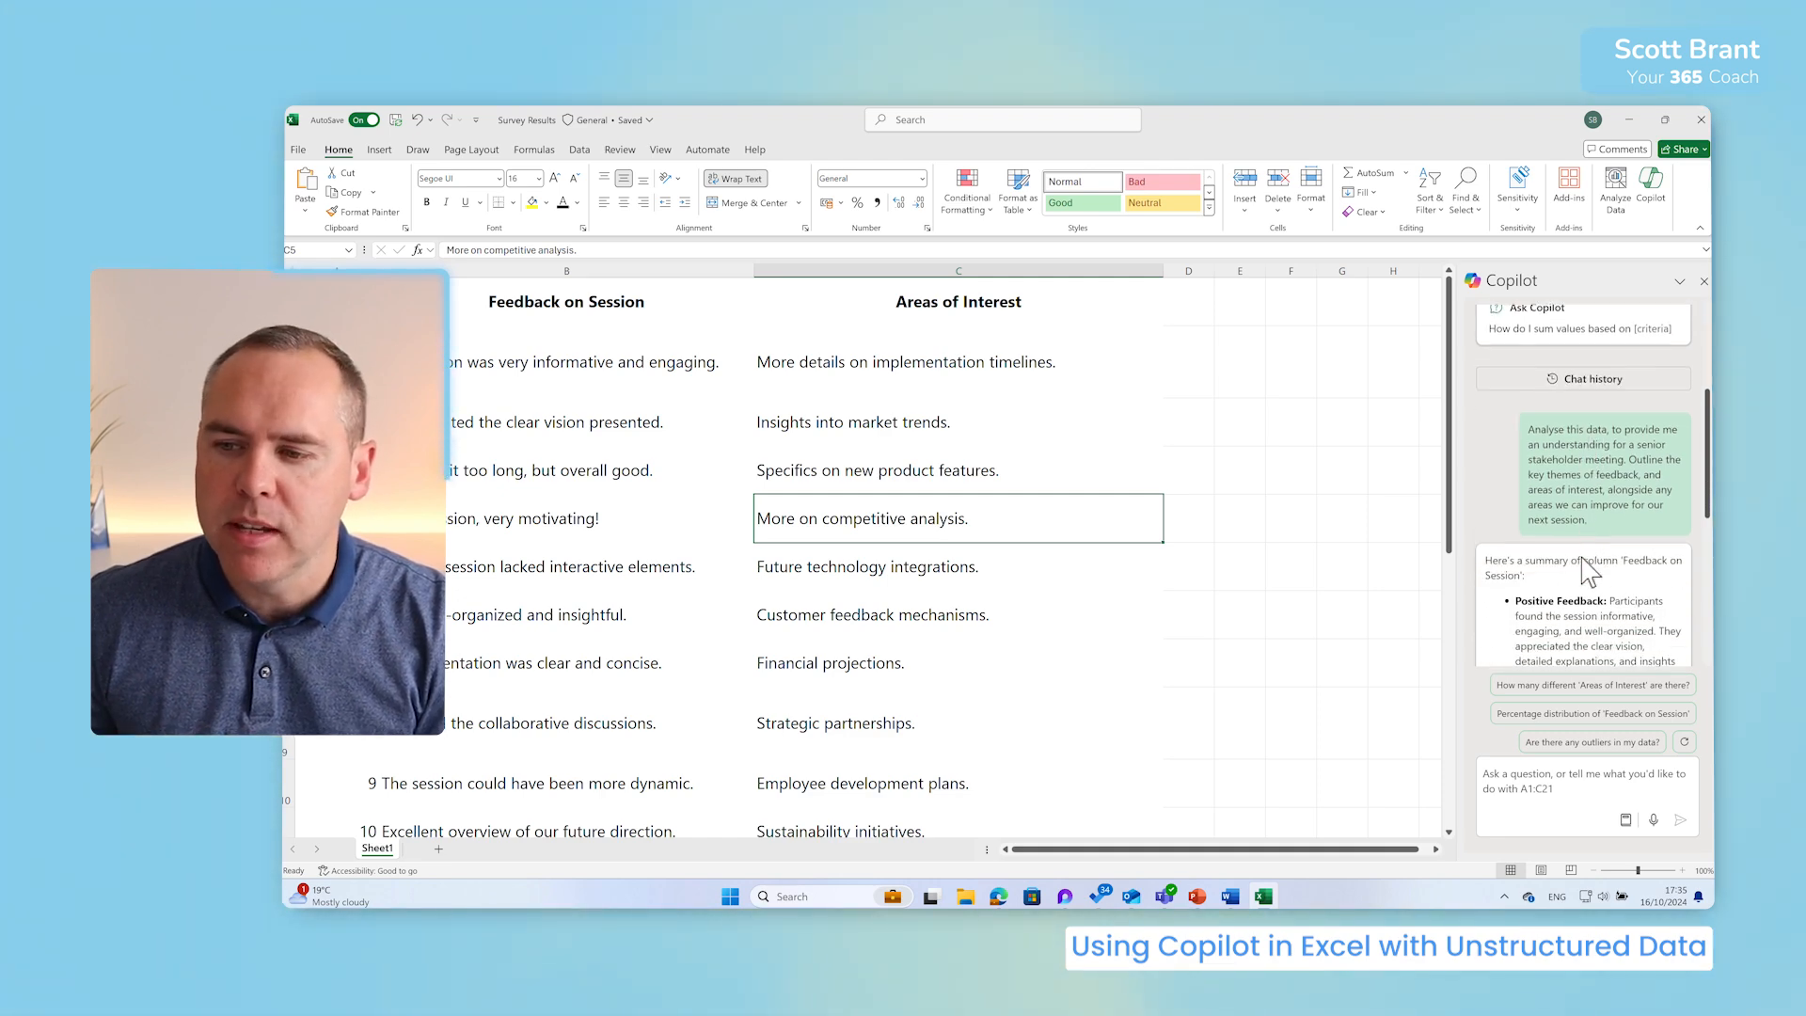
Widen the Copilot pane to read the key-themes summary of the session feedback.
drag(1463, 576, 1313, 576)
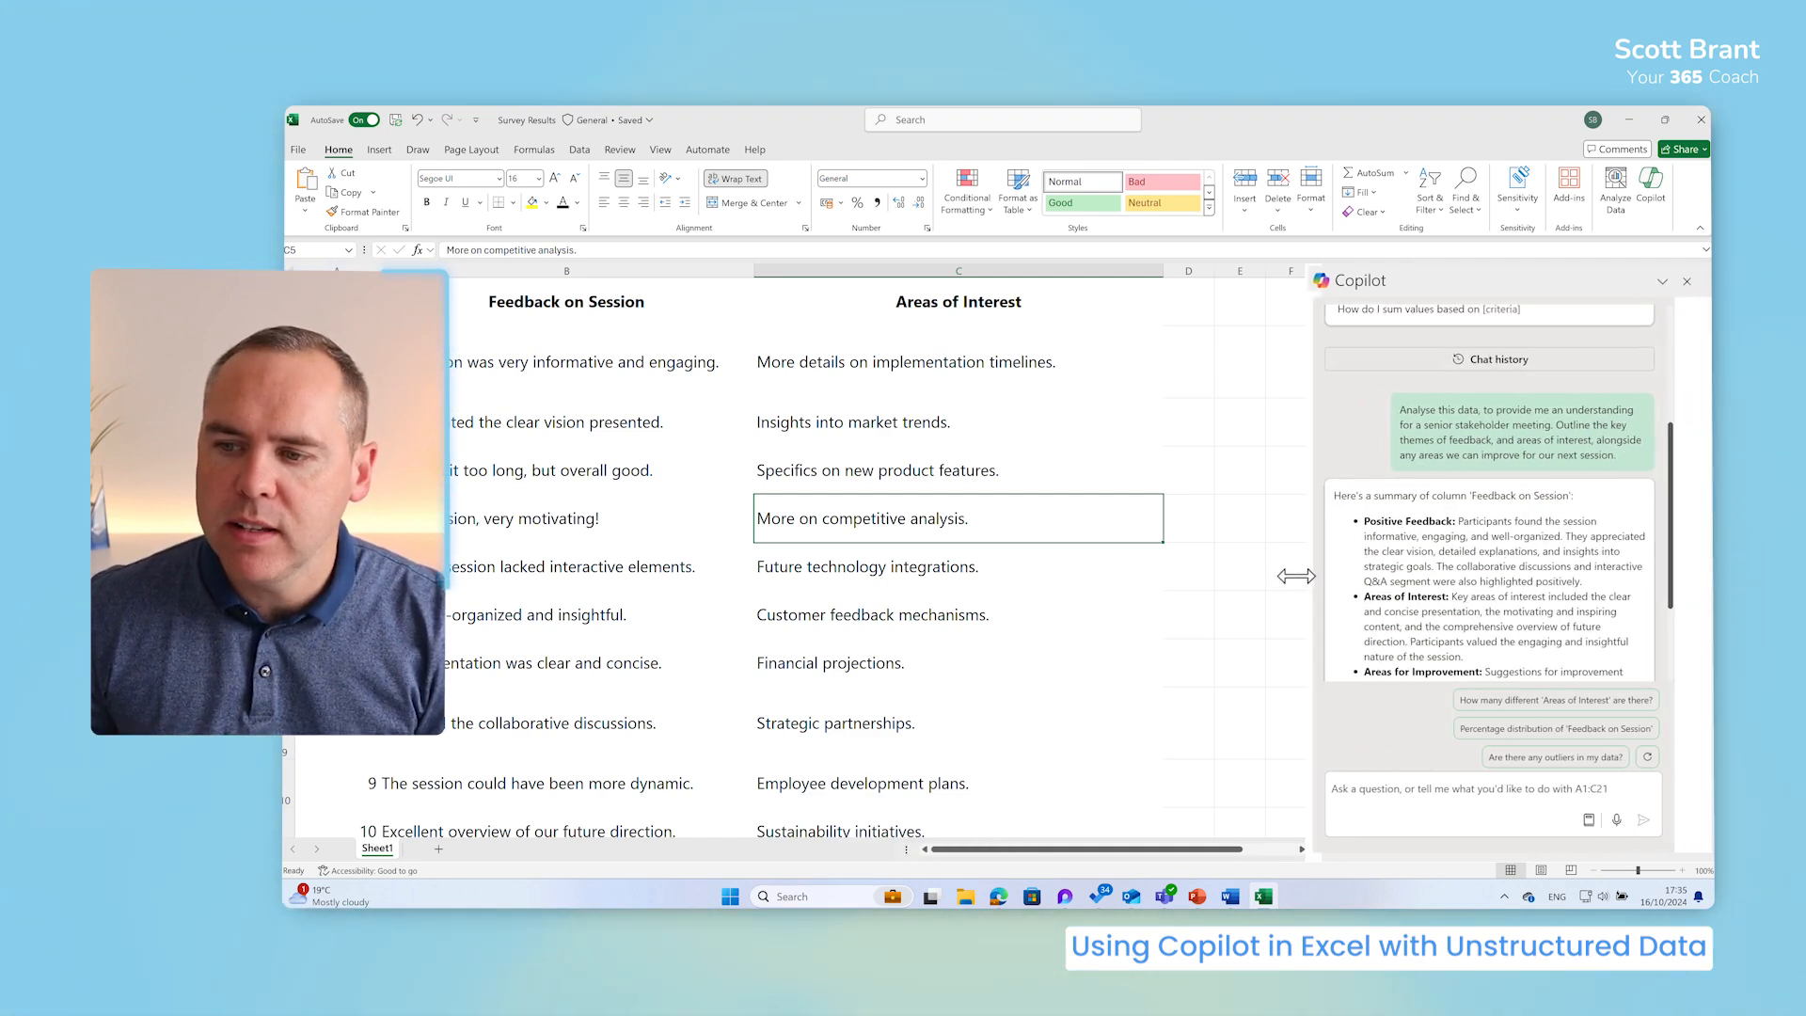